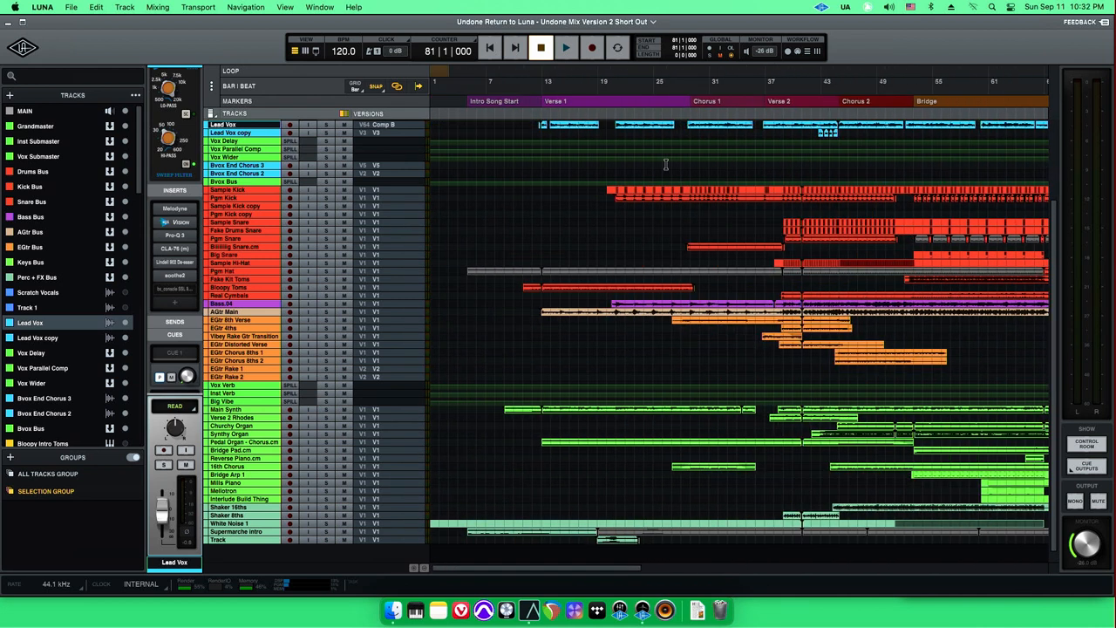
# Scroll the mixer to show the ATR-102 on Grandmaster and Studer A800 on Lead Vox
pyautogui.scroll(-3)
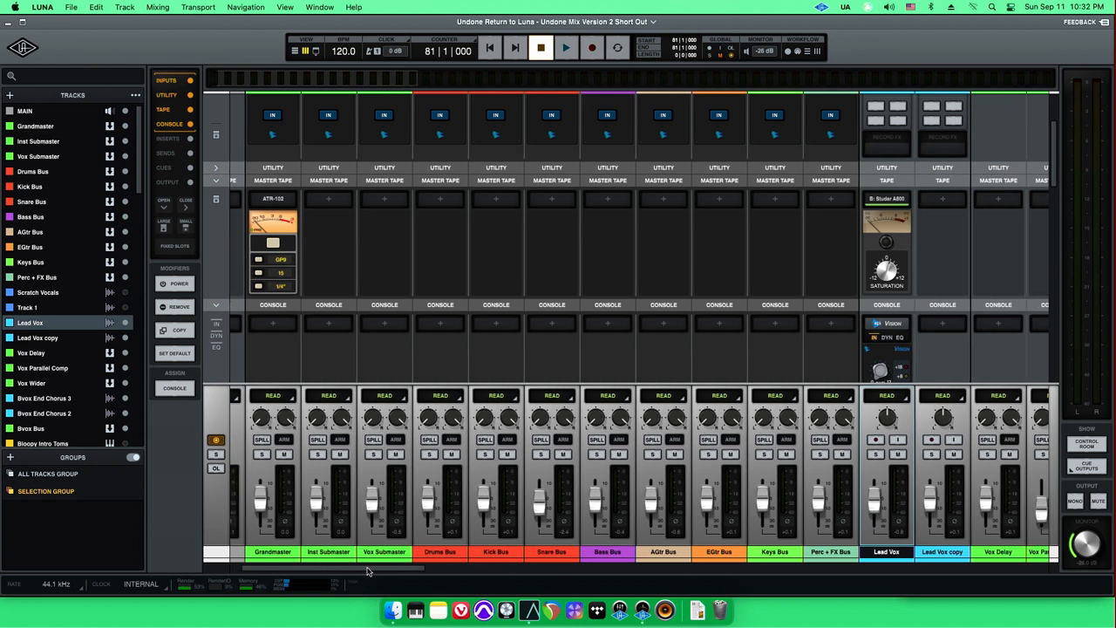
# Scroll to the drum channels showing Studer A800 tape, and Oxide tape on Bass.04
pyautogui.hscroll(3)
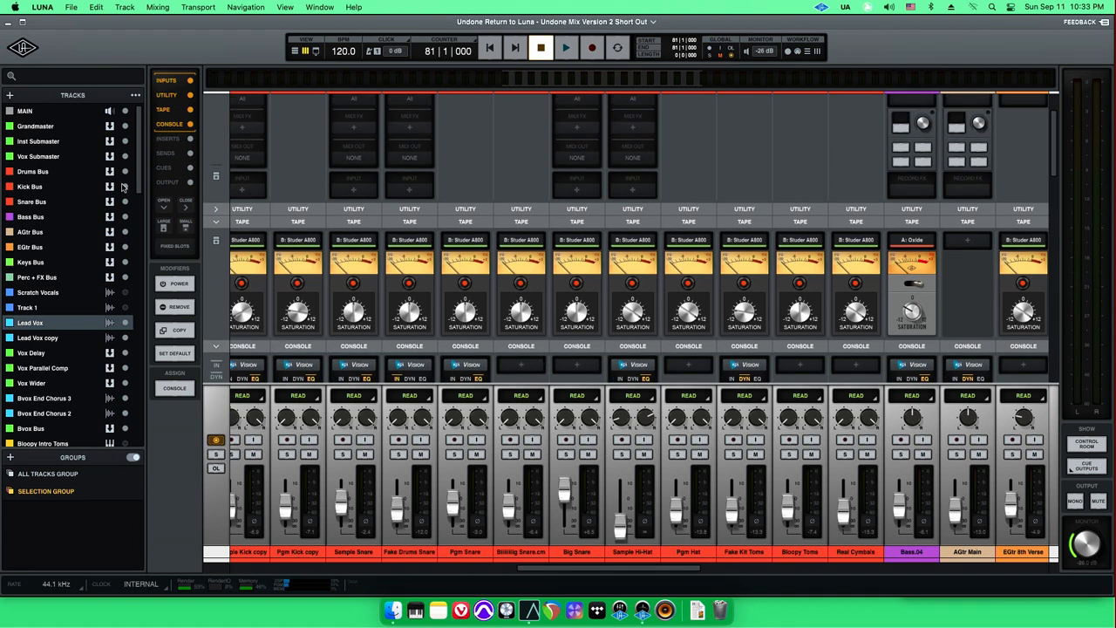
pyautogui.scroll(-3)
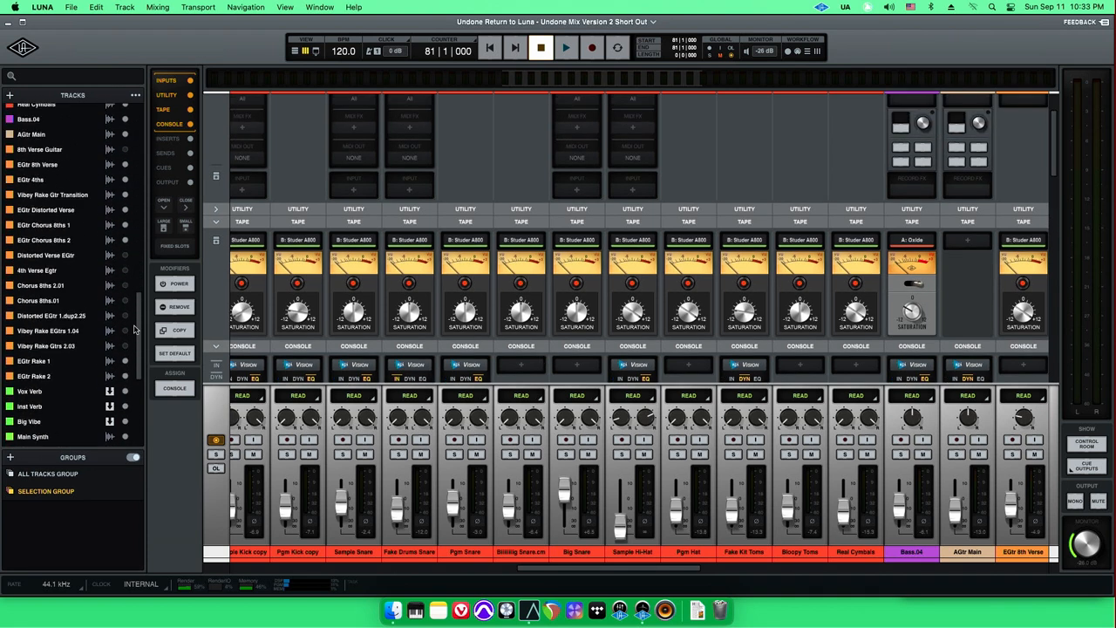
pyautogui.scroll(-3)
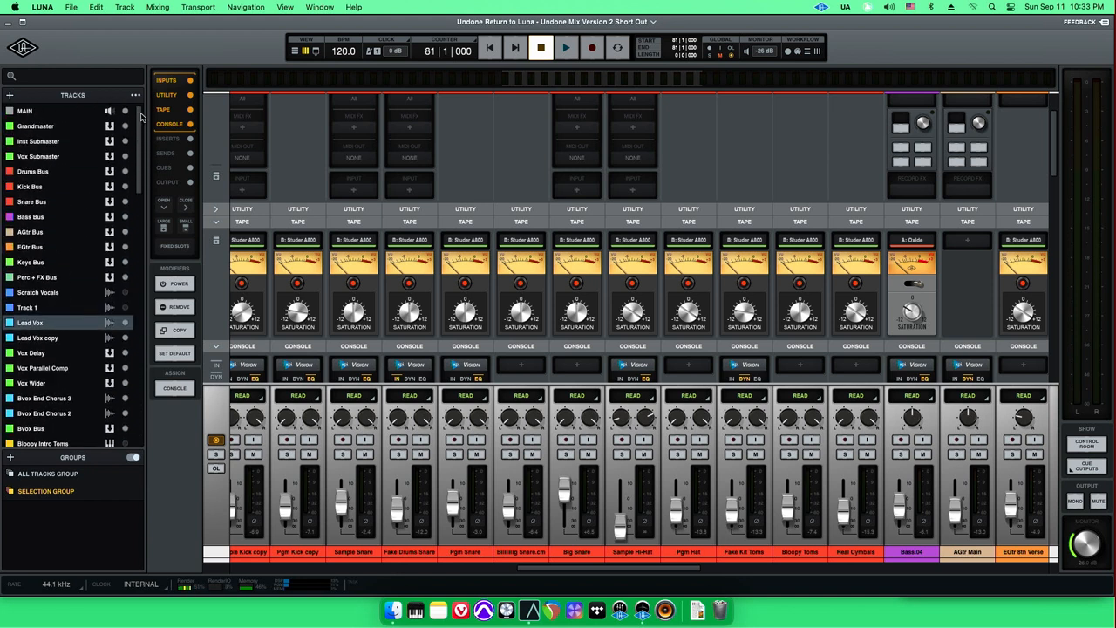
pyautogui.moveTo(42, 117)
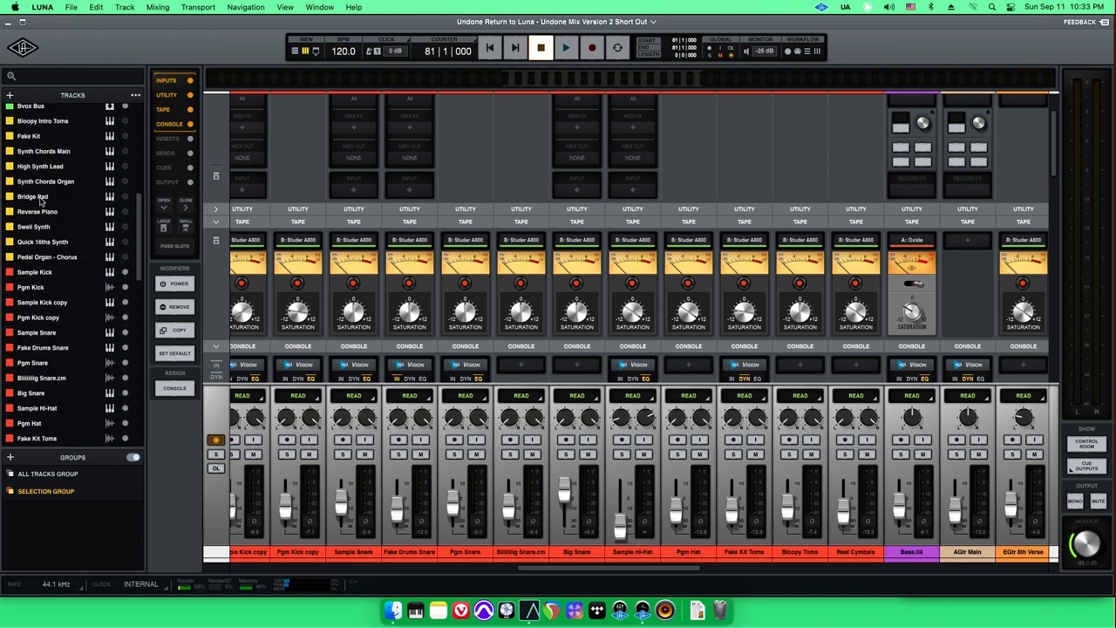
pyautogui.scroll(-3)
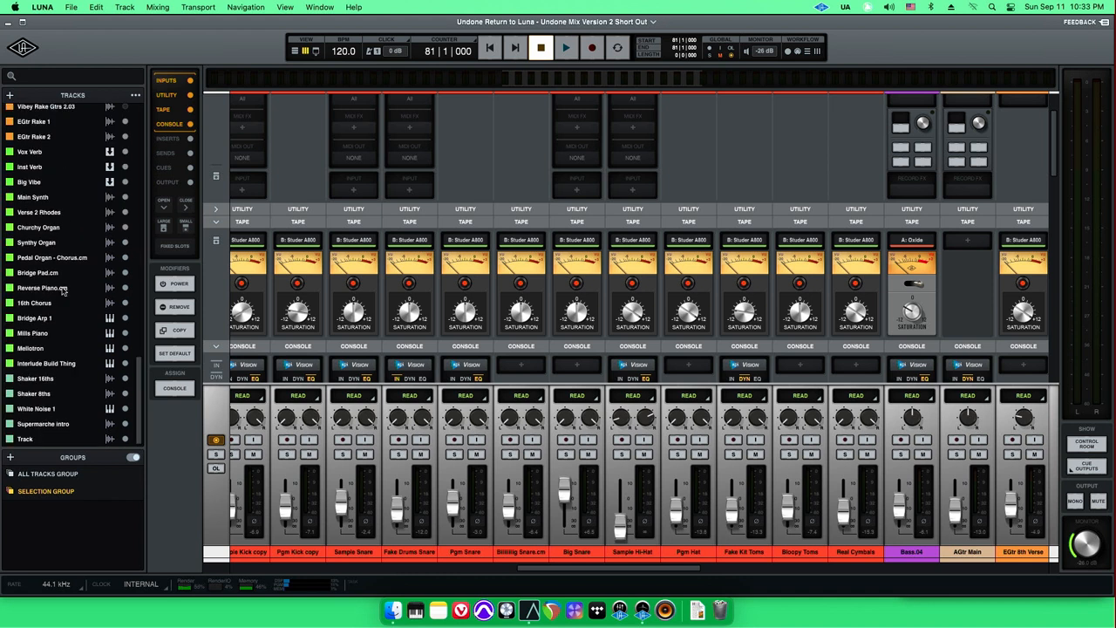
pyautogui.moveTo(68, 304)
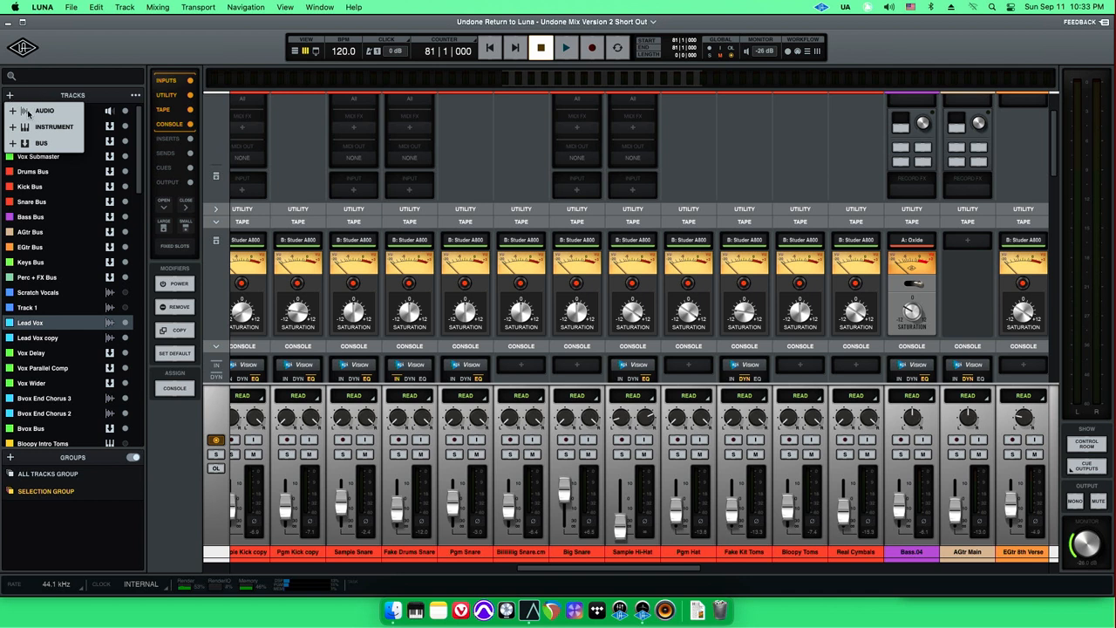
# Dismiss the add-track menu, show inserts, and open Sample Snare's Insert 3 plug-in browser
pyautogui.rightClick(29, 322)
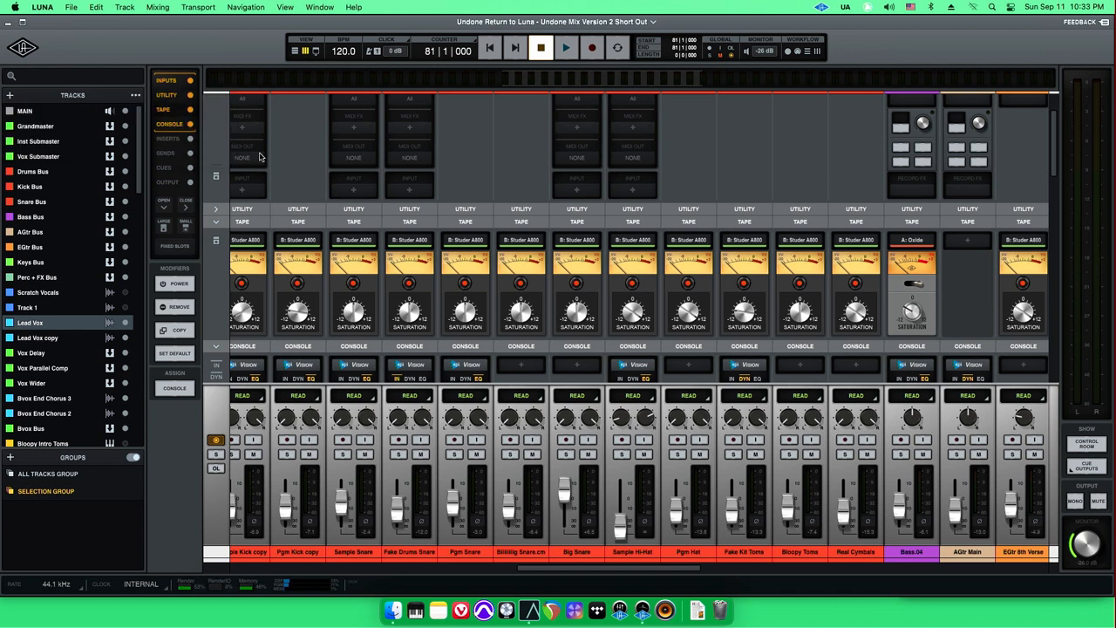
pyautogui.click(167, 138)
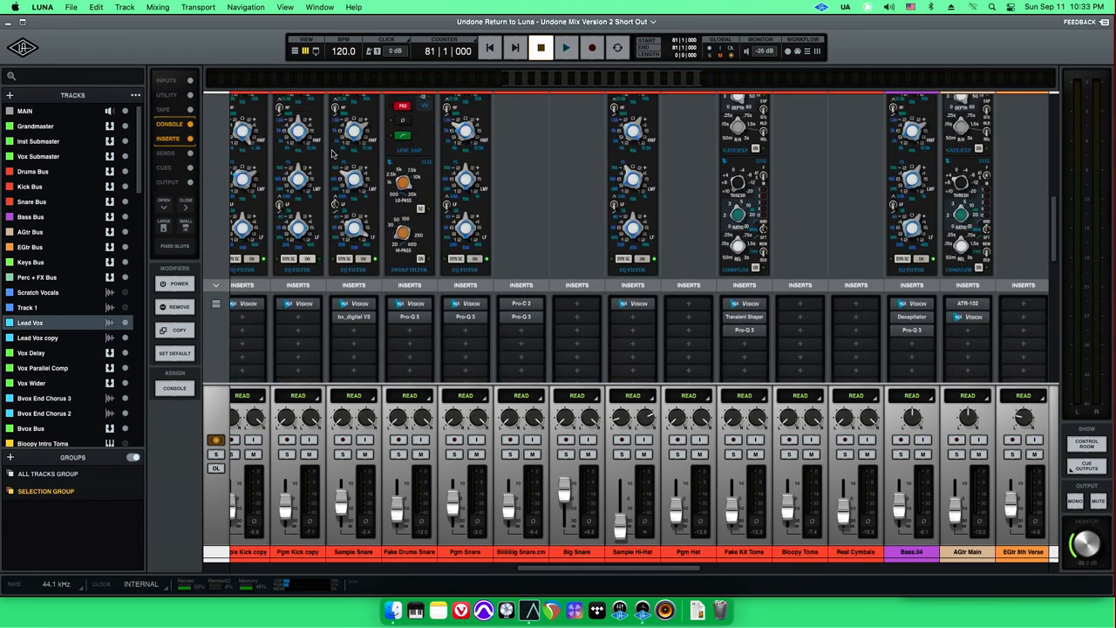
pyautogui.click(354, 280)
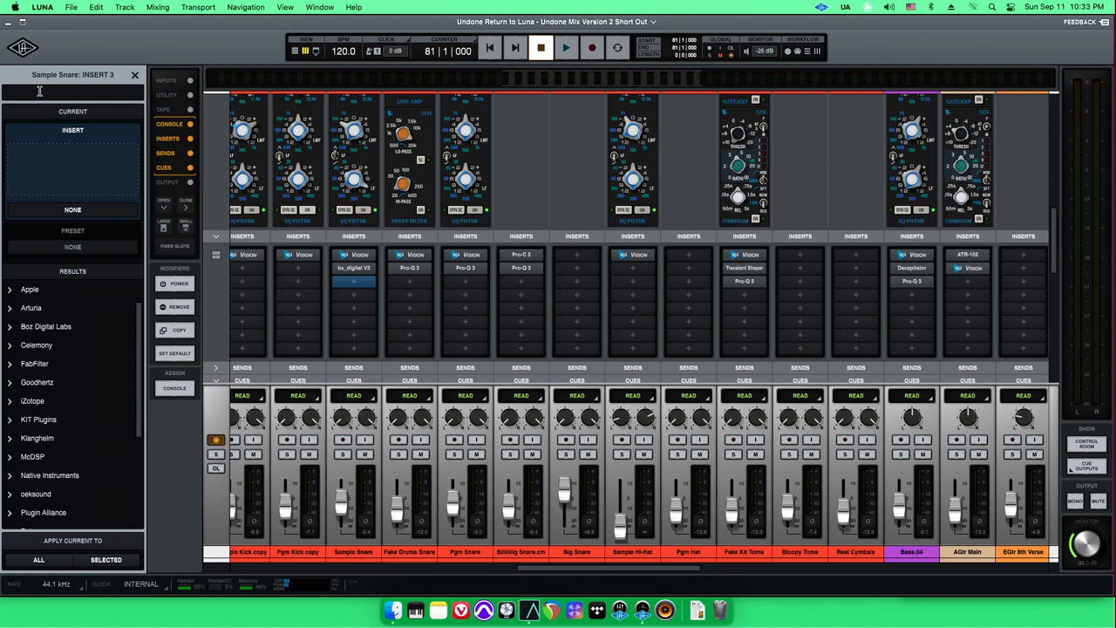
pyautogui.click(39, 93)
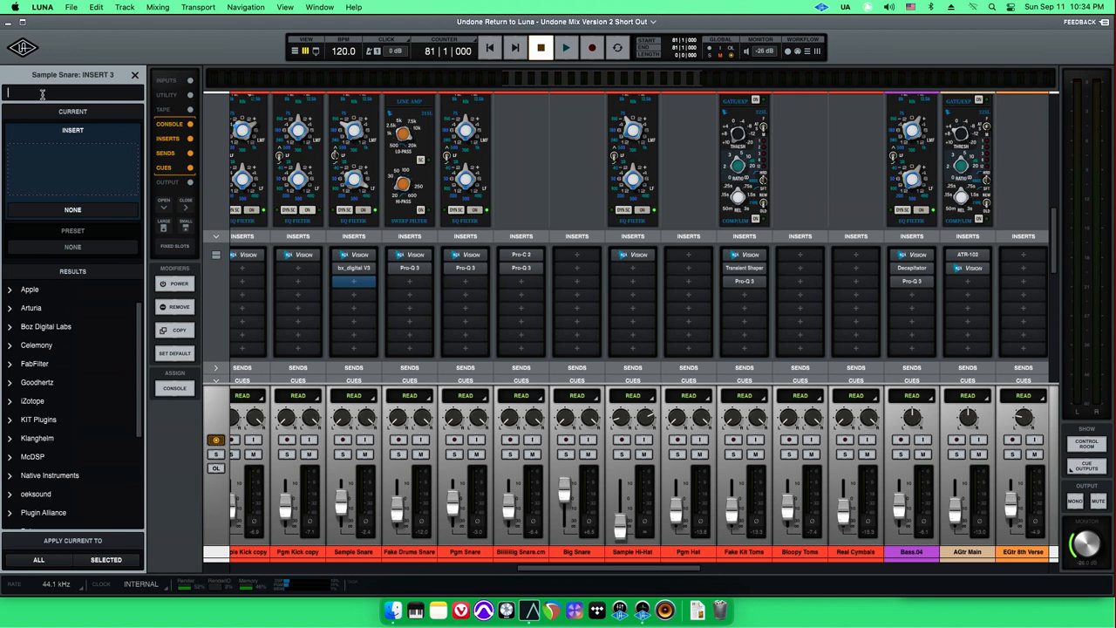
pyautogui.moveTo(530, 140)
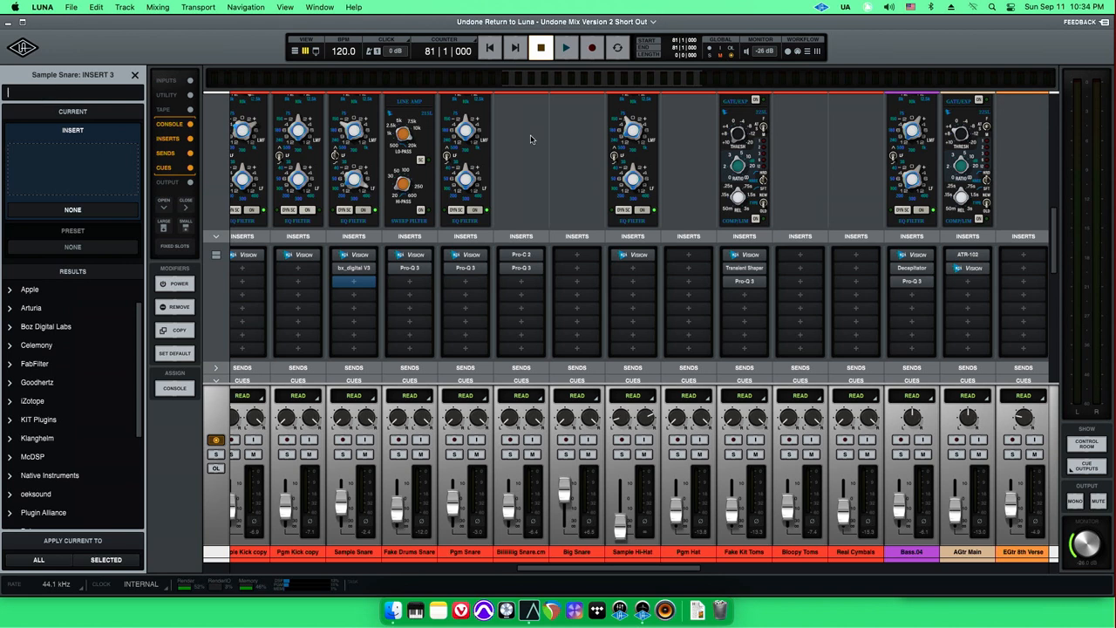
pyautogui.moveTo(471, 289)
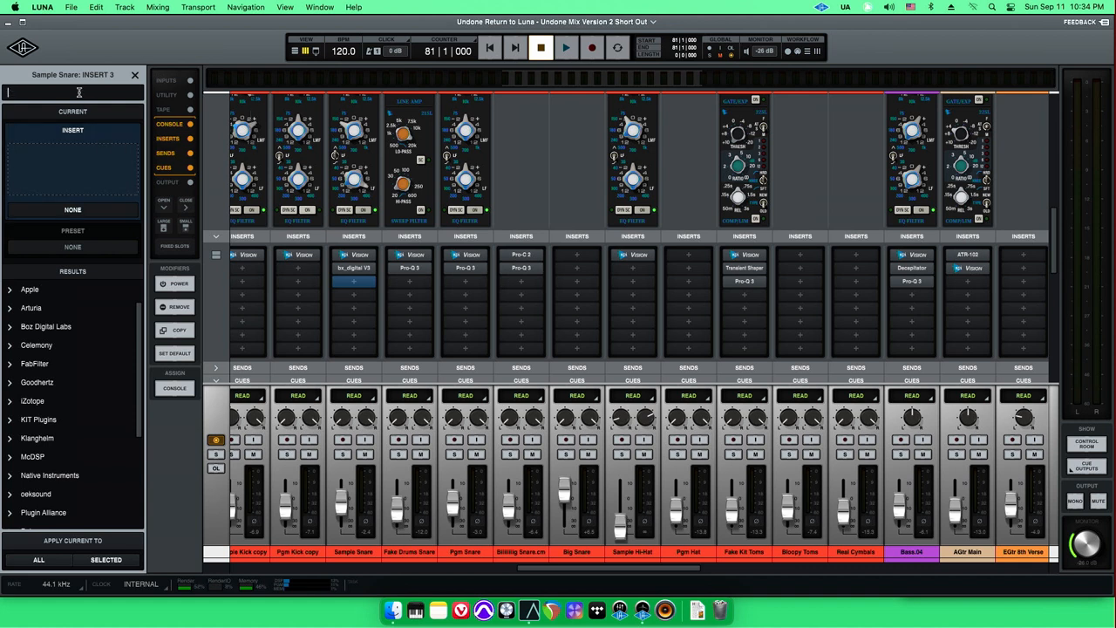
pyautogui.write('pro-q')
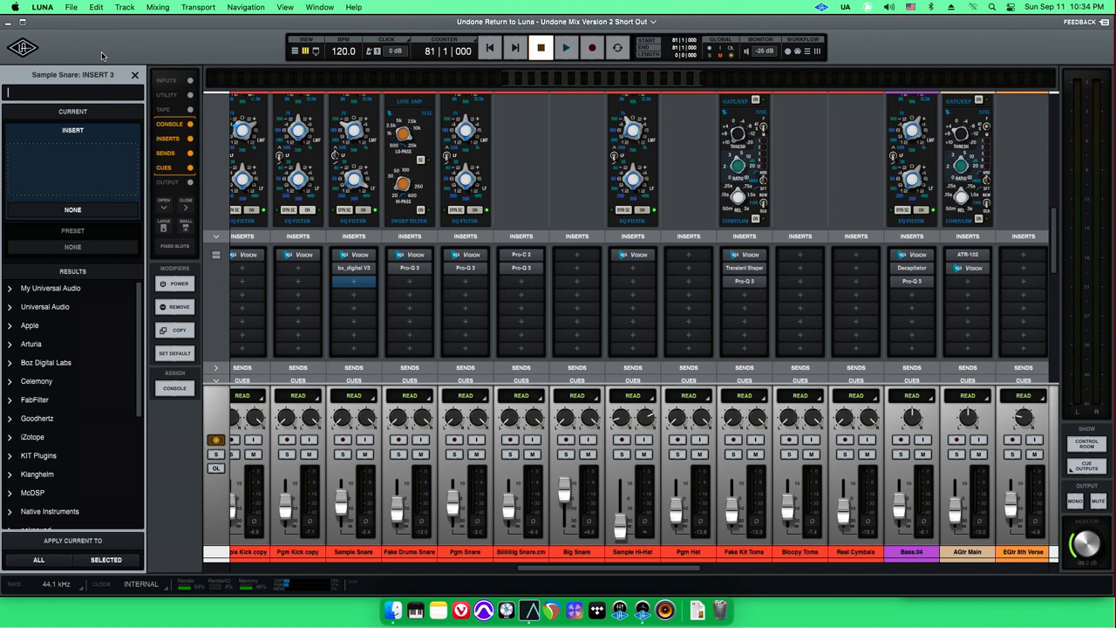
# Expand Boz Digital Labs to list Plus 10 db, its Compressor and Equaliser
pyautogui.scroll(-3)
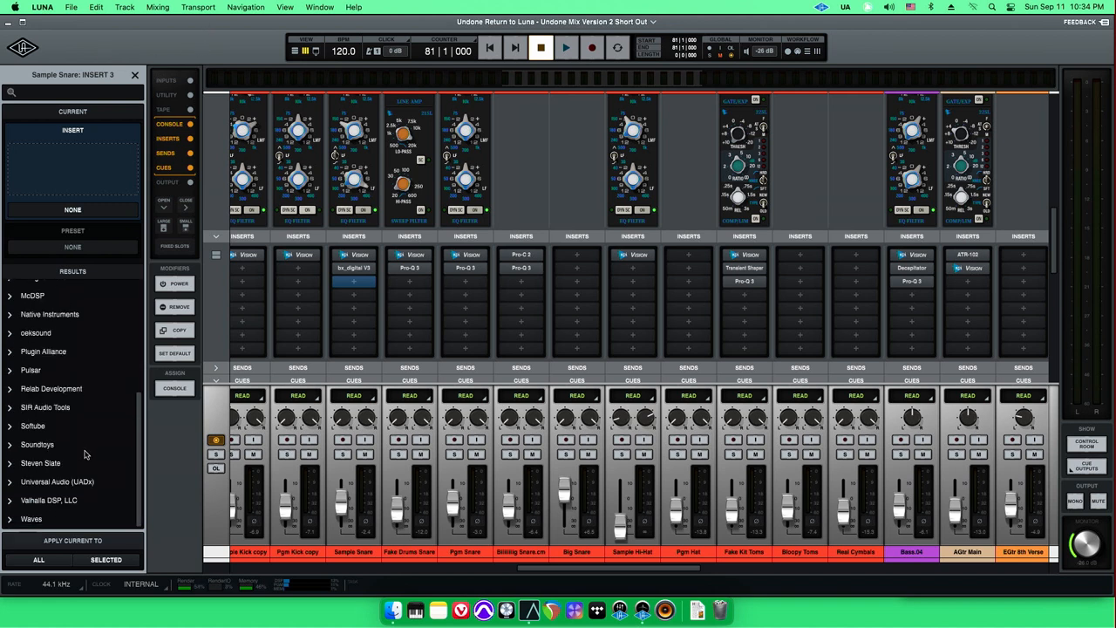
pyautogui.scroll(3)
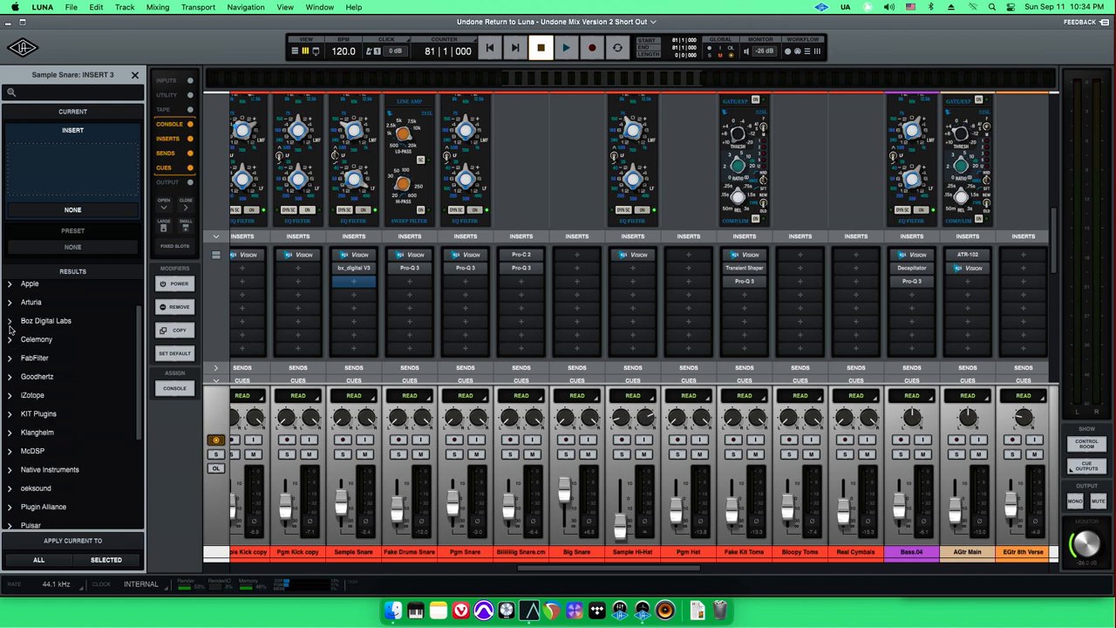
pyautogui.click(9, 320)
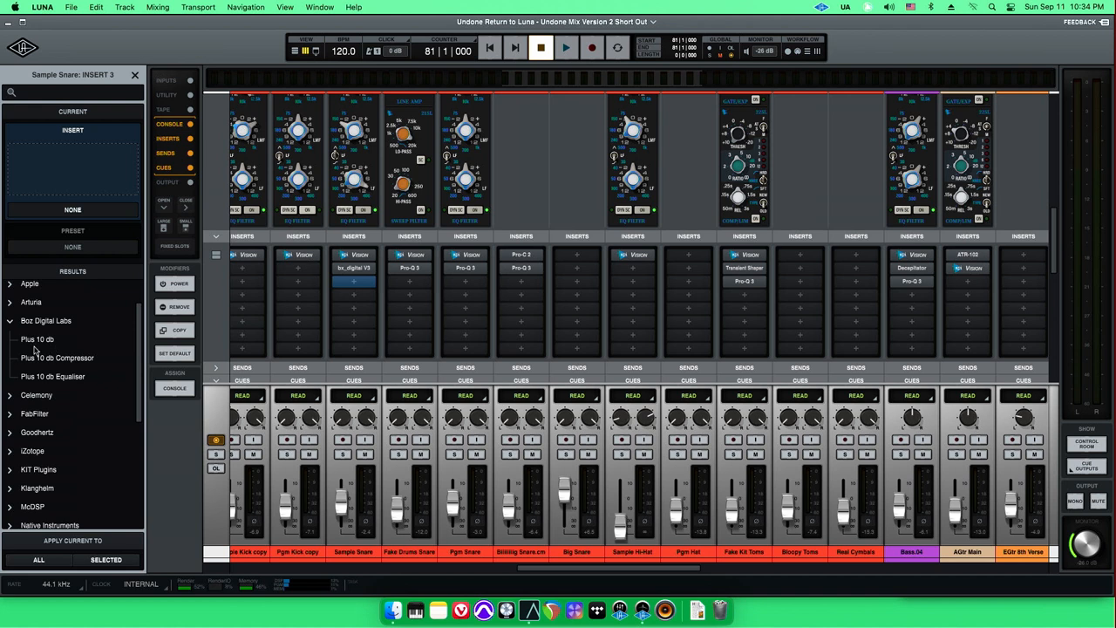
pyautogui.moveTo(7, 322)
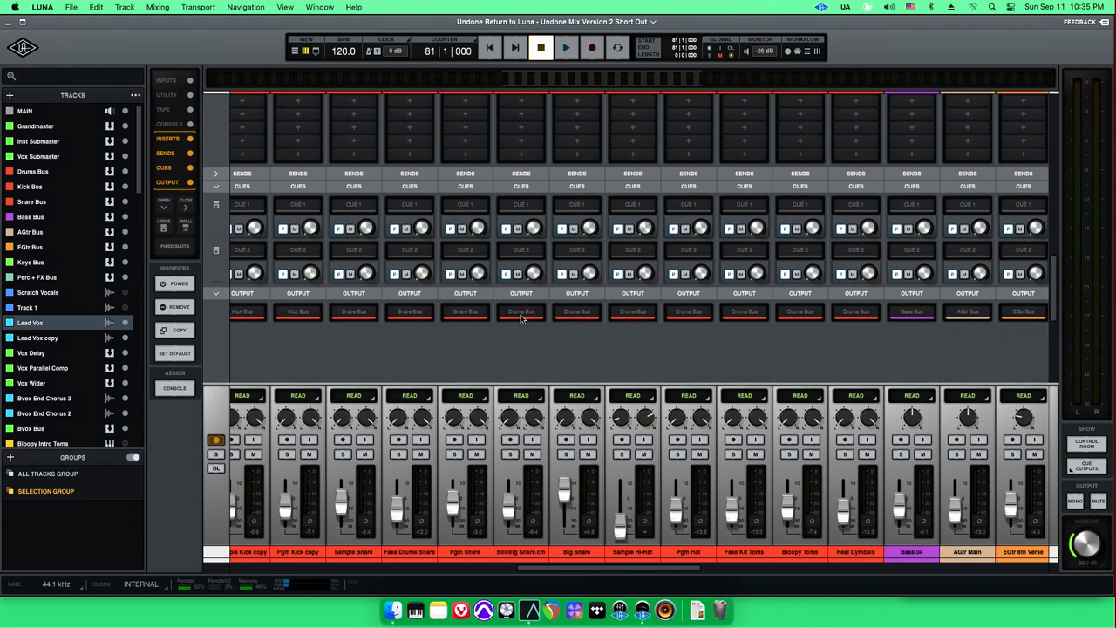
# Open Biiiiiig Snare's output browser, set to Drums Bus, and browse the buses and outputs
pyautogui.click(521, 311)
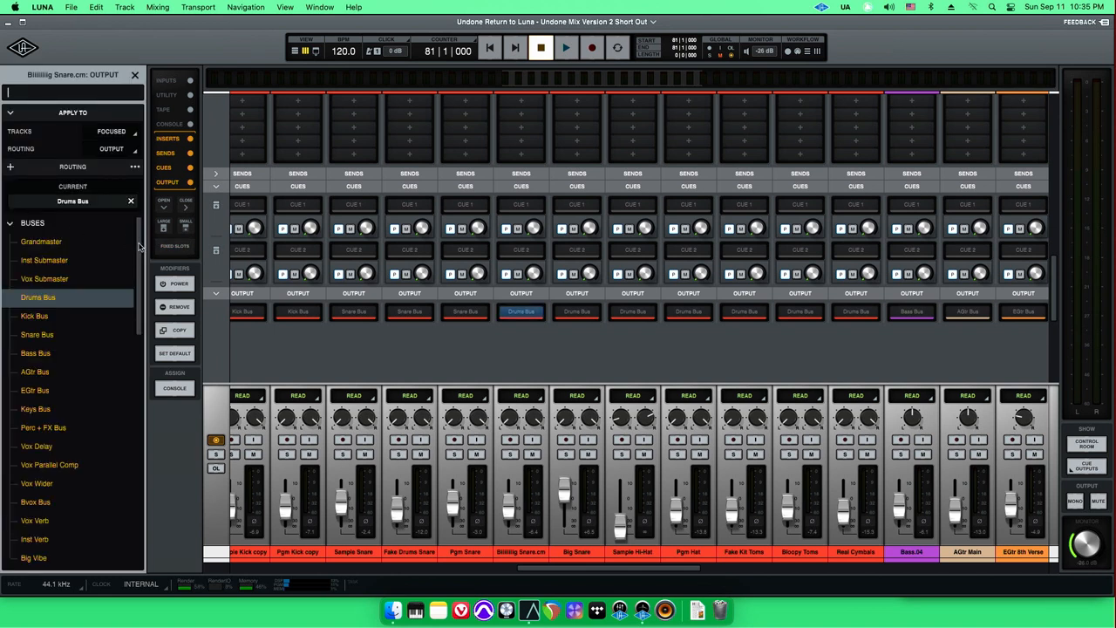
pyautogui.scroll(-3)
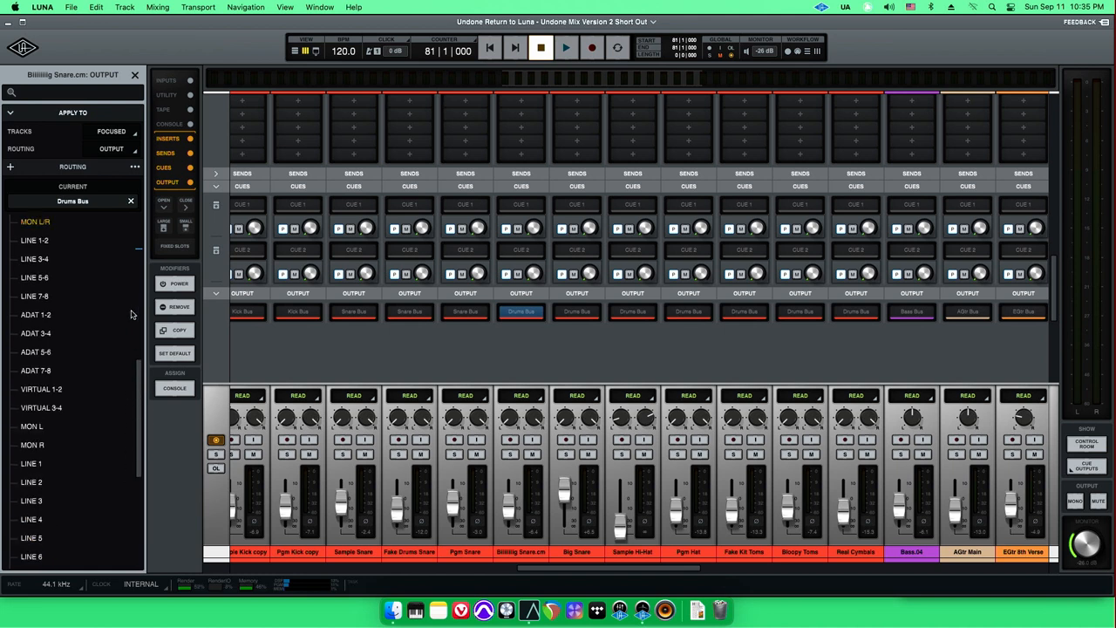
pyautogui.scroll(-3)
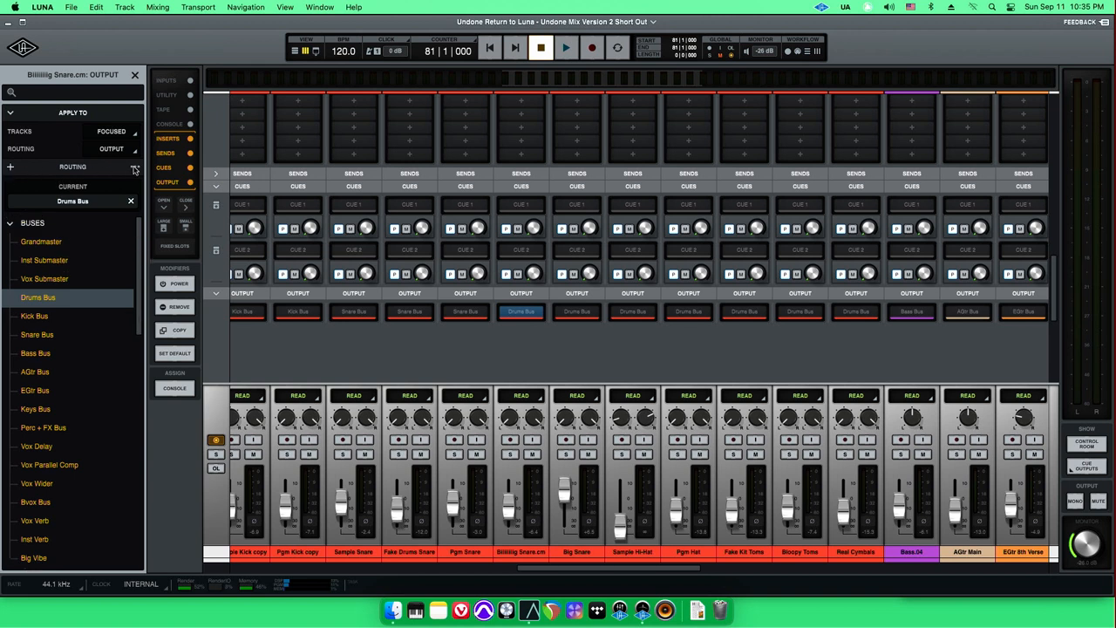
pyautogui.moveTo(17, 170)
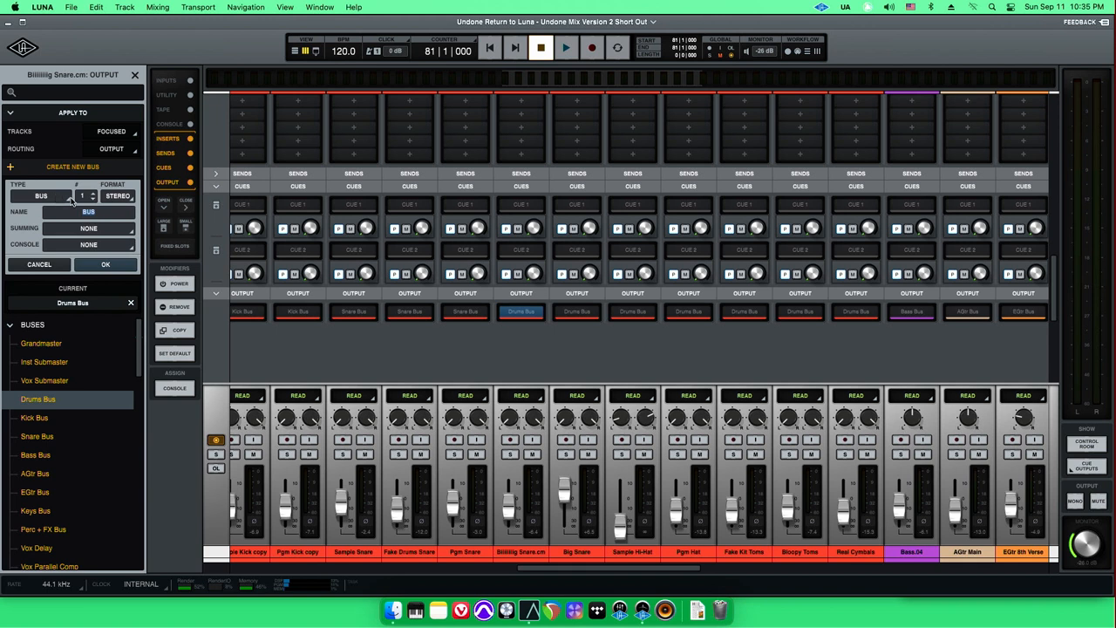
pyautogui.moveTo(231, 242)
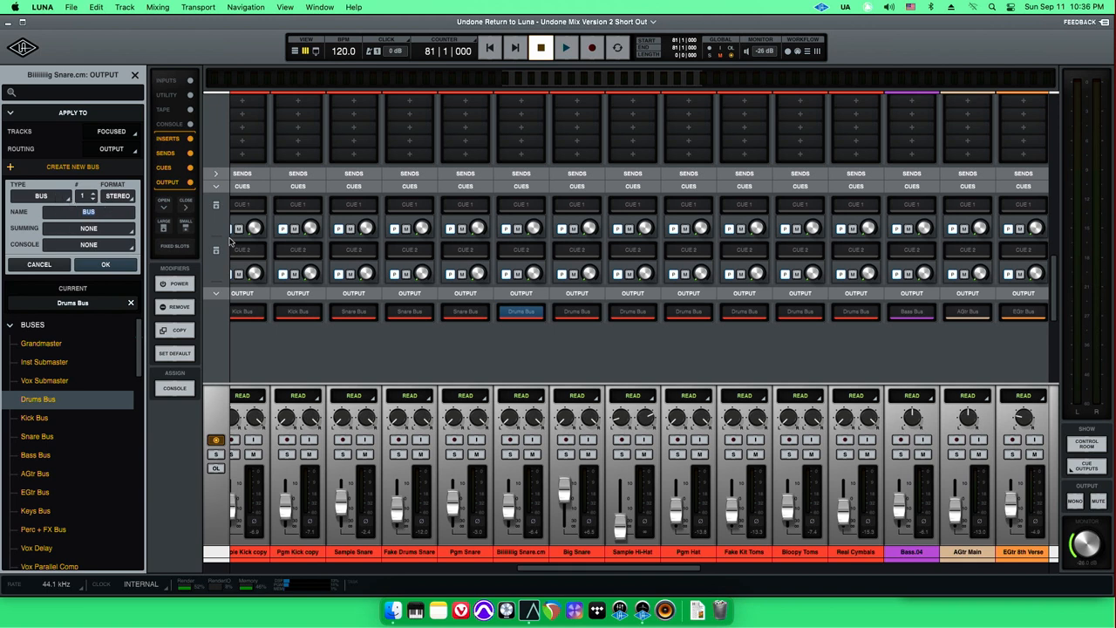
# Cancel the Create New Bus form, keeping Drums Bus as the output
pyautogui.click(118, 195)
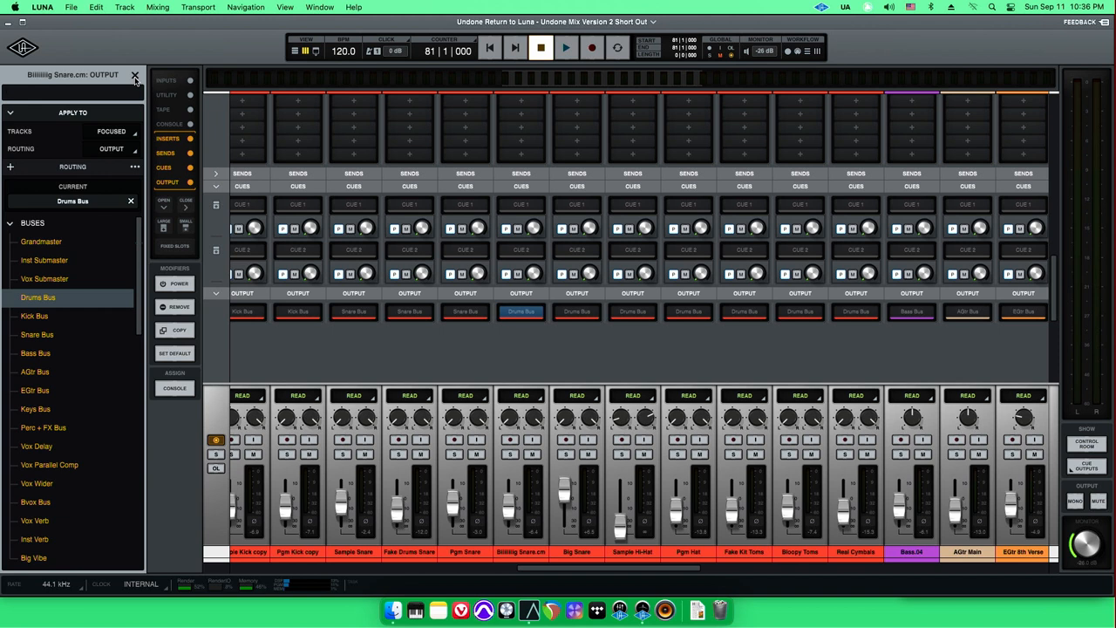
pyautogui.moveTo(100, 128)
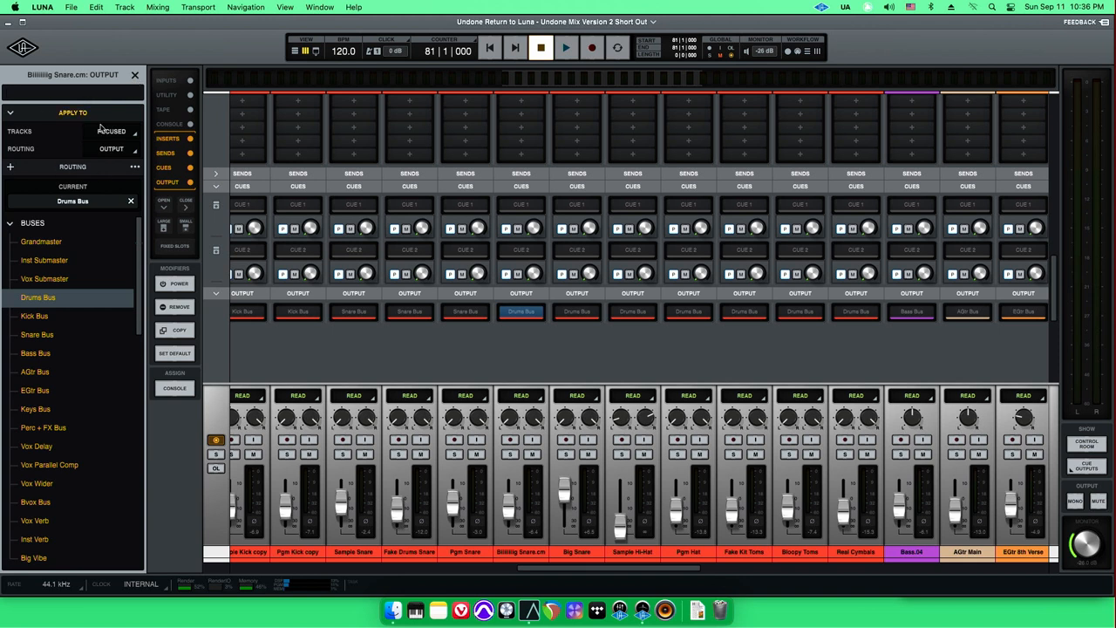
# Close the snare output browser, show the tape section again, and scroll to the drum channels
pyautogui.click(135, 74)
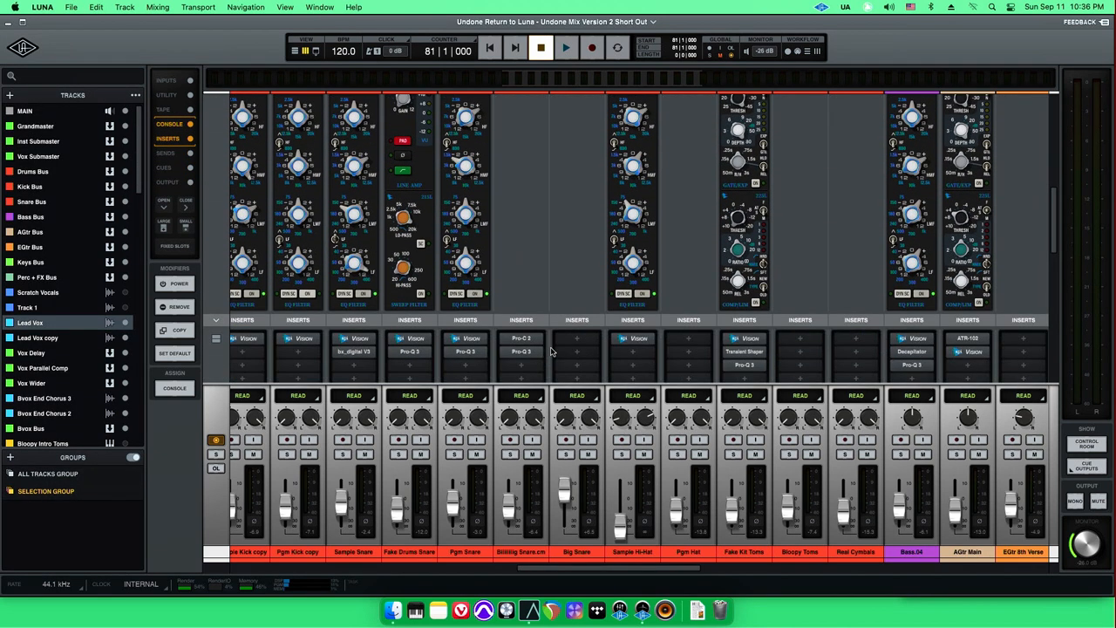
pyautogui.click(163, 109)
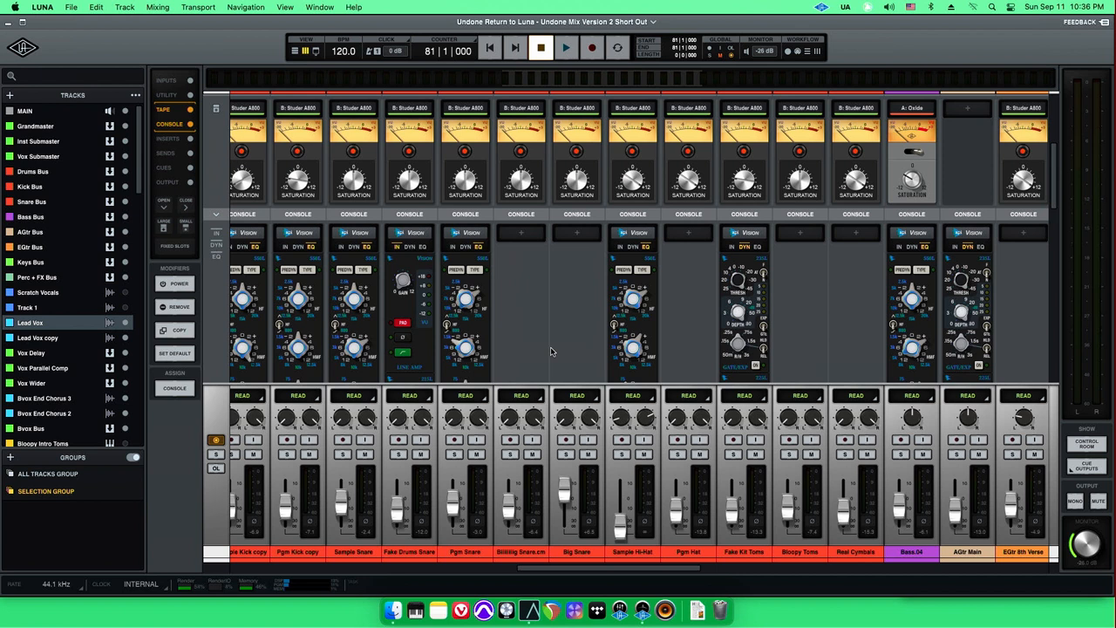
pyautogui.moveTo(552, 563)
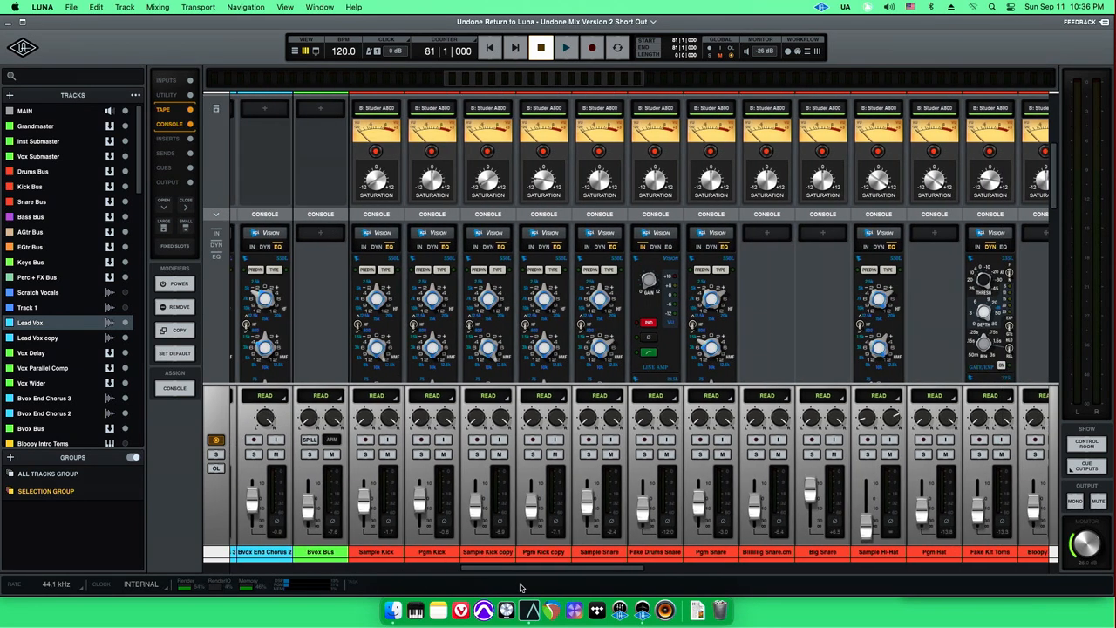
pyautogui.hscroll(3)
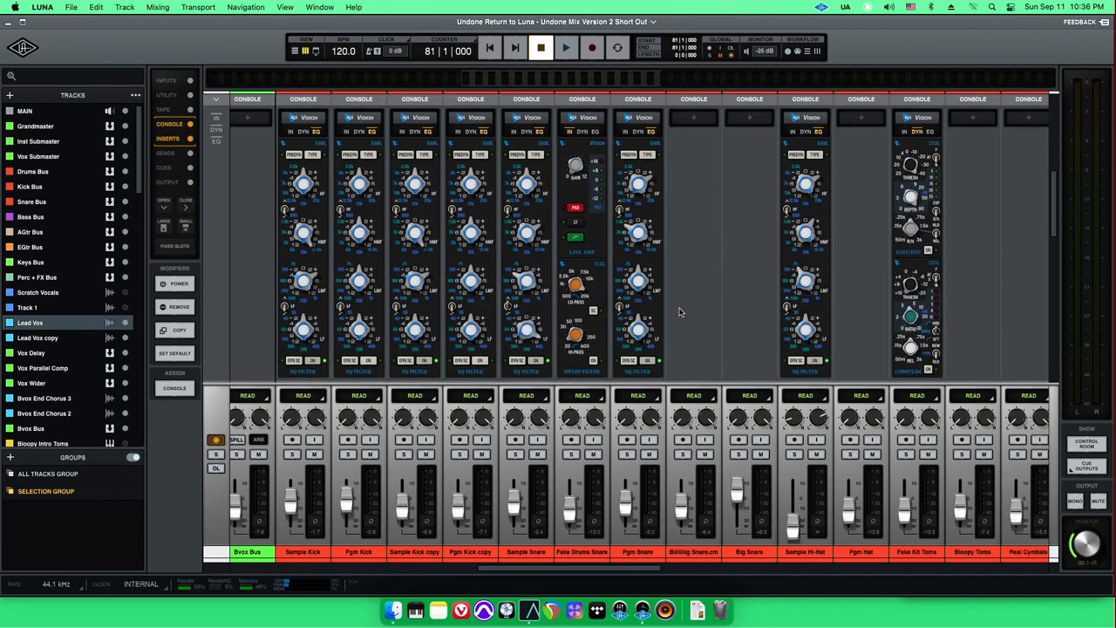
pyautogui.moveTo(453, 269)
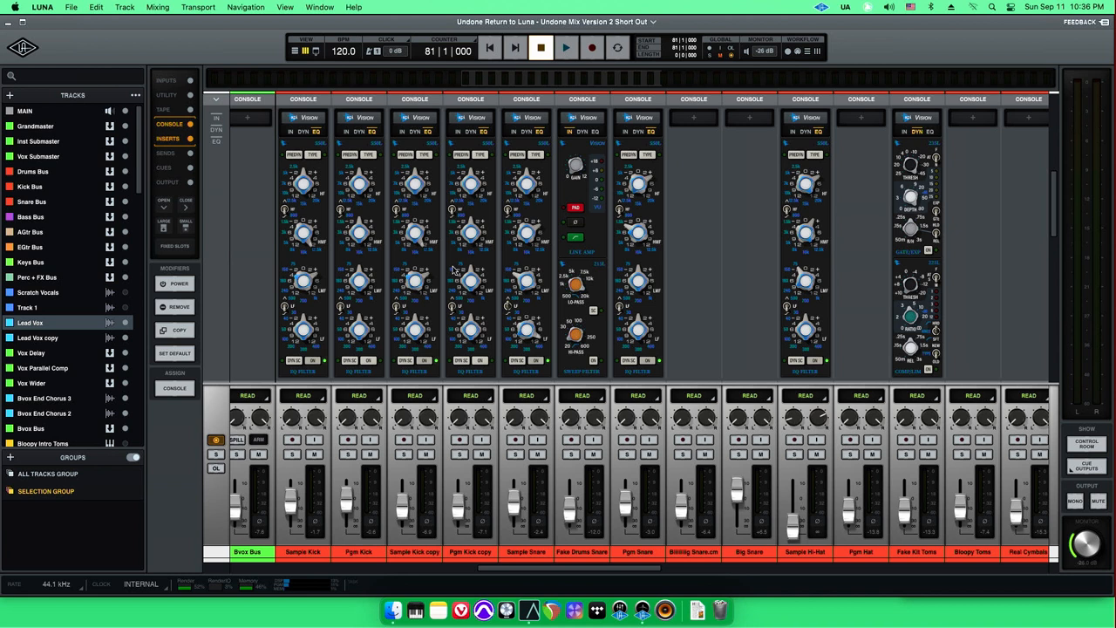
pyautogui.moveTo(443, 273)
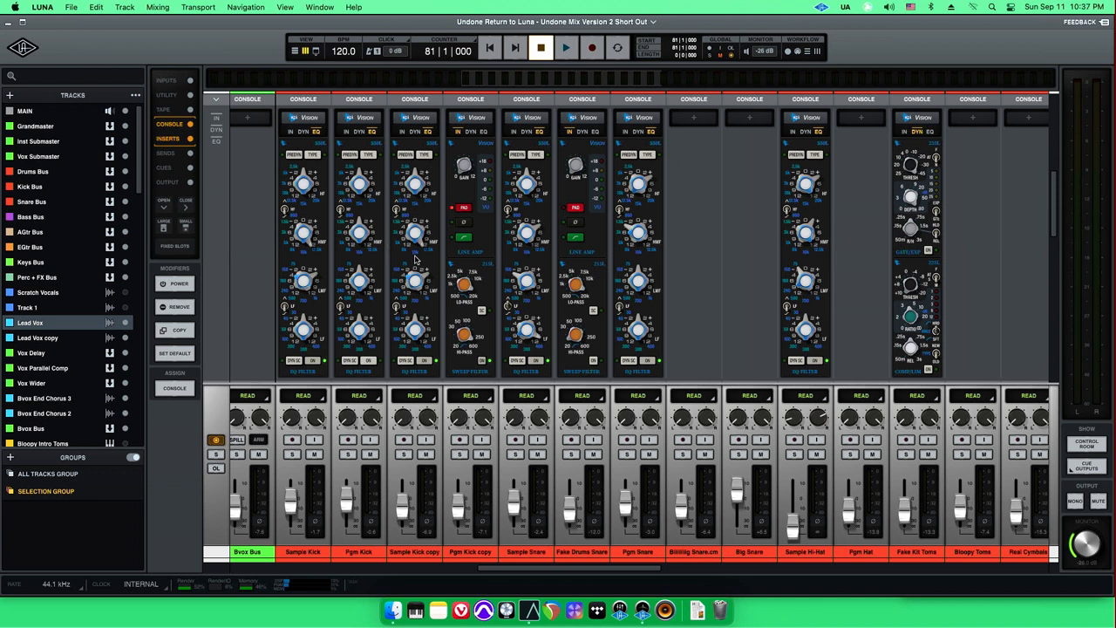
pyautogui.moveTo(417, 247)
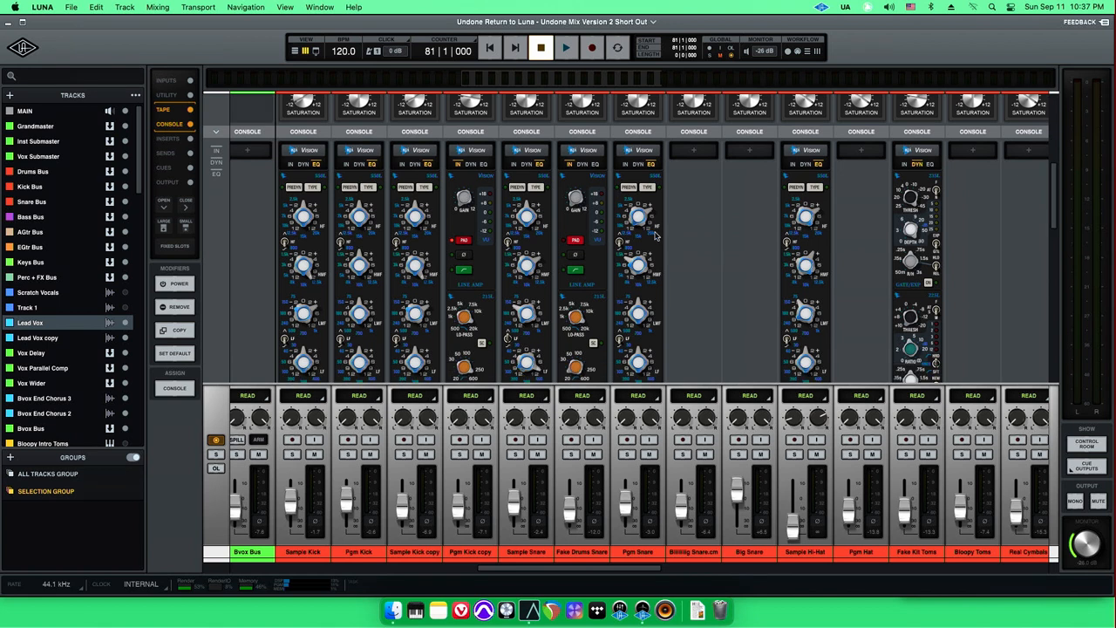
pyautogui.moveTo(685, 225)
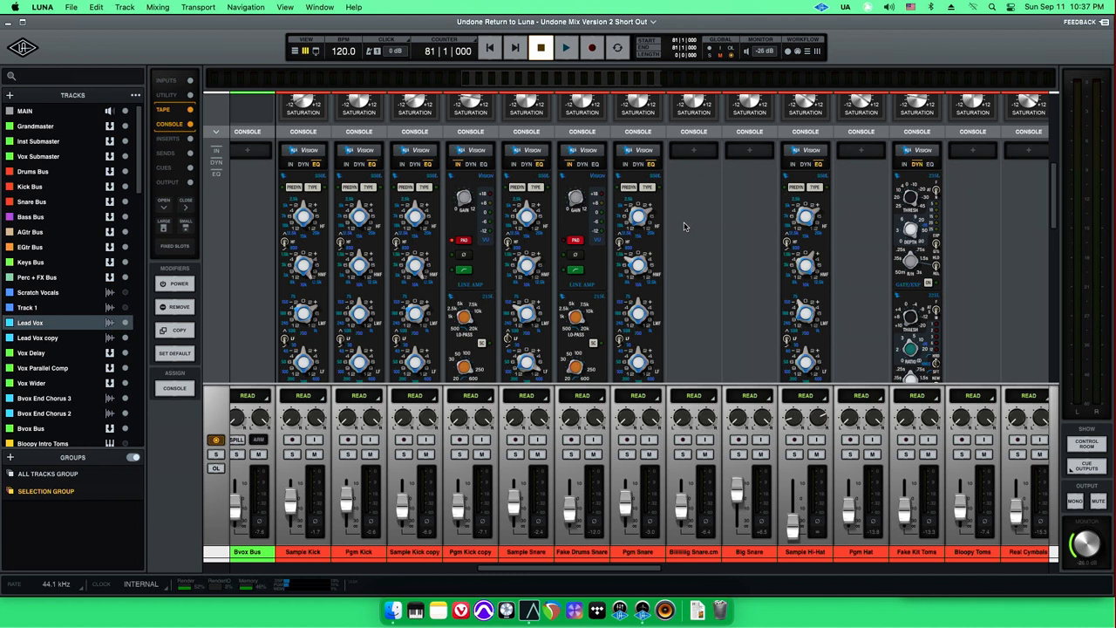
pyautogui.moveTo(663, 205)
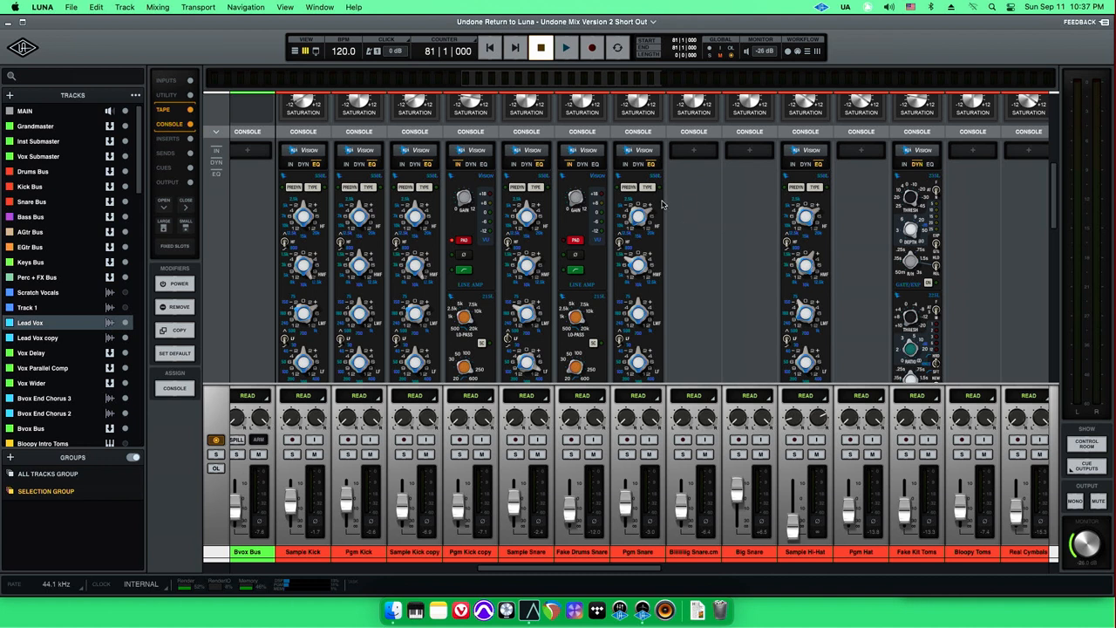
pyautogui.click(166, 94)
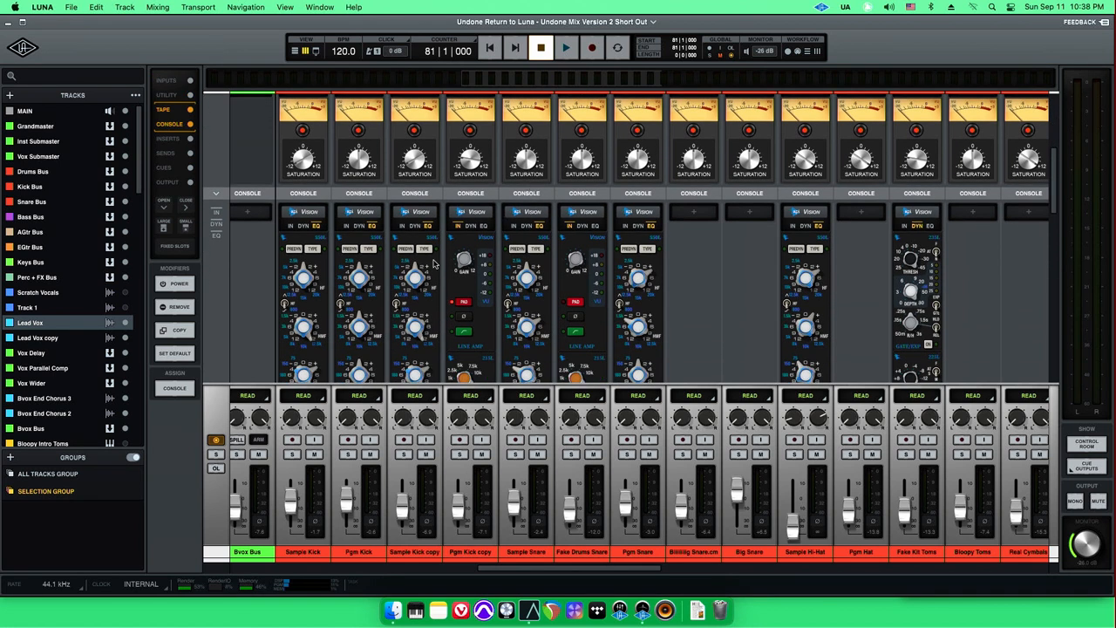
pyautogui.hscroll(3)
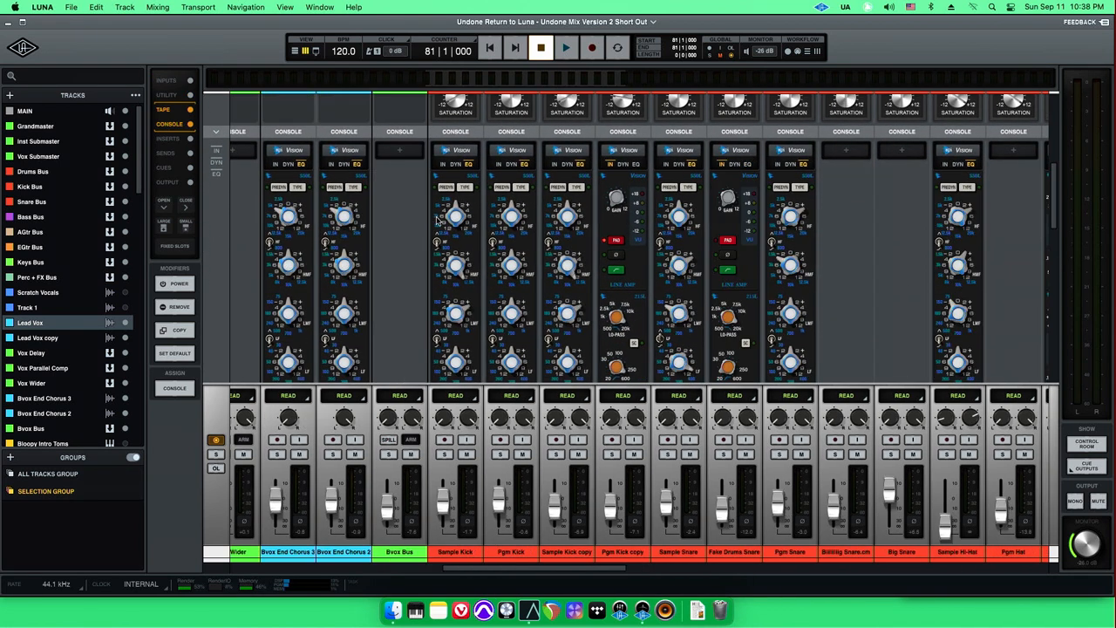
# Show the input section and set Grandmaster's summing to API Summing
pyautogui.click(167, 80)
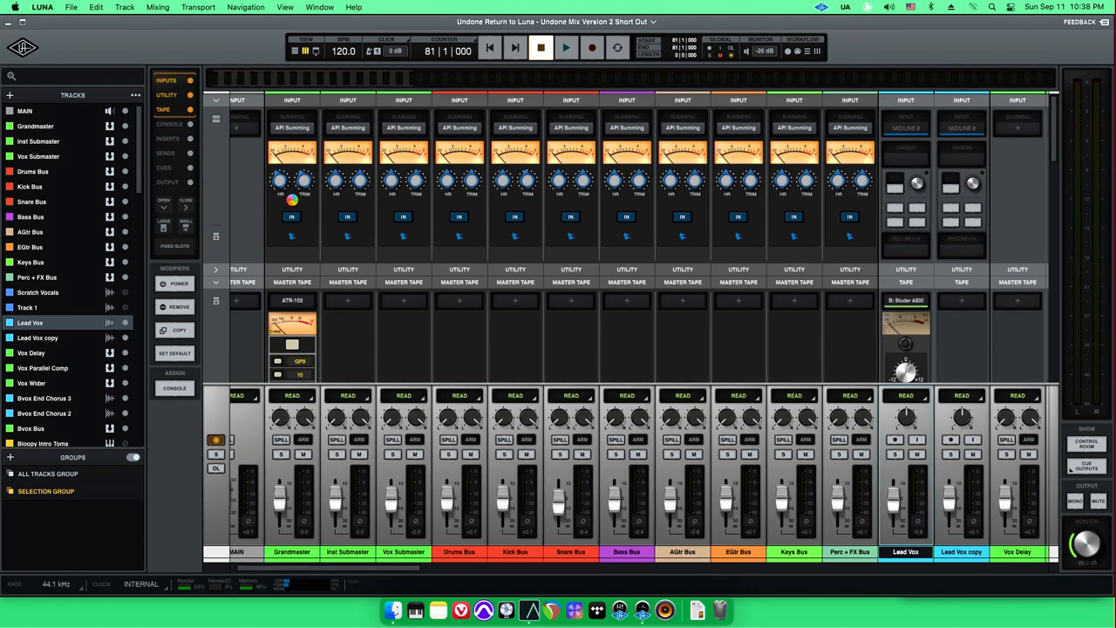
pyautogui.click(292, 128)
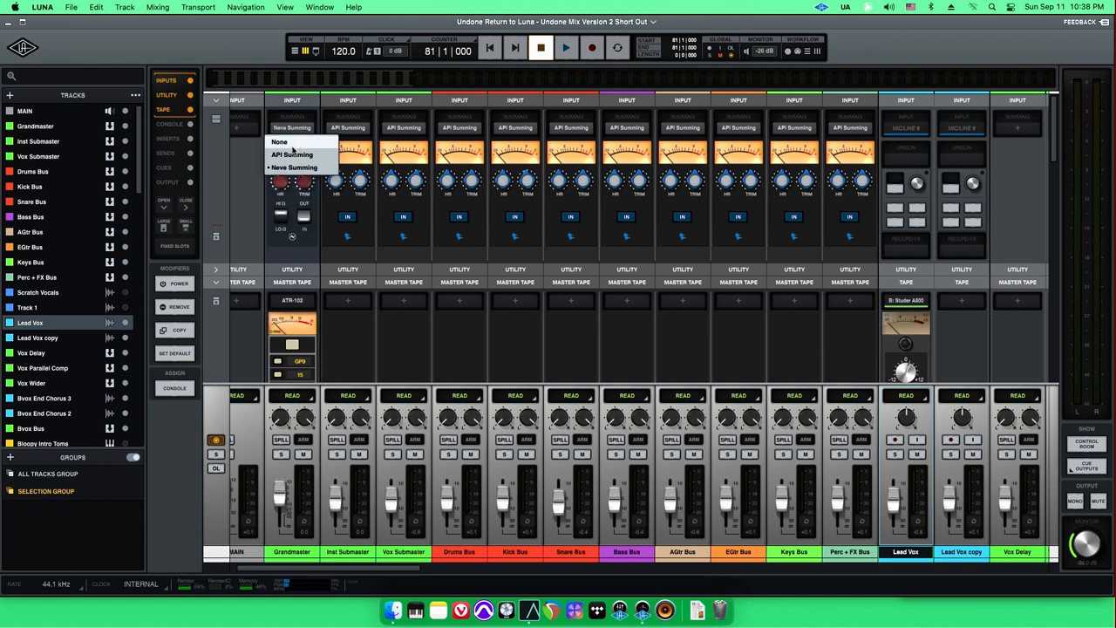
pyautogui.click(294, 166)
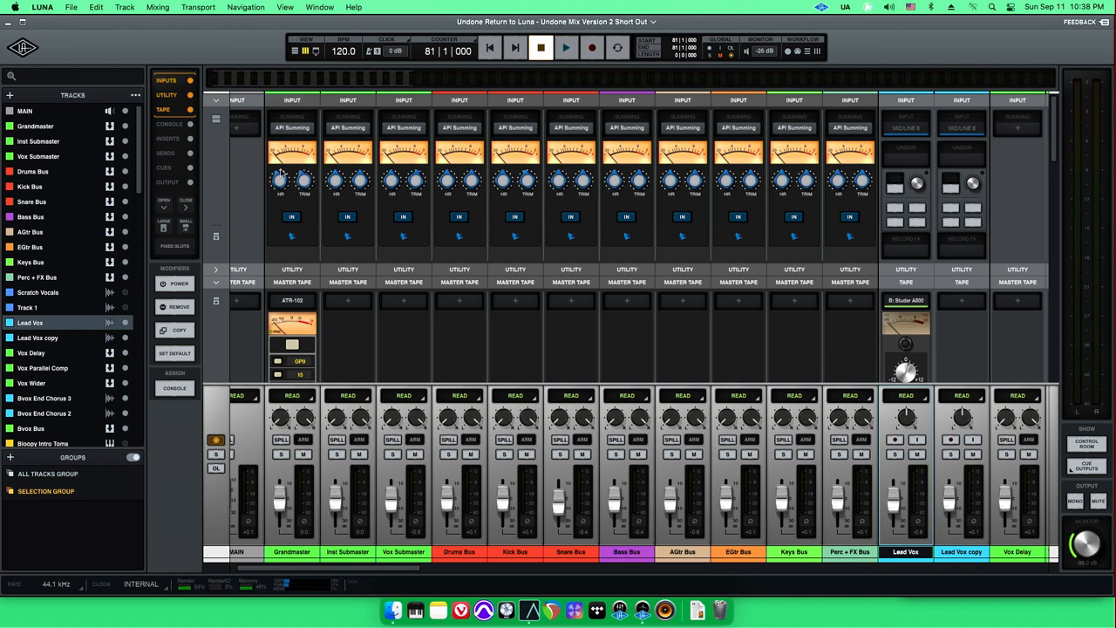
pyautogui.moveTo(386, 237)
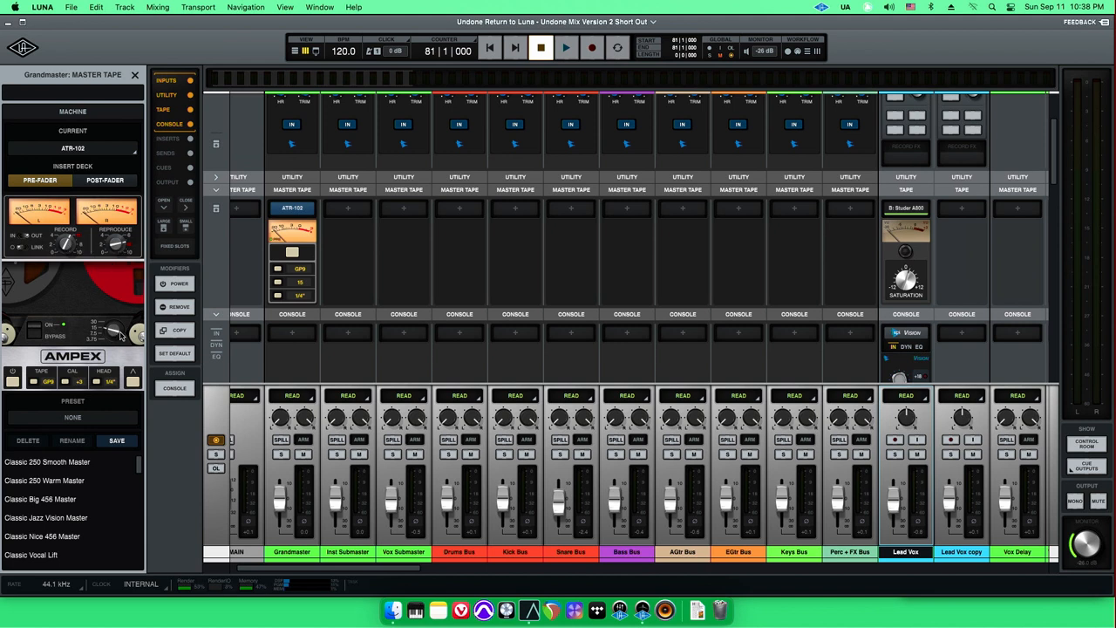
pyautogui.moveTo(128, 289)
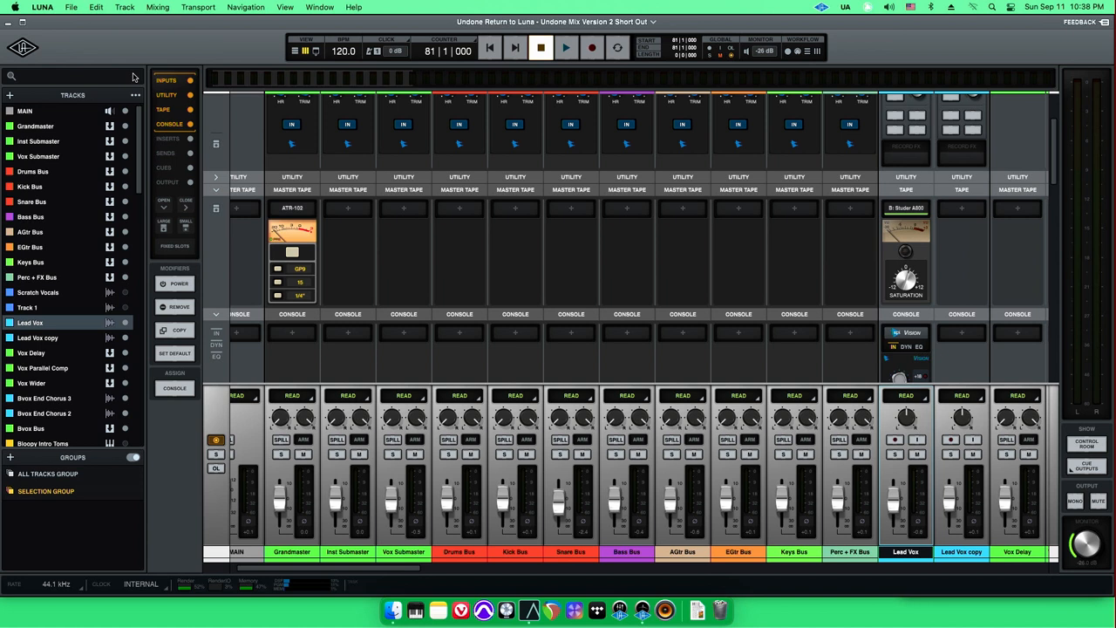
pyautogui.moveTo(396, 324)
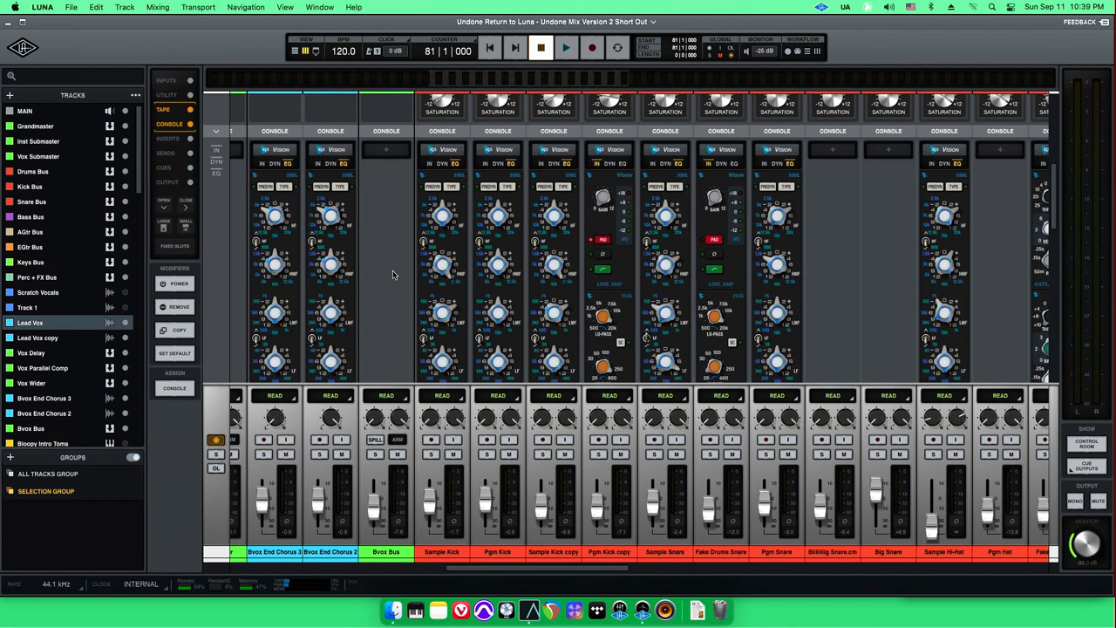
pyautogui.moveTo(386, 248)
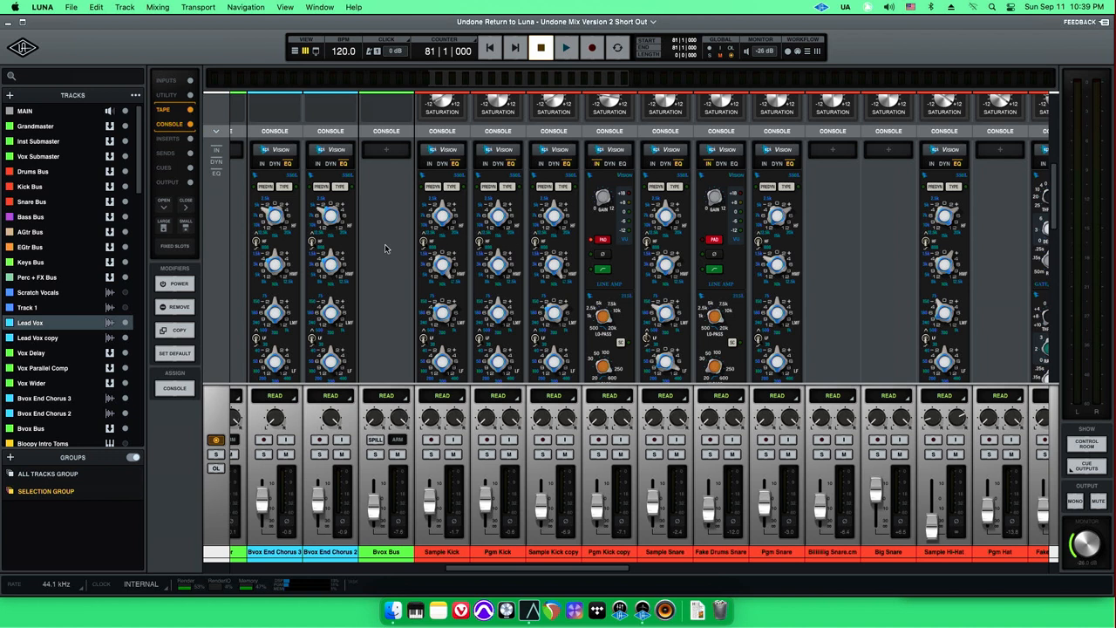
# Toggle Inserts and Inputs so tape sits above the console strips with Studer A800s
pyautogui.click(167, 139)
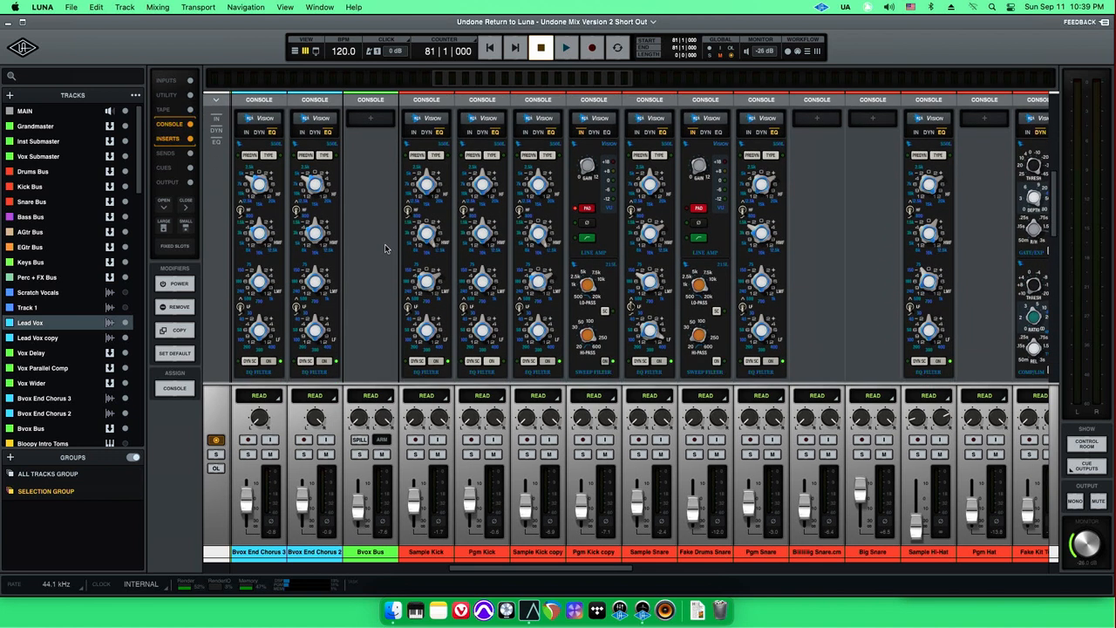
pyautogui.click(163, 109)
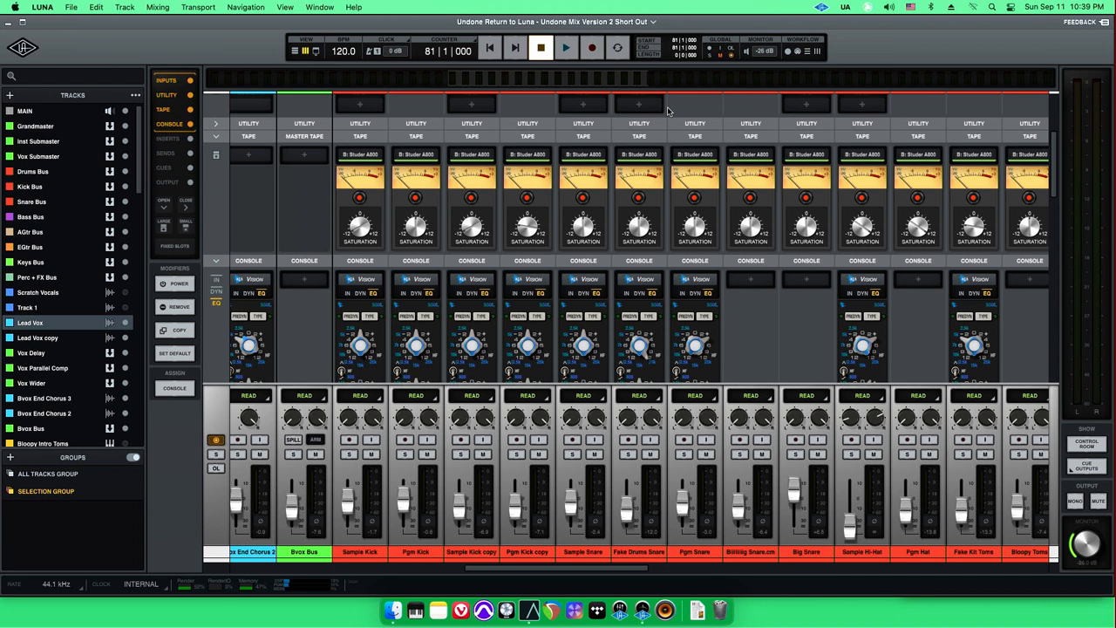
pyautogui.moveTo(672, 112)
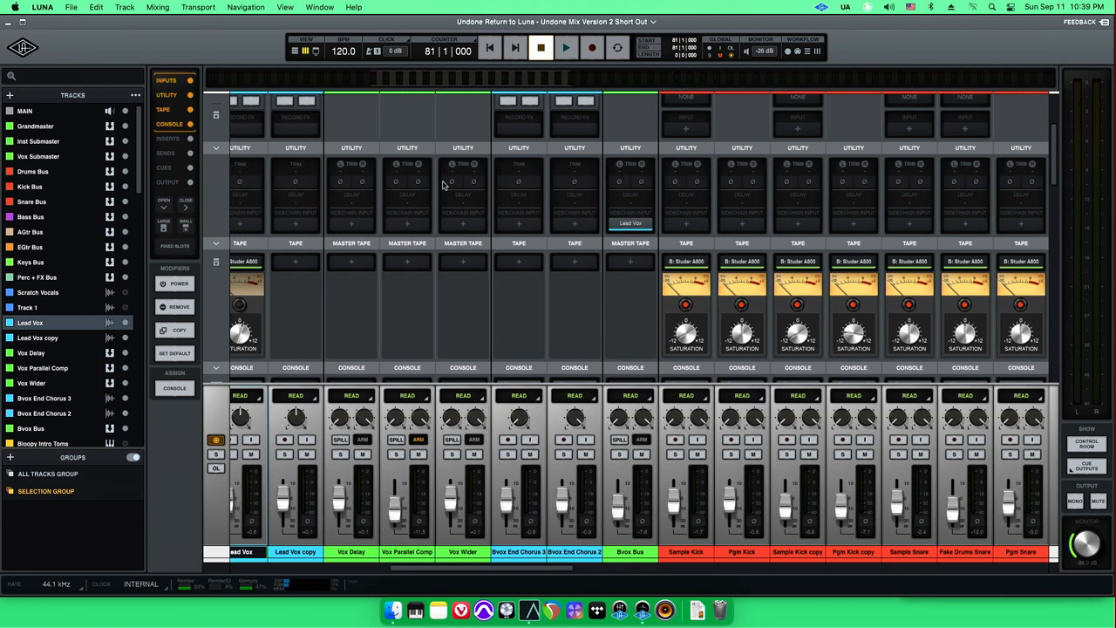
pyautogui.moveTo(550, 196)
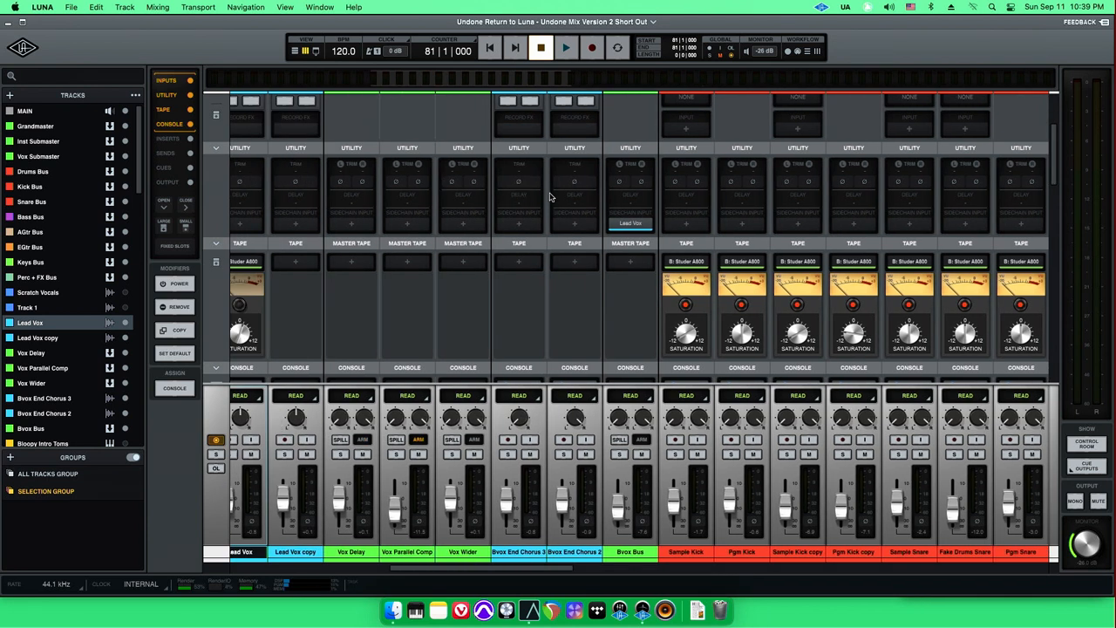
pyautogui.hscroll(3)
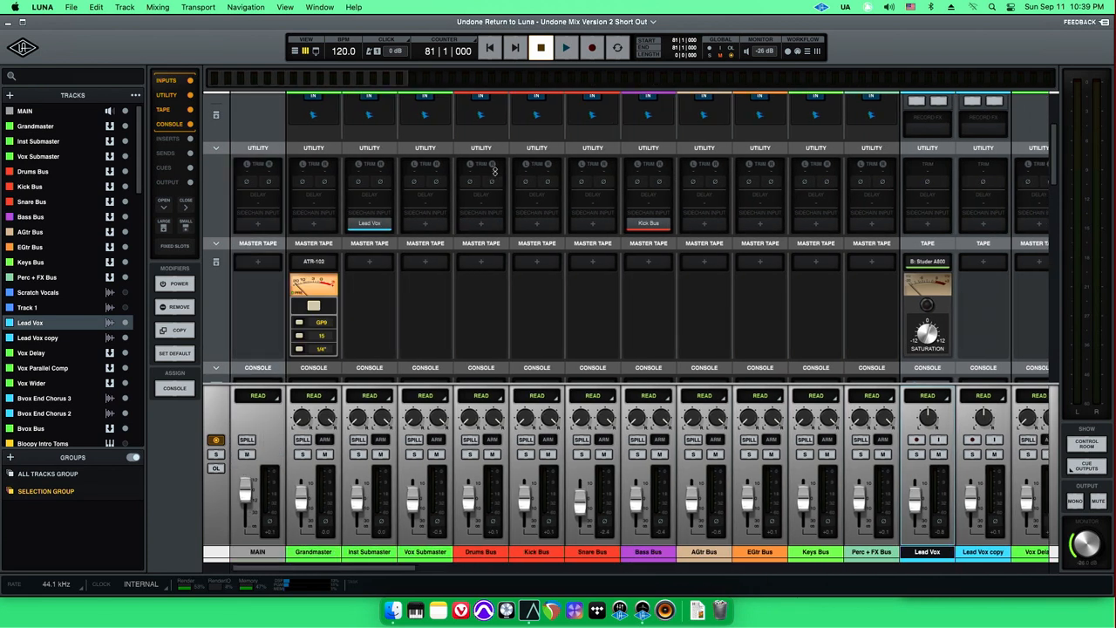
pyautogui.moveTo(362, 198)
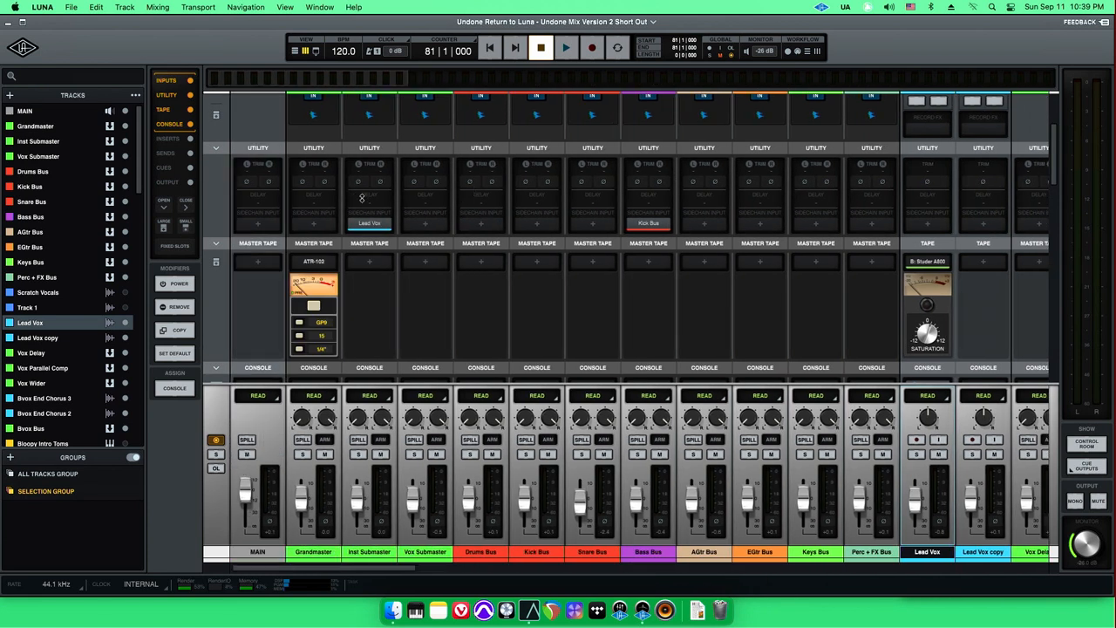
pyautogui.moveTo(356, 183)
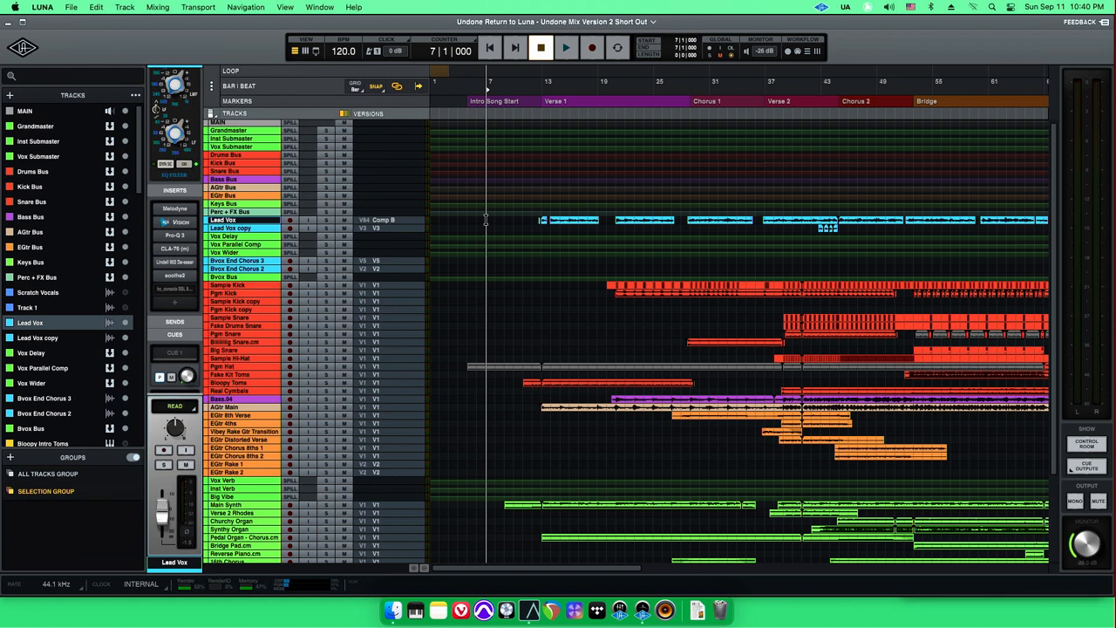
# Scroll the arrangement timeline from Intro Song Start through Verse Interlude and back
pyautogui.hscroll(3)
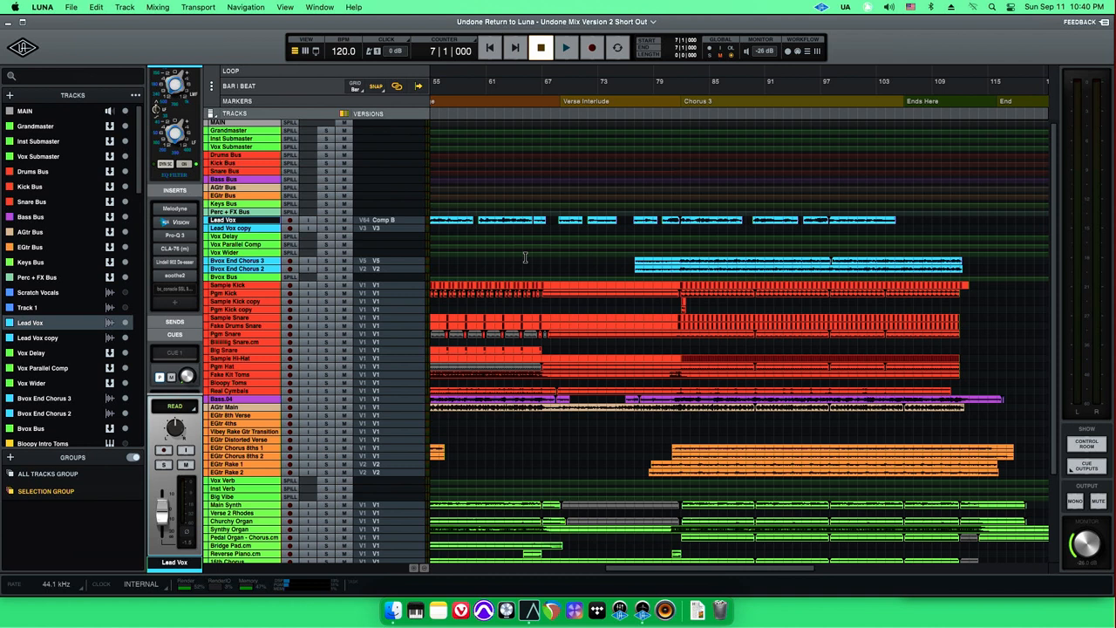
pyautogui.moveTo(554, 244)
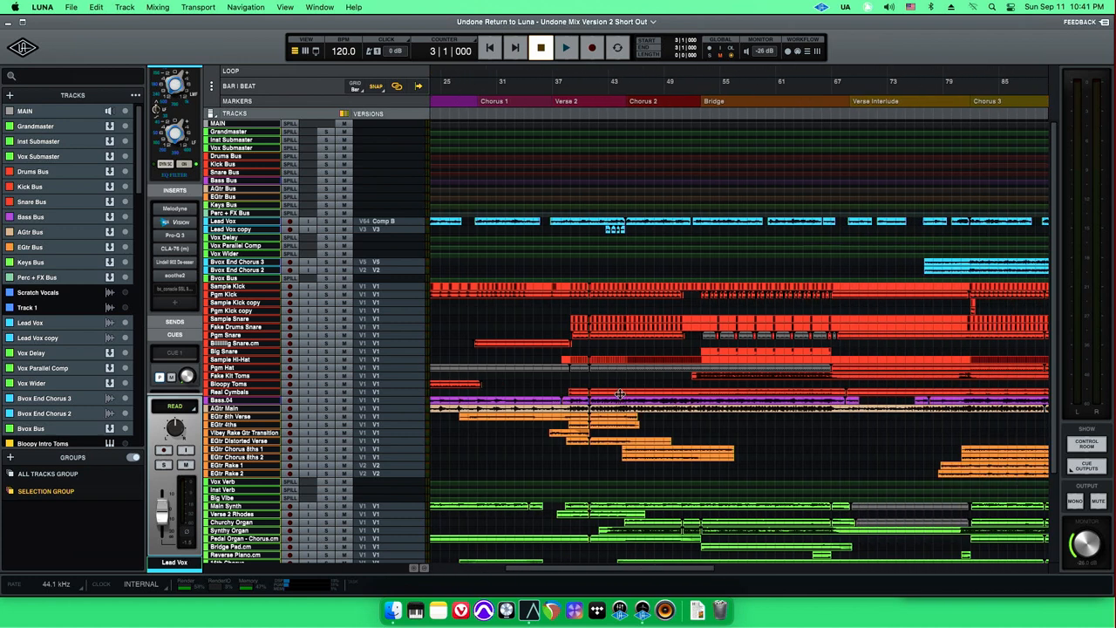
pyautogui.hscroll(-3)
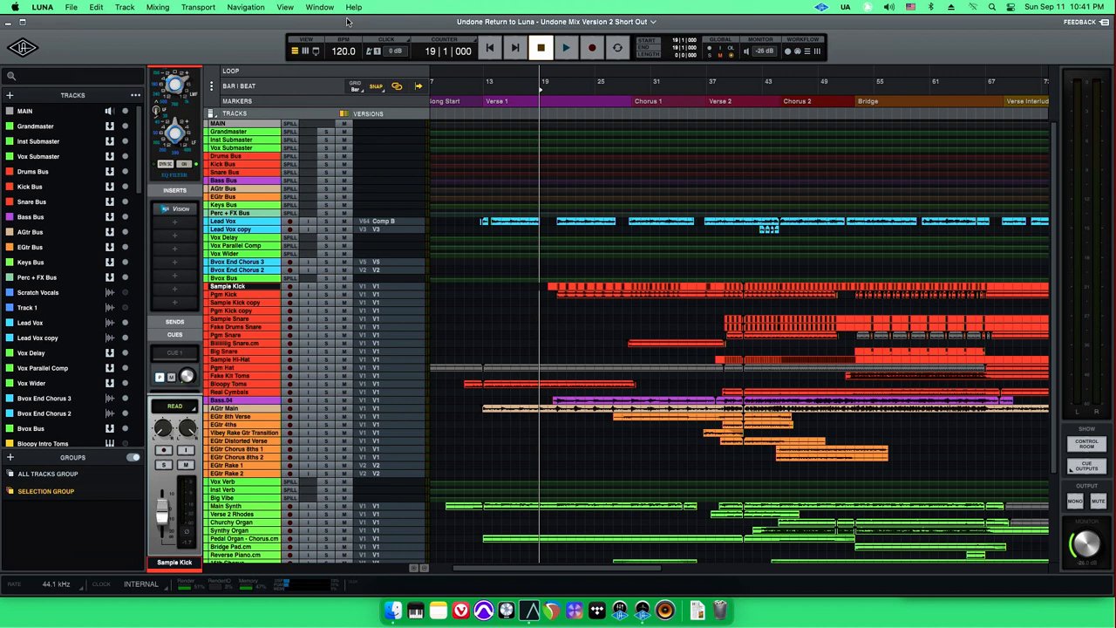
pyautogui.moveTo(347, 21)
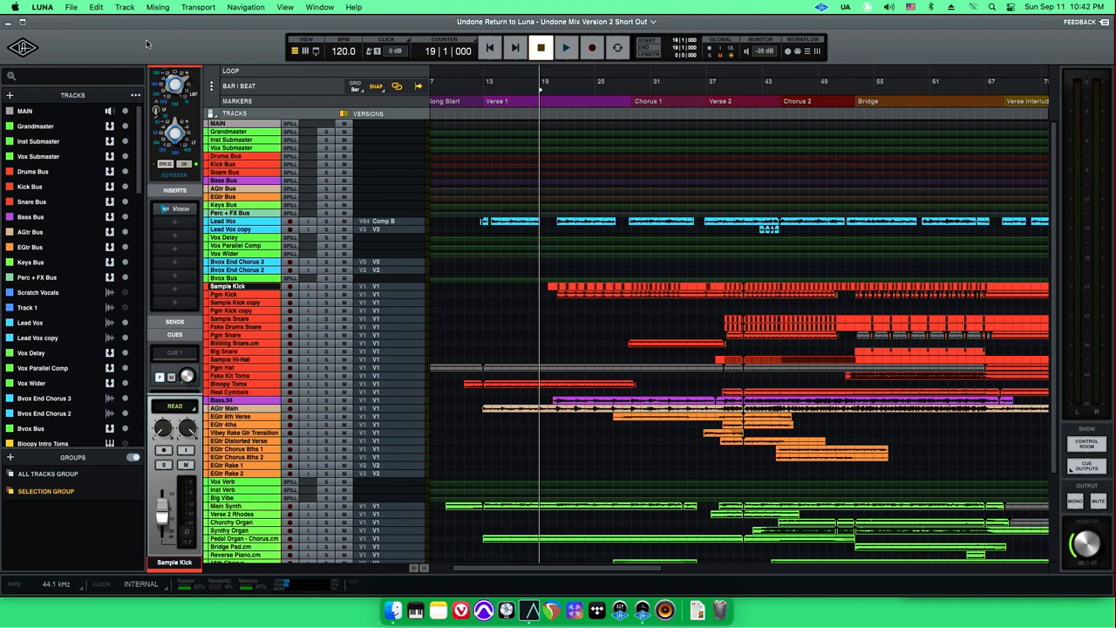
# Move the playhead back to bar 12, just before Verse 1
pyautogui.click(224, 220)
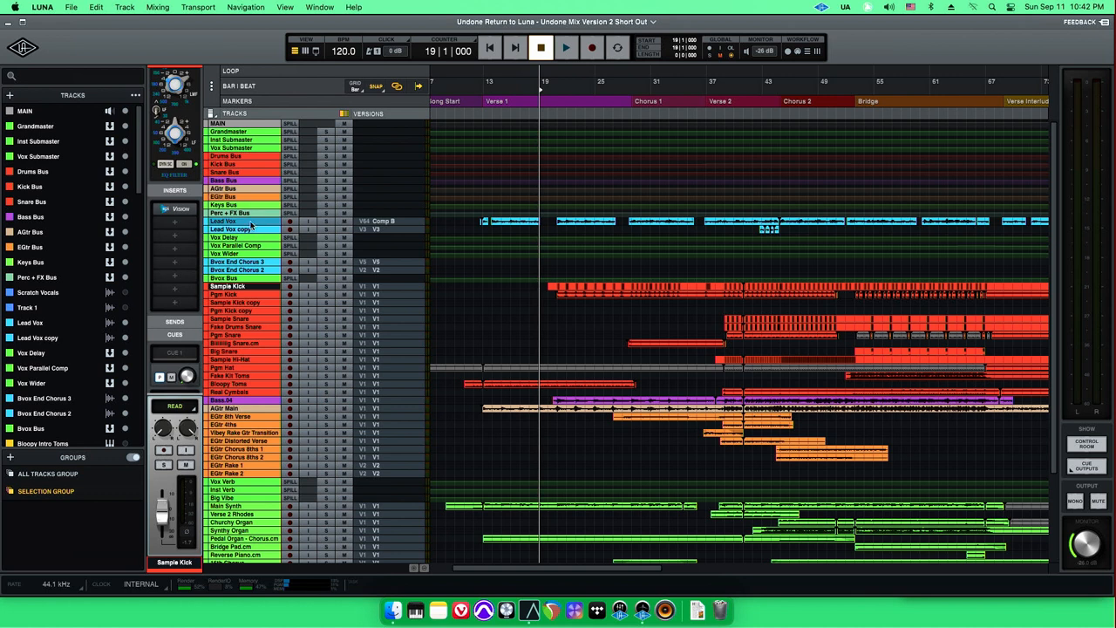
pyautogui.click(229, 213)
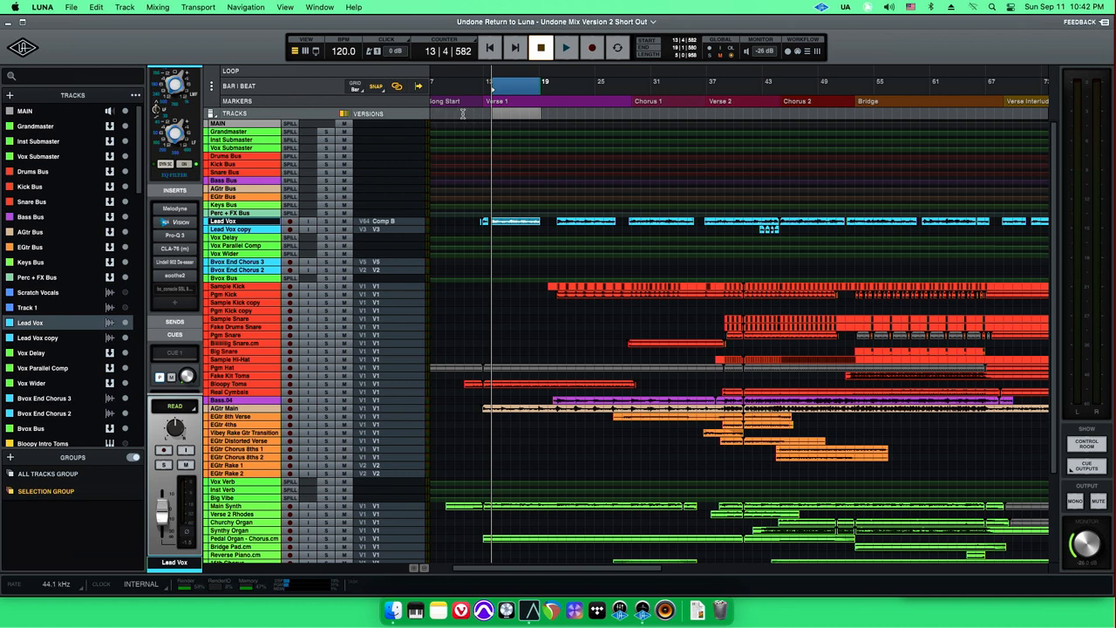
pyautogui.moveTo(477, 114)
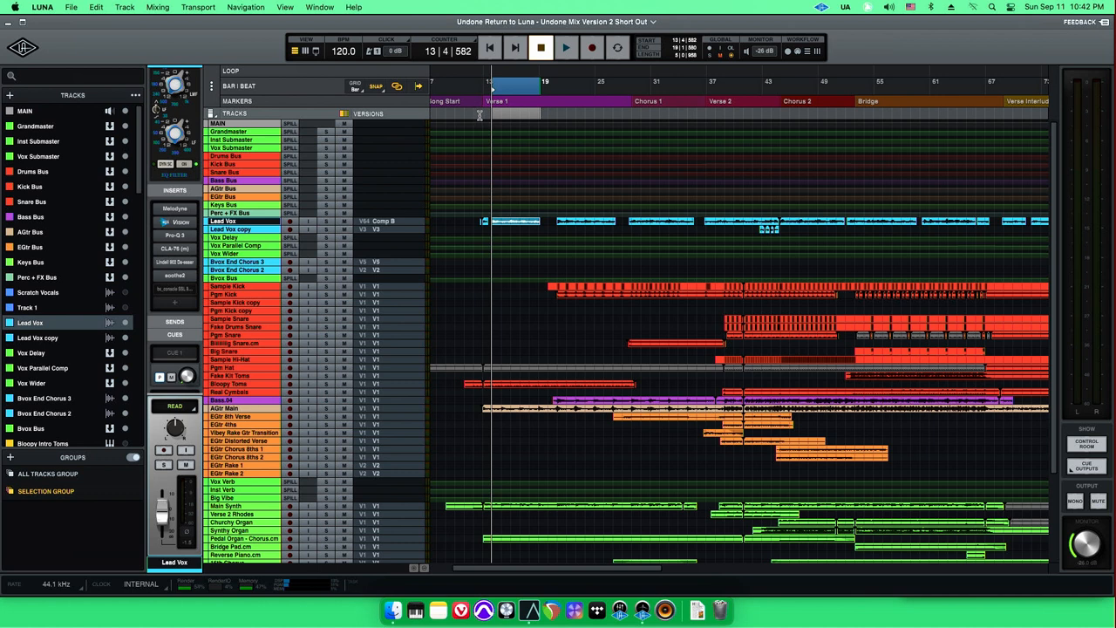
pyautogui.moveTo(478, 122)
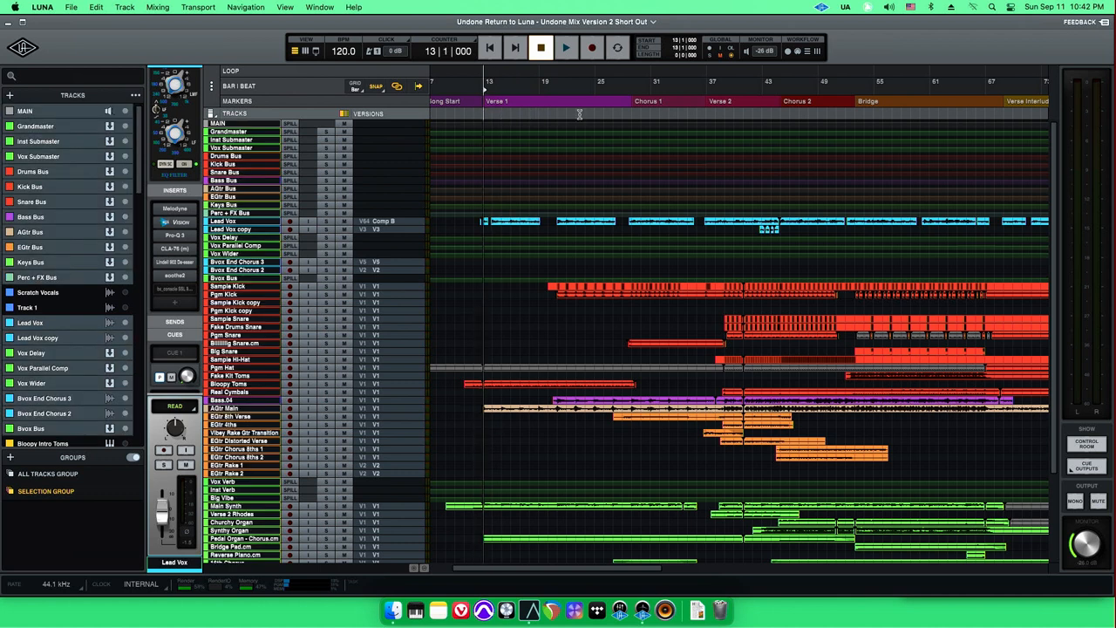
pyautogui.click(565, 48)
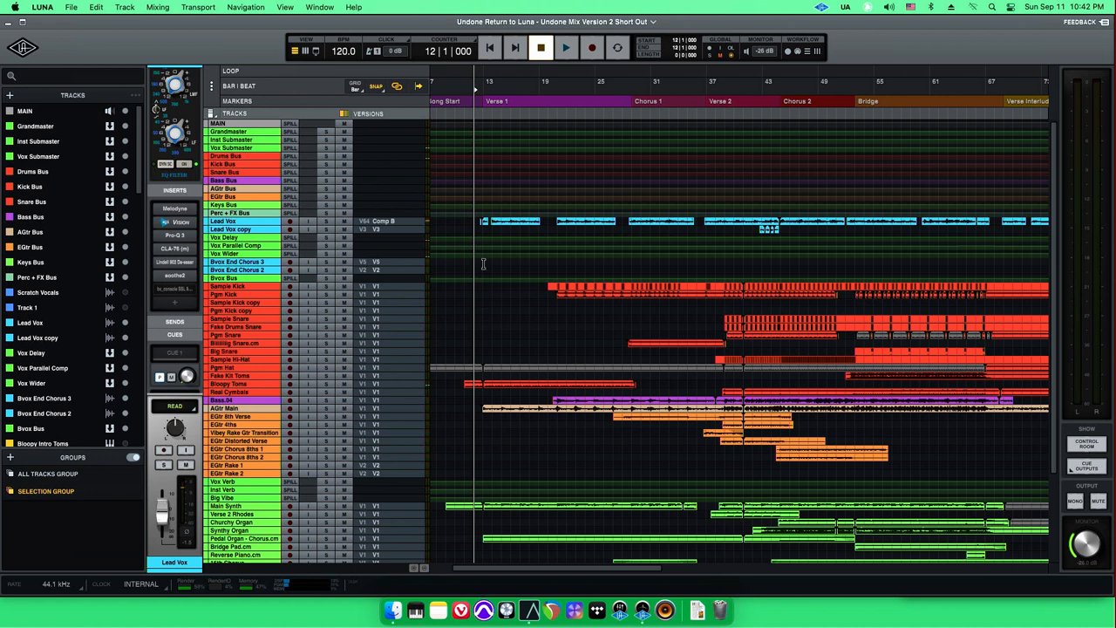
# Move the playhead back, then bring up the mixer with Studer A800 tape and Vision console strips
pyautogui.click(496, 100)
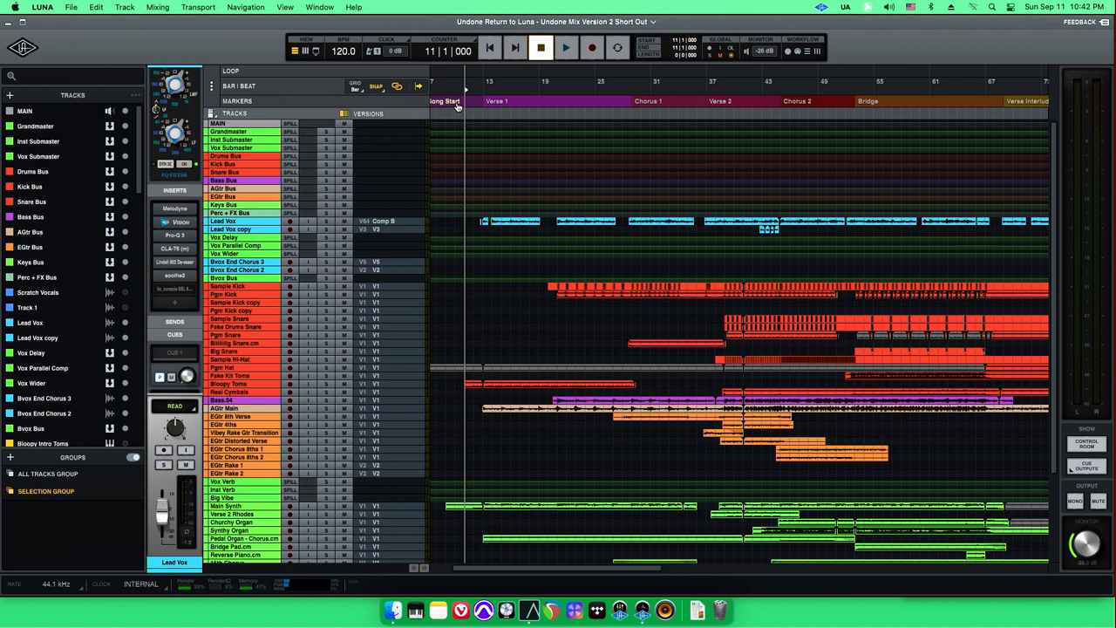
pyautogui.moveTo(471, 299)
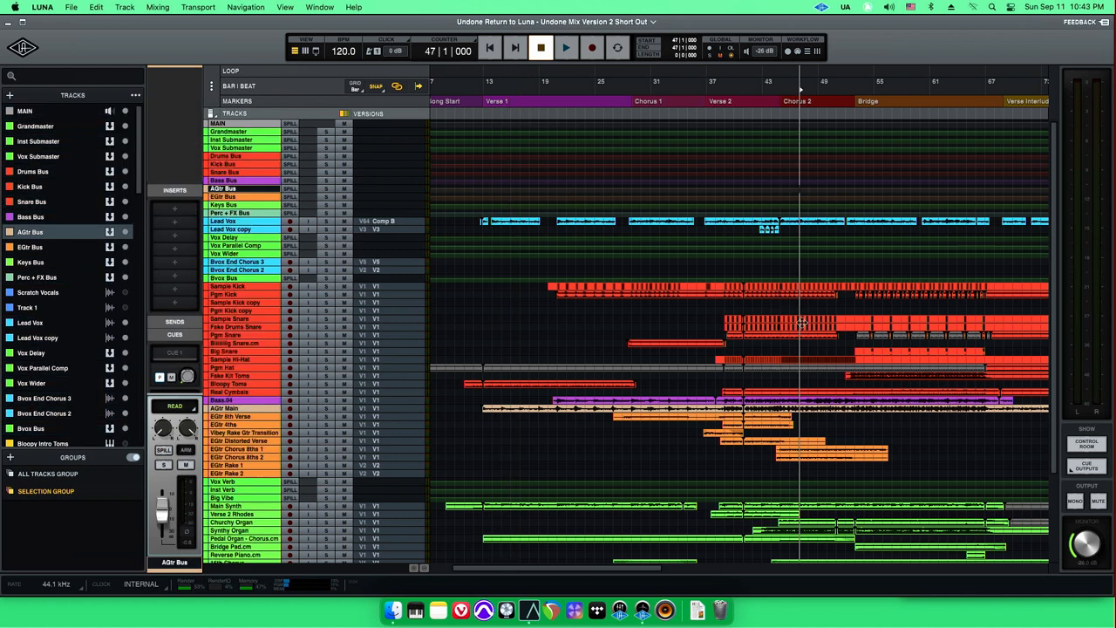
pyautogui.moveTo(754, 281)
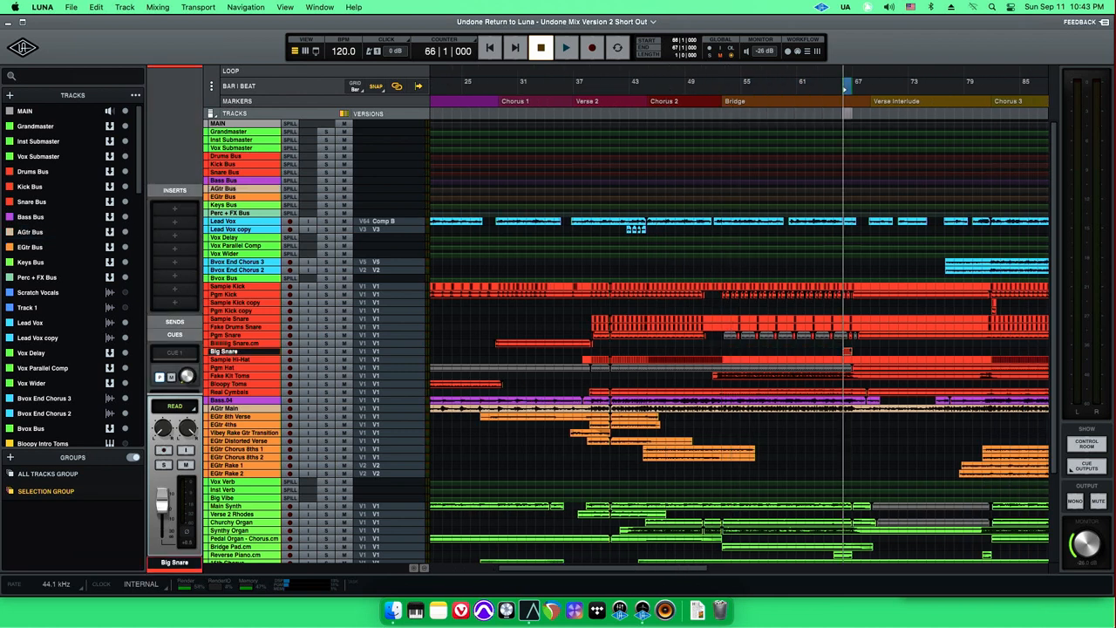
pyautogui.click(724, 85)
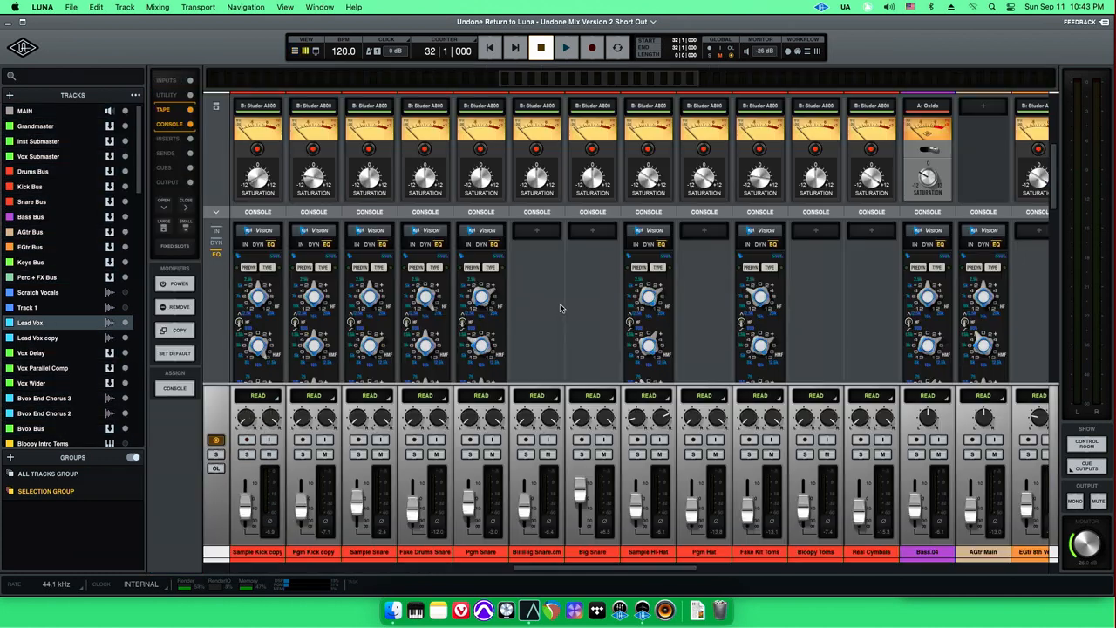
# Toggle the mixer's Tape and Inserts sections and dismiss the notifications panel
pyautogui.click(168, 137)
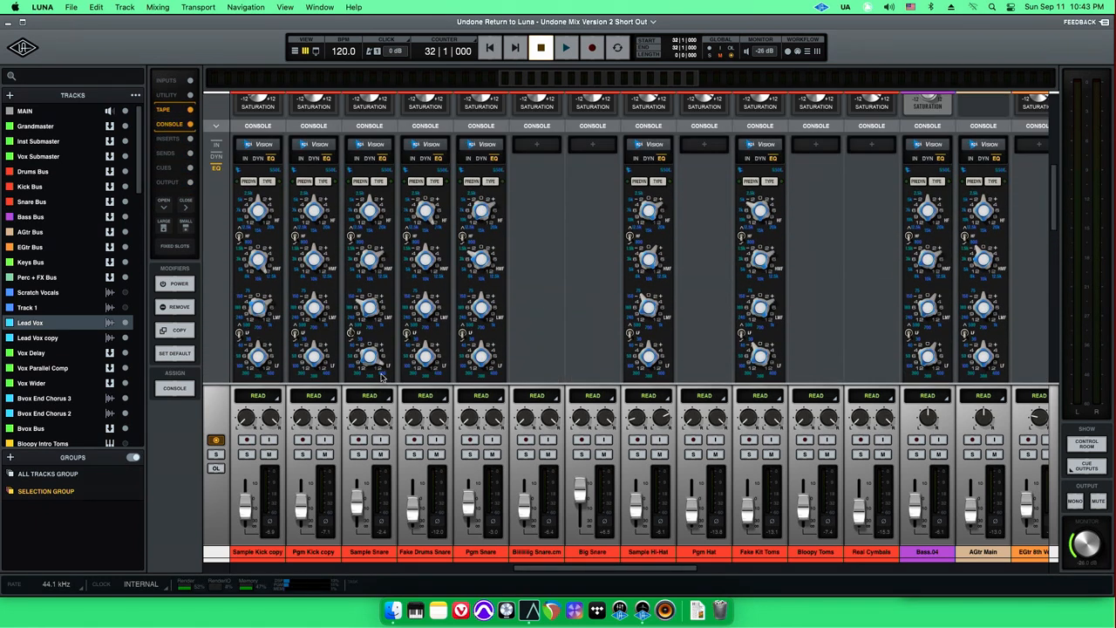
pyautogui.click(168, 139)
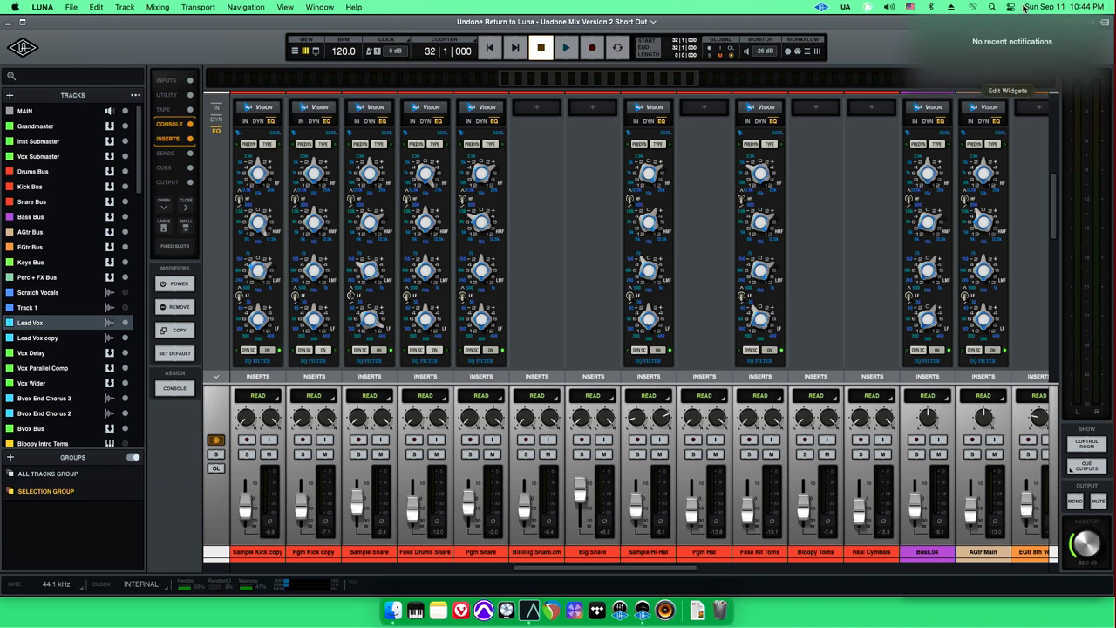
pyautogui.click(932, 7)
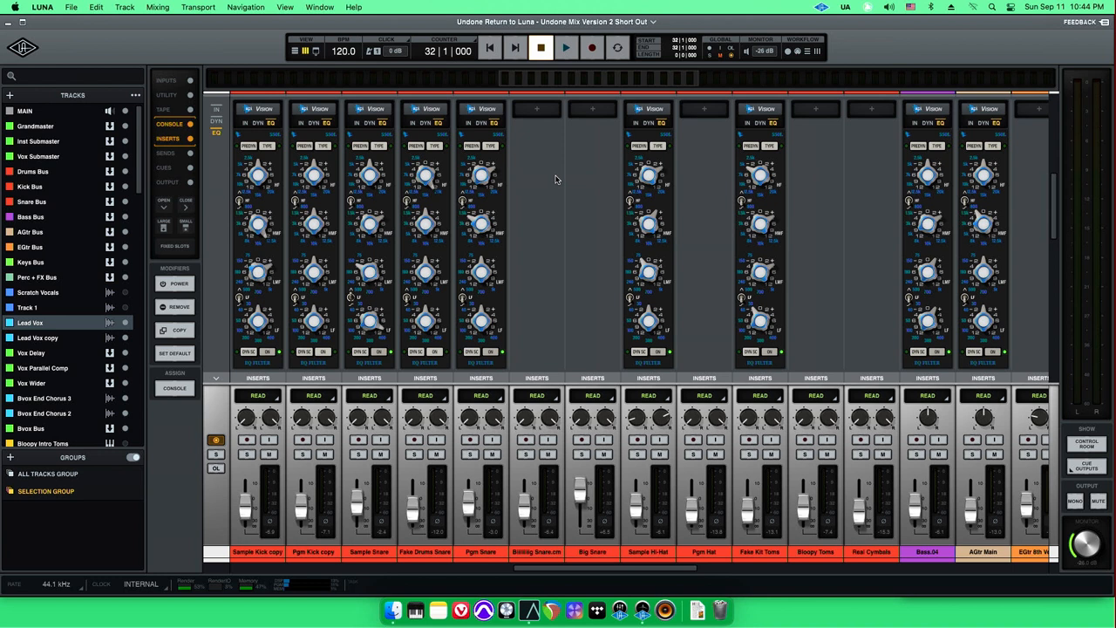
pyautogui.moveTo(561, 428)
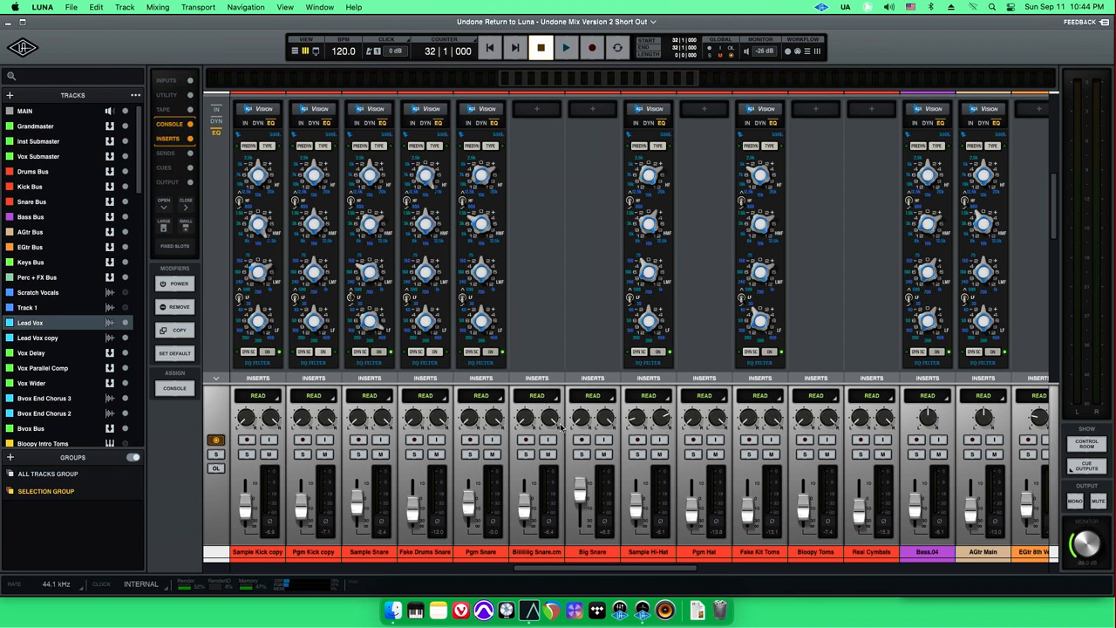
pyautogui.moveTo(536, 429)
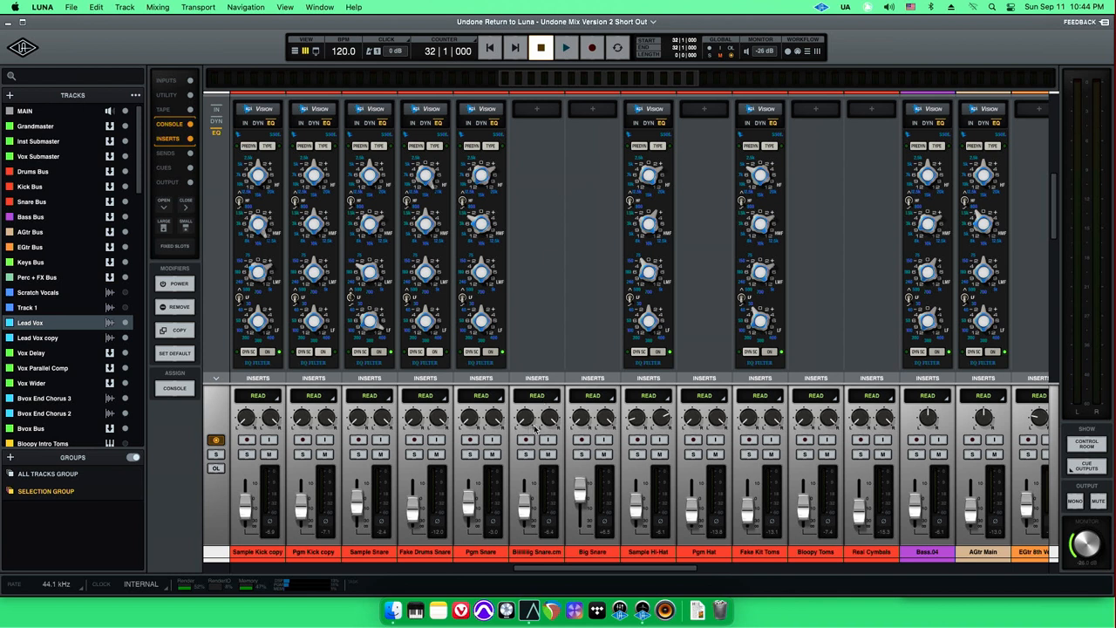
pyautogui.moveTo(536, 429)
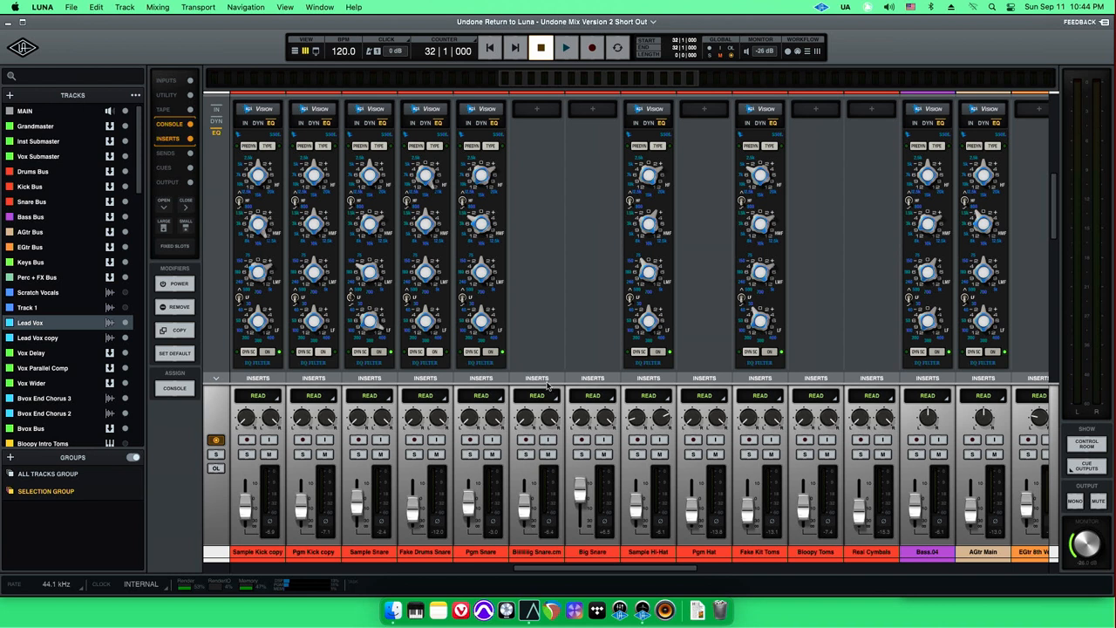
pyautogui.click(165, 108)
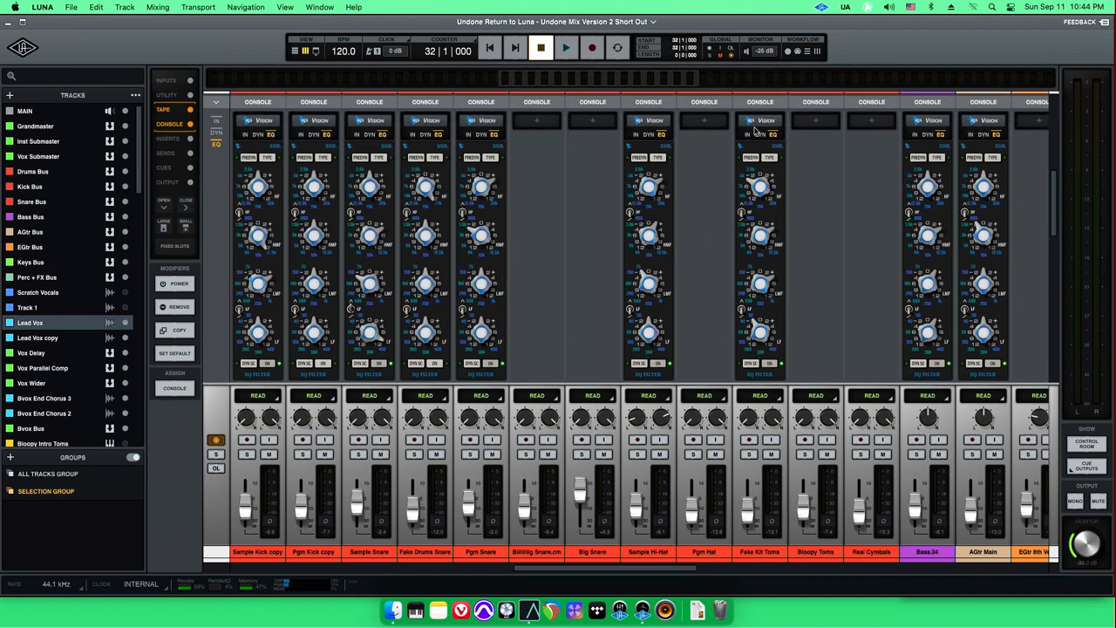
pyautogui.moveTo(706, 379)
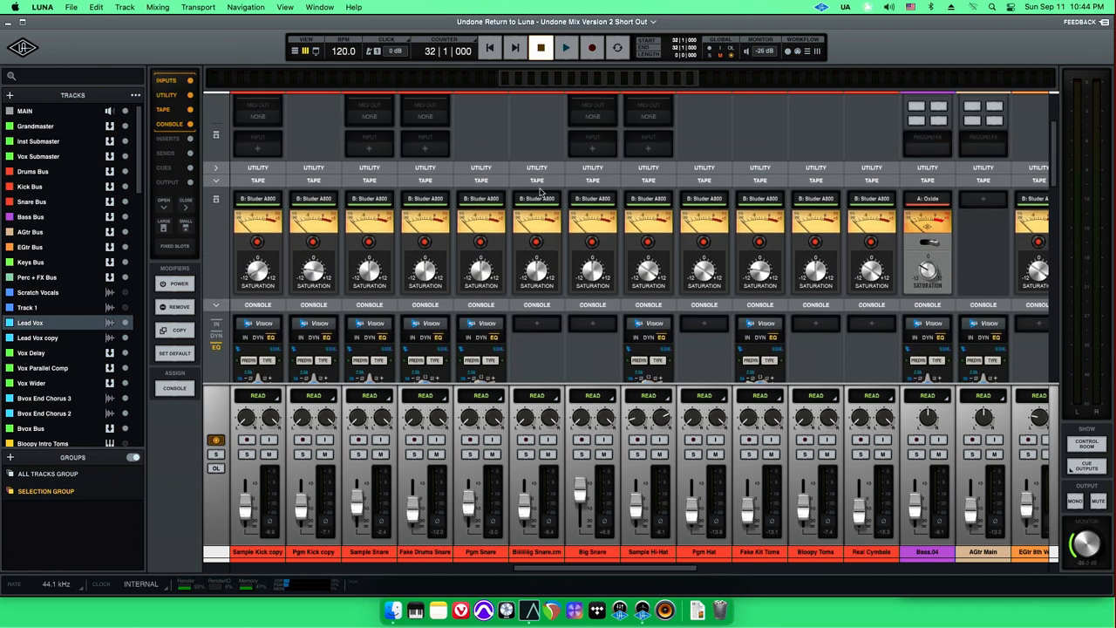
# Toggle the Tape and Inserts sections again, then return to the arrangement showing Lead Vox's plug-ins
pyautogui.click(166, 139)
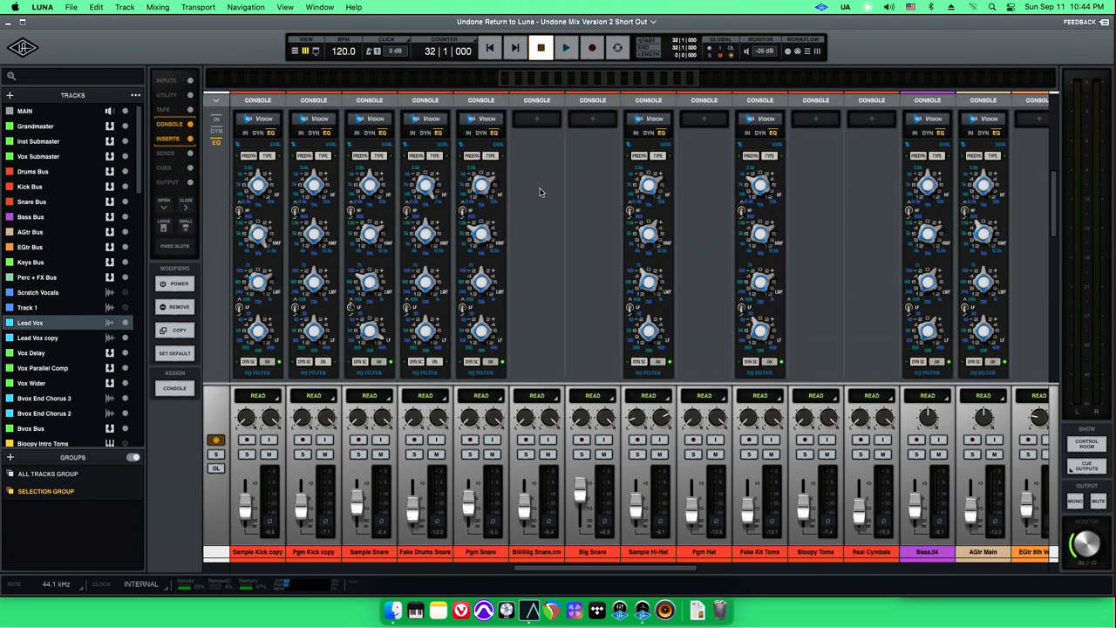
pyautogui.click(163, 109)
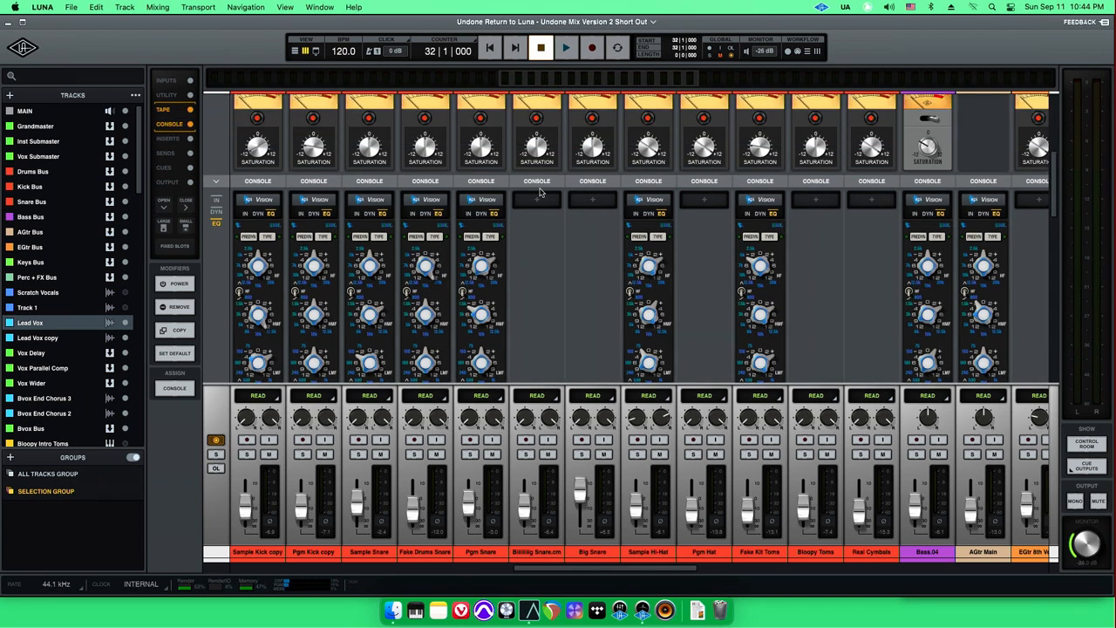
pyautogui.click(168, 139)
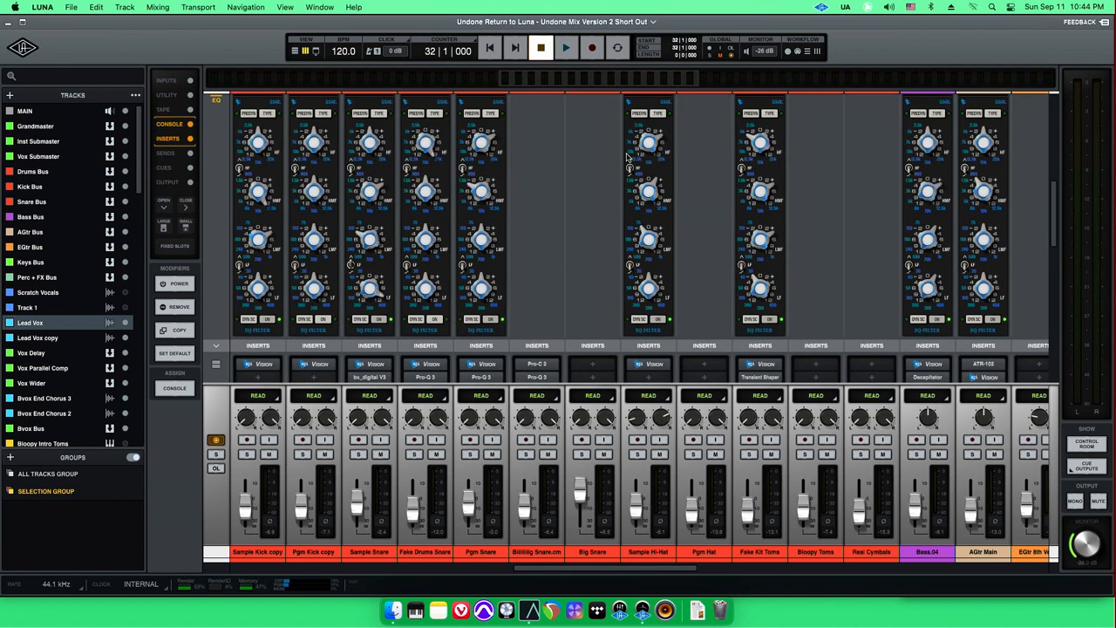
pyautogui.click(163, 109)
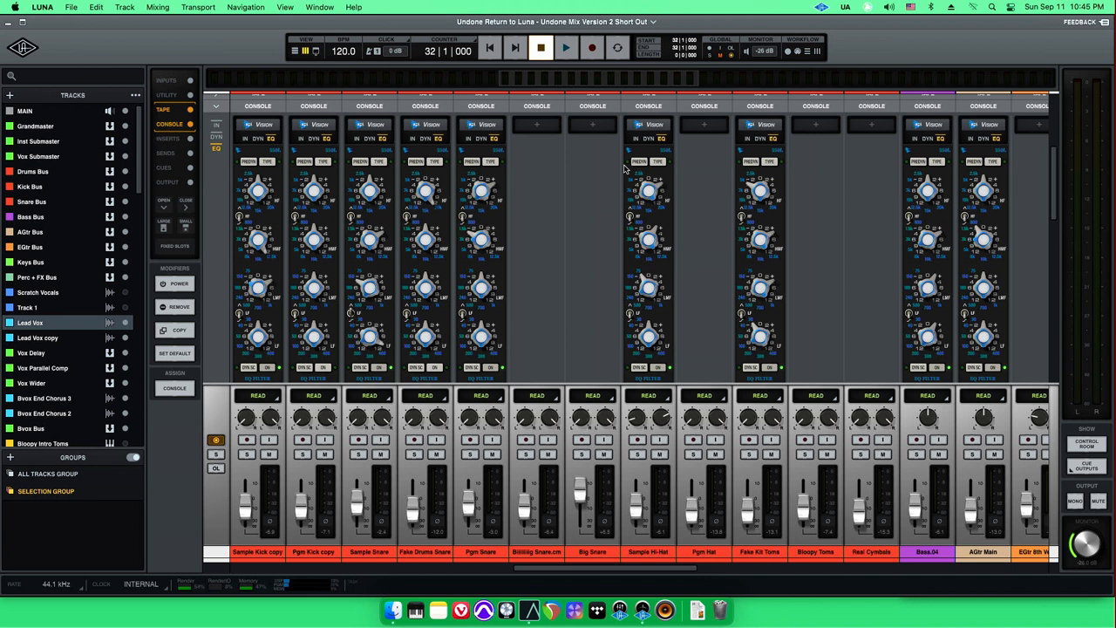
pyautogui.moveTo(478, 171)
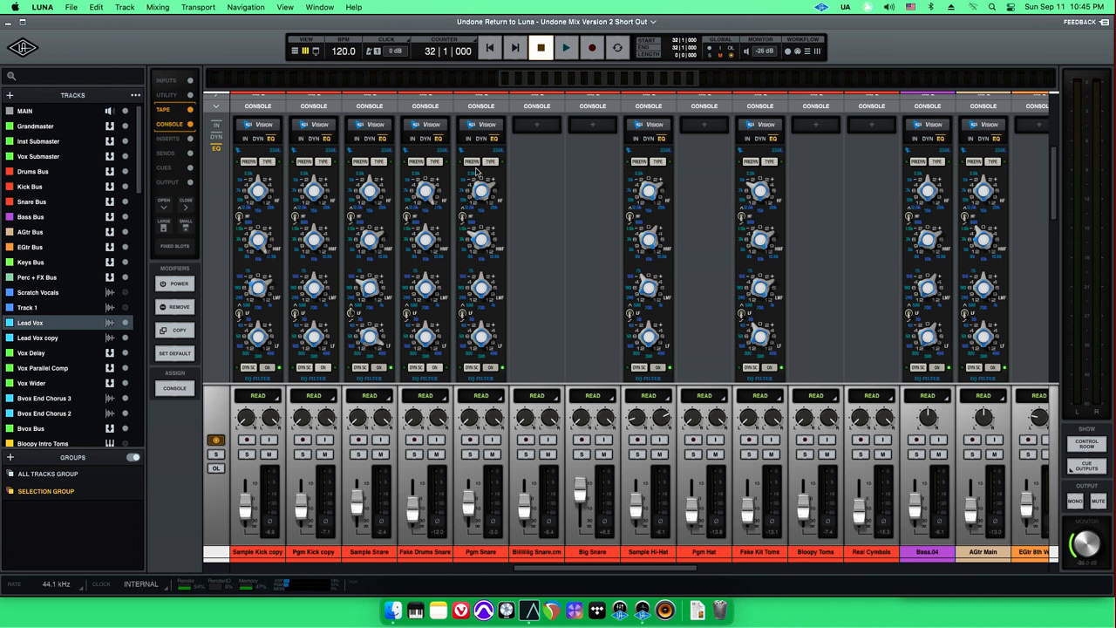
pyautogui.hscroll(3)
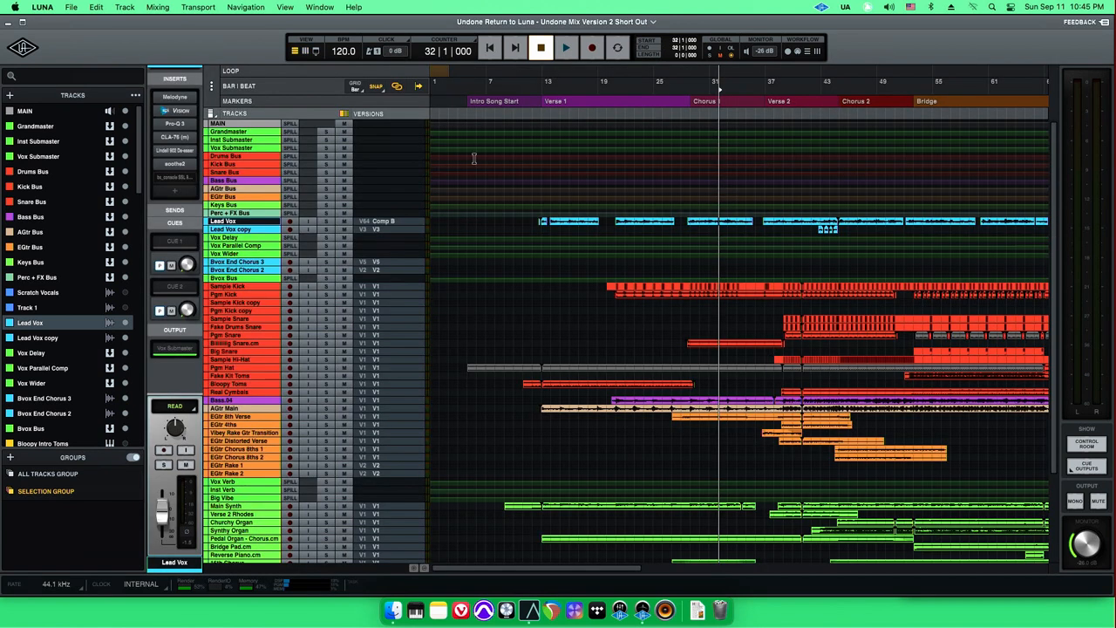
pyautogui.moveTo(505, 155)
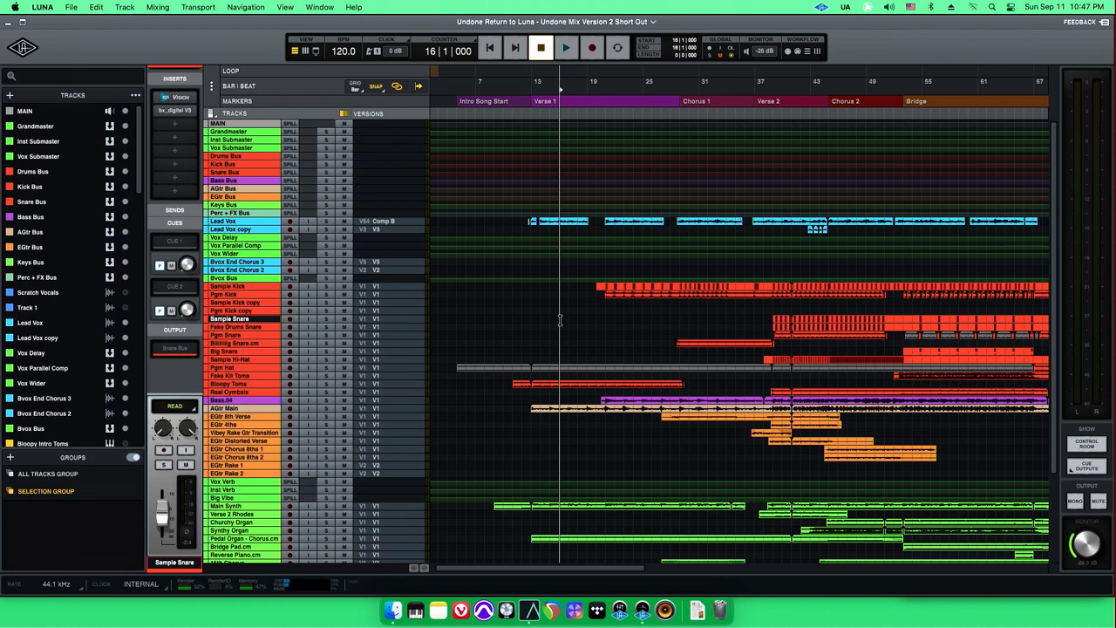
# Scroll down the track list toward the Lead Vox copy track
pyautogui.scroll(-3)
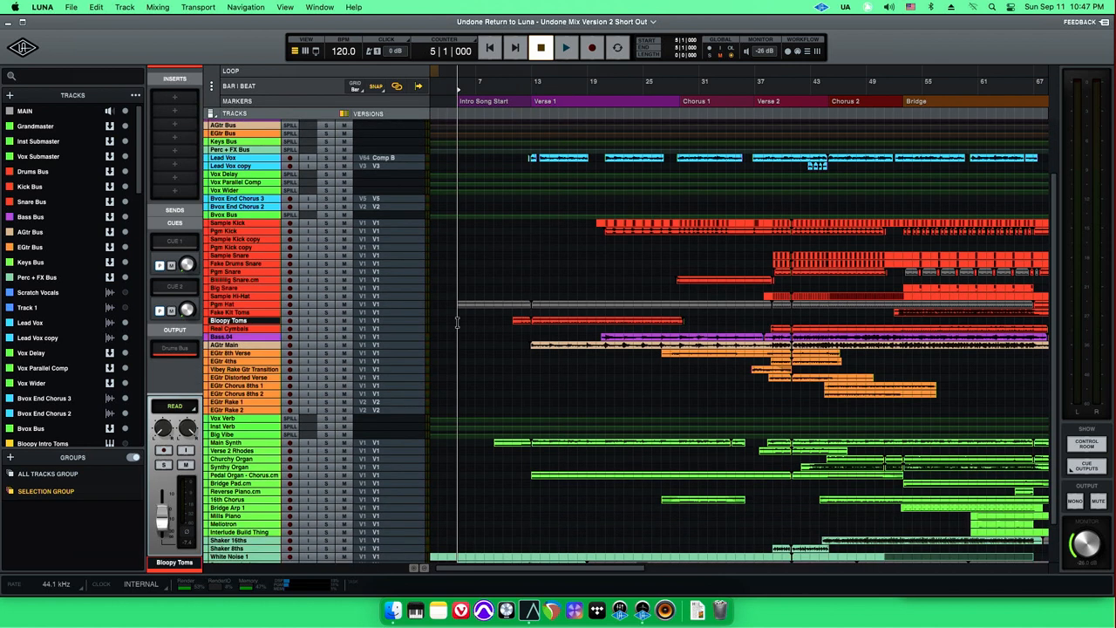
pyautogui.scroll(-3)
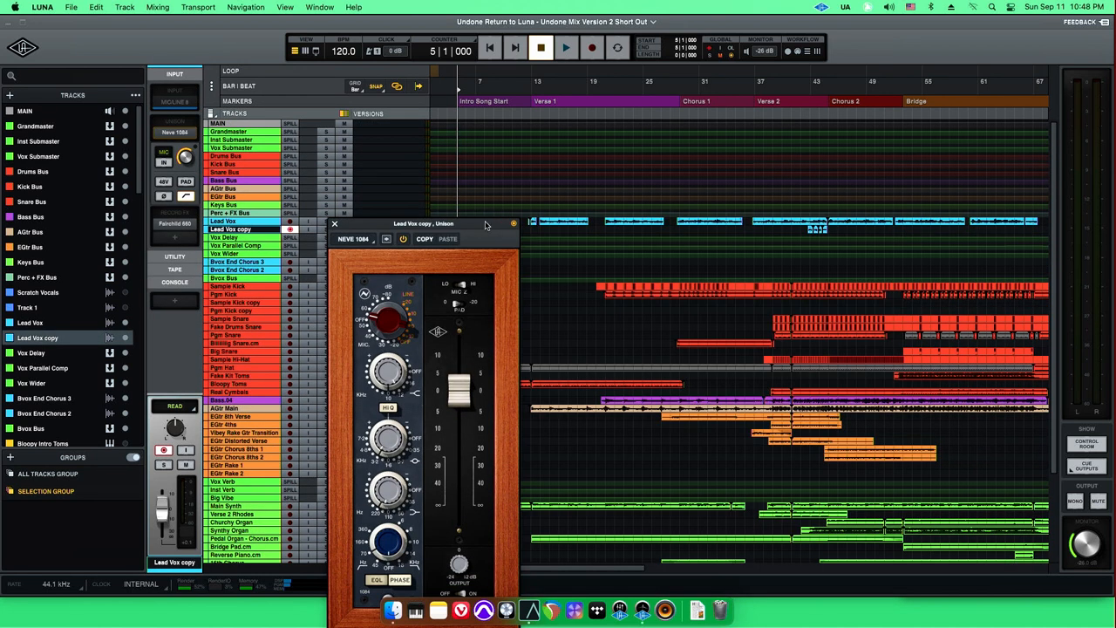
# Open Lead Vox copy's Unison preamp browser listing Neve 1084 and alternatives like Helios Type 69
pyautogui.click(412, 181)
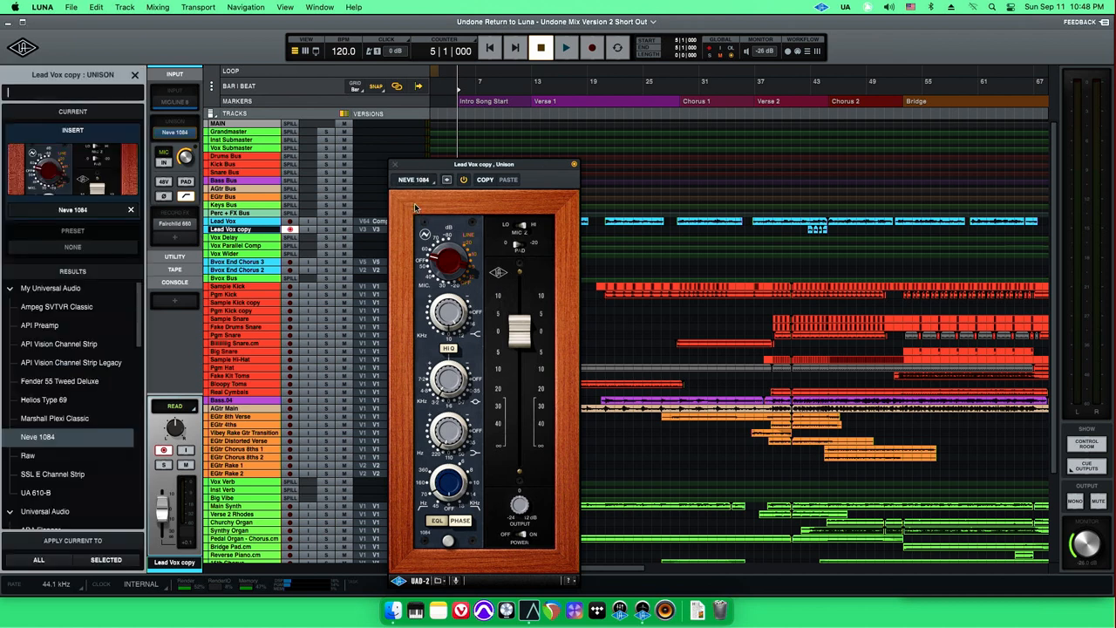
pyautogui.moveTo(86, 390)
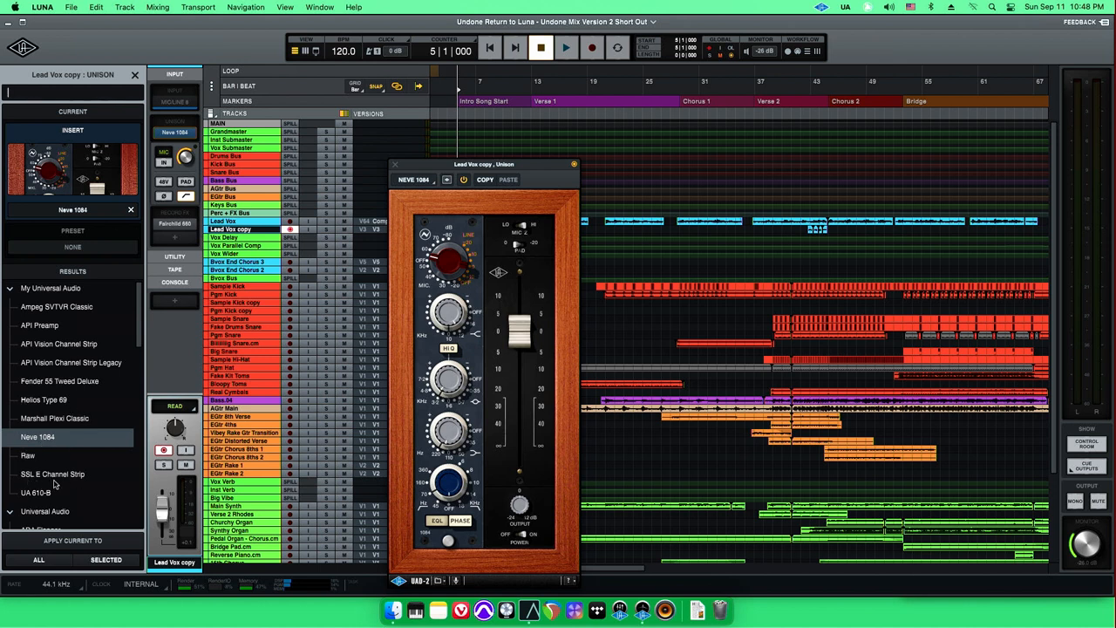
pyautogui.moveTo(27, 502)
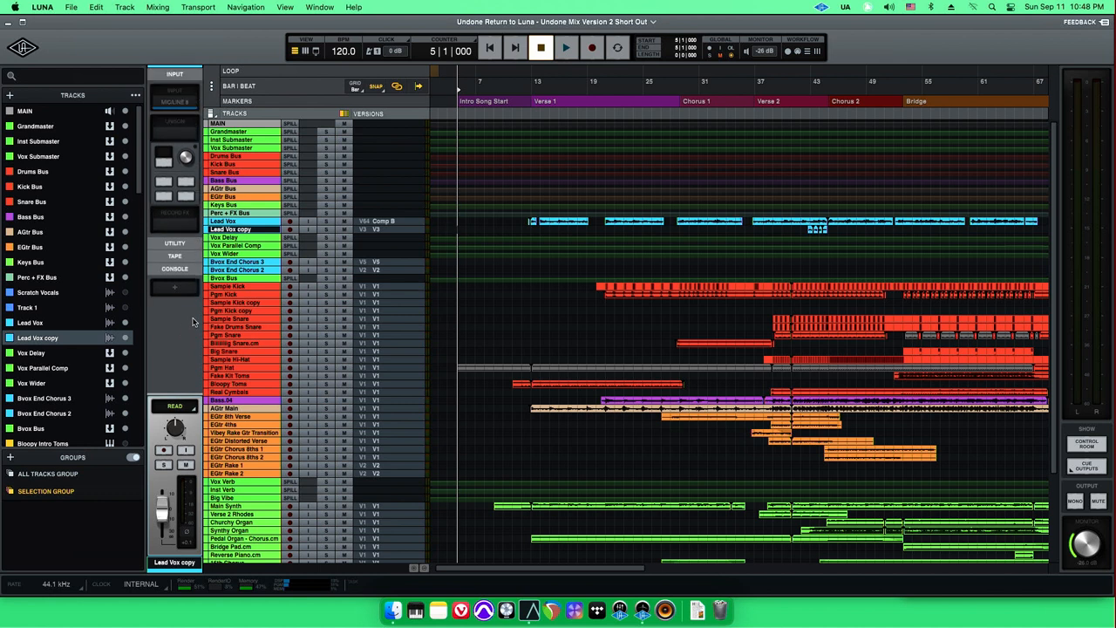
pyautogui.moveTo(175, 312)
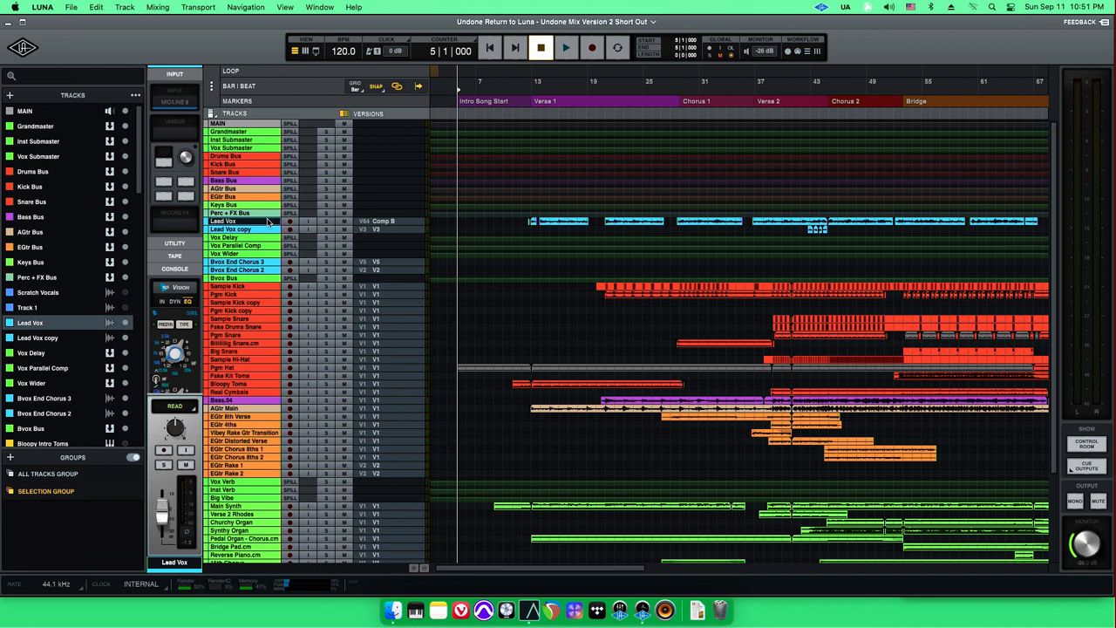
# Select the Fake Drums Snare track to show its Kontakt instrument settings
pyautogui.click(236, 326)
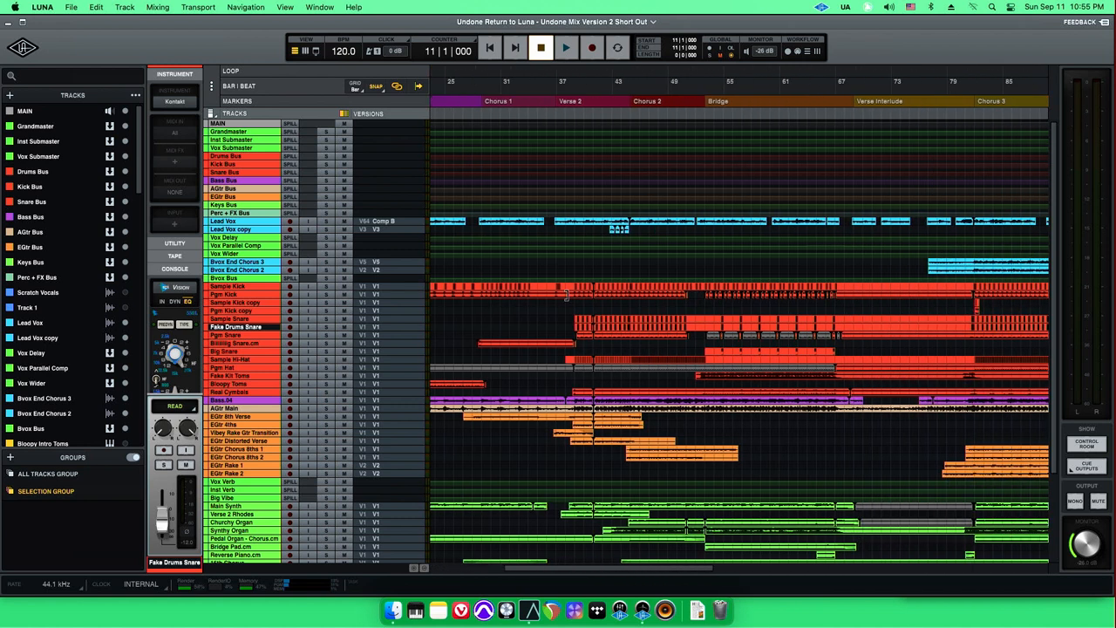
pyautogui.hscroll(3)
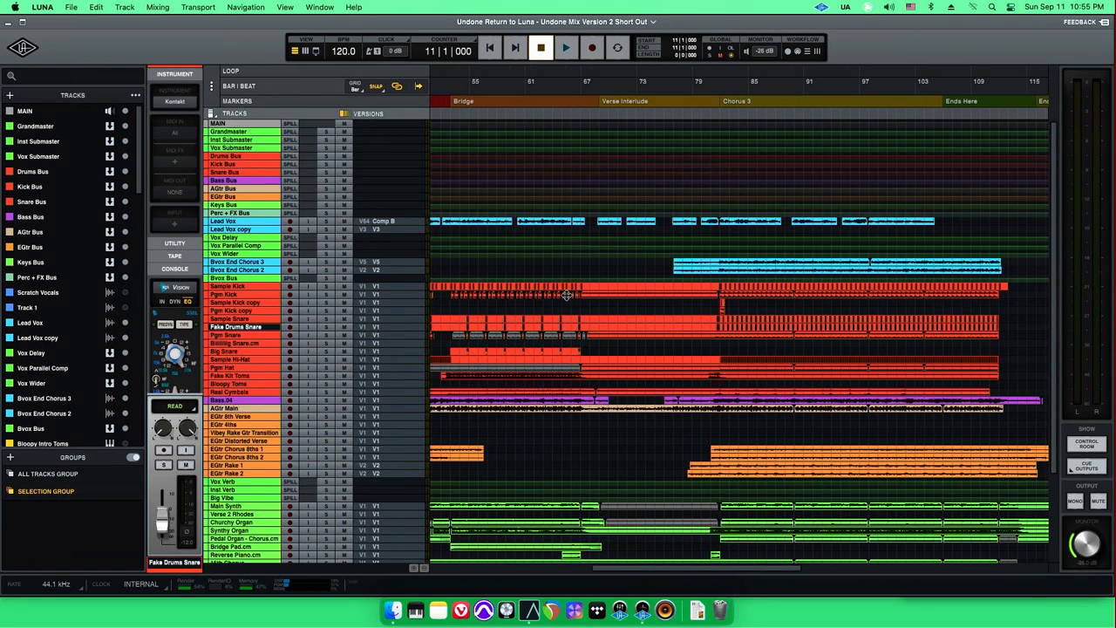
pyautogui.scroll(-3)
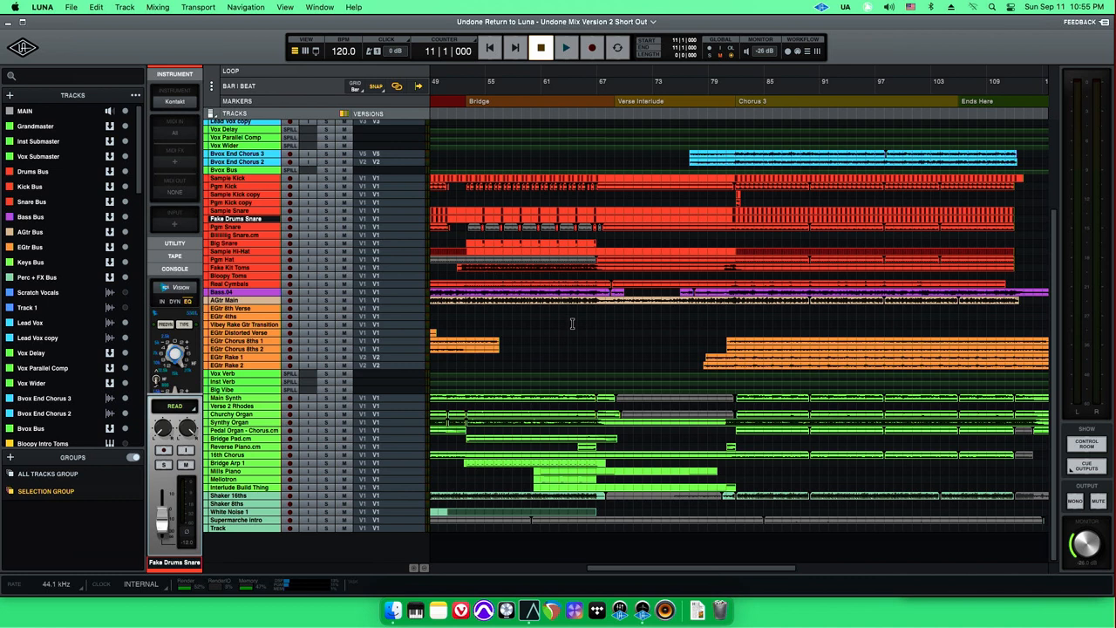
pyautogui.click(244, 325)
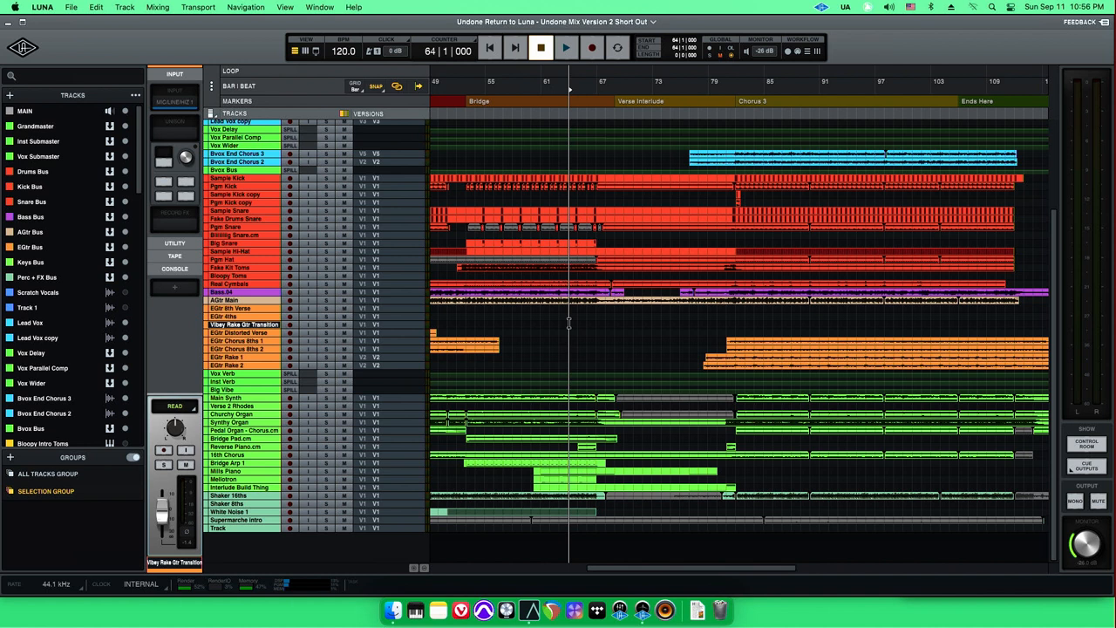
pyautogui.scroll(-3)
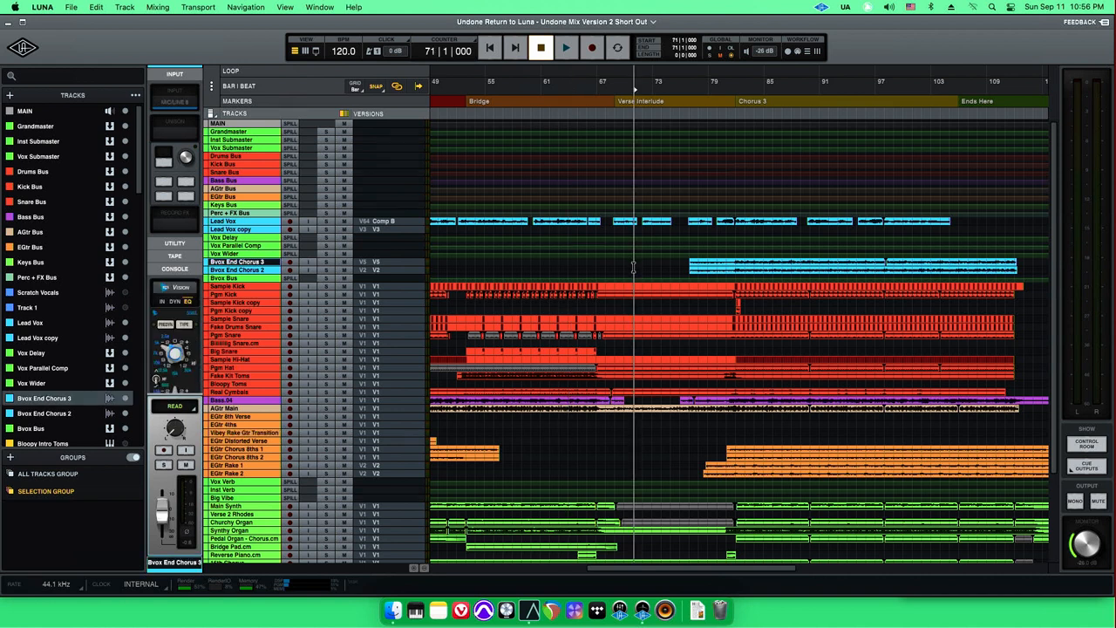
pyautogui.moveTo(608, 274)
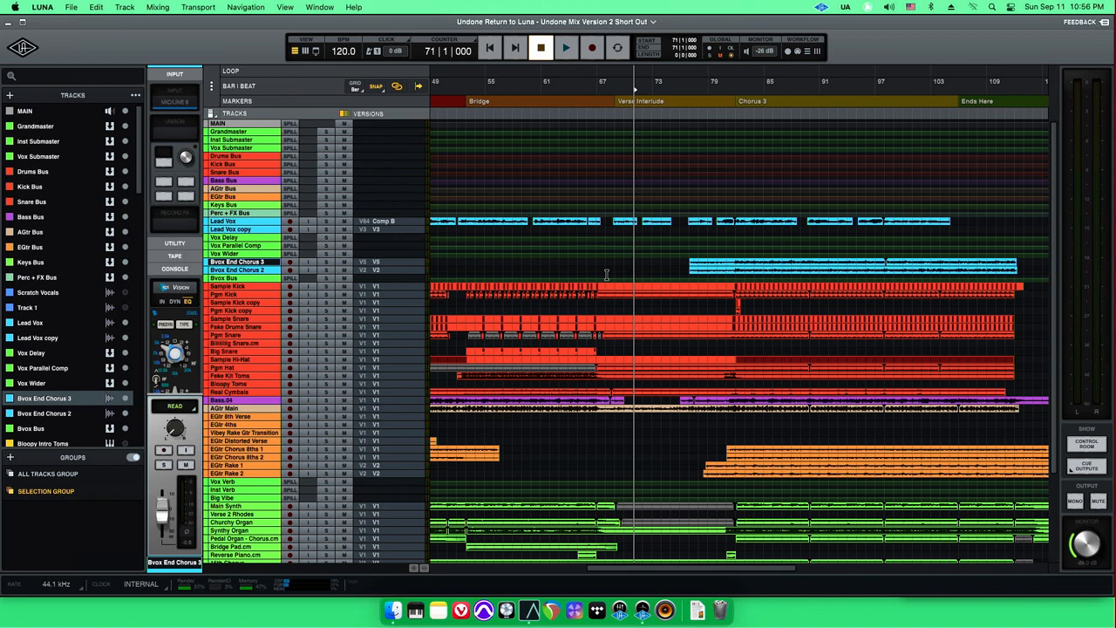
pyautogui.hscroll(-3)
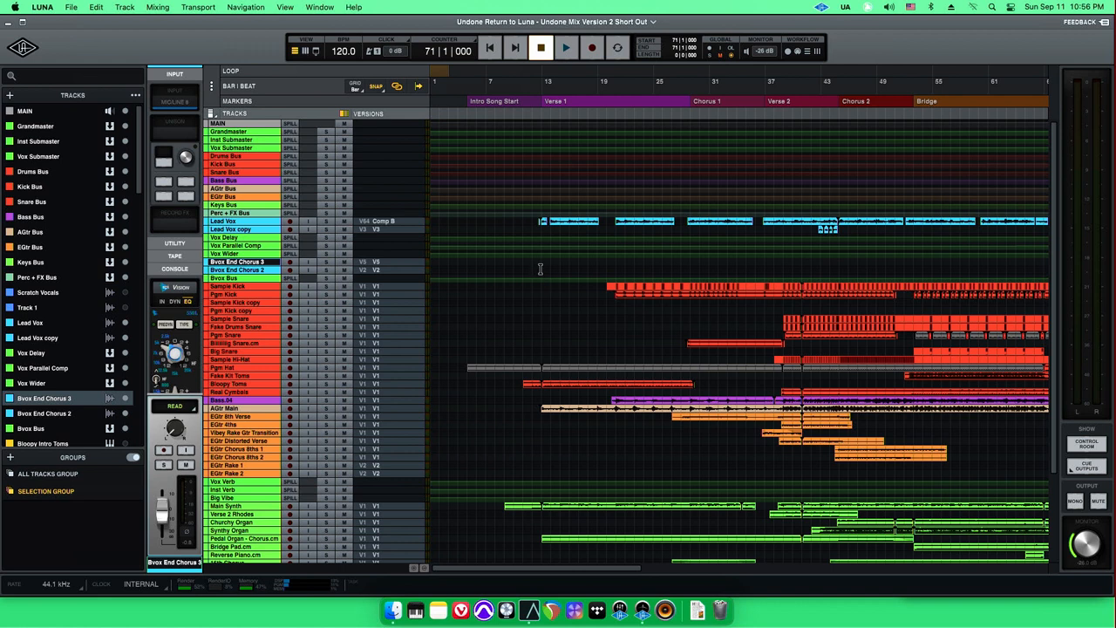
# Move the playhead to bar 13 at the start of Verse 1 and scroll the view right
pyautogui.click(541, 82)
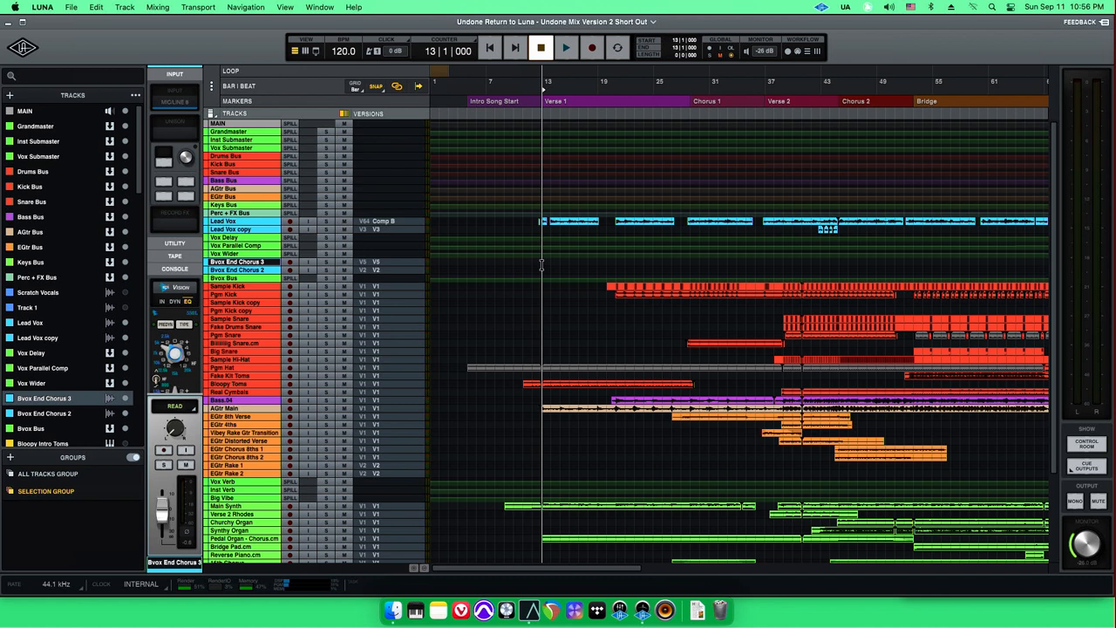
pyautogui.moveTo(541, 264)
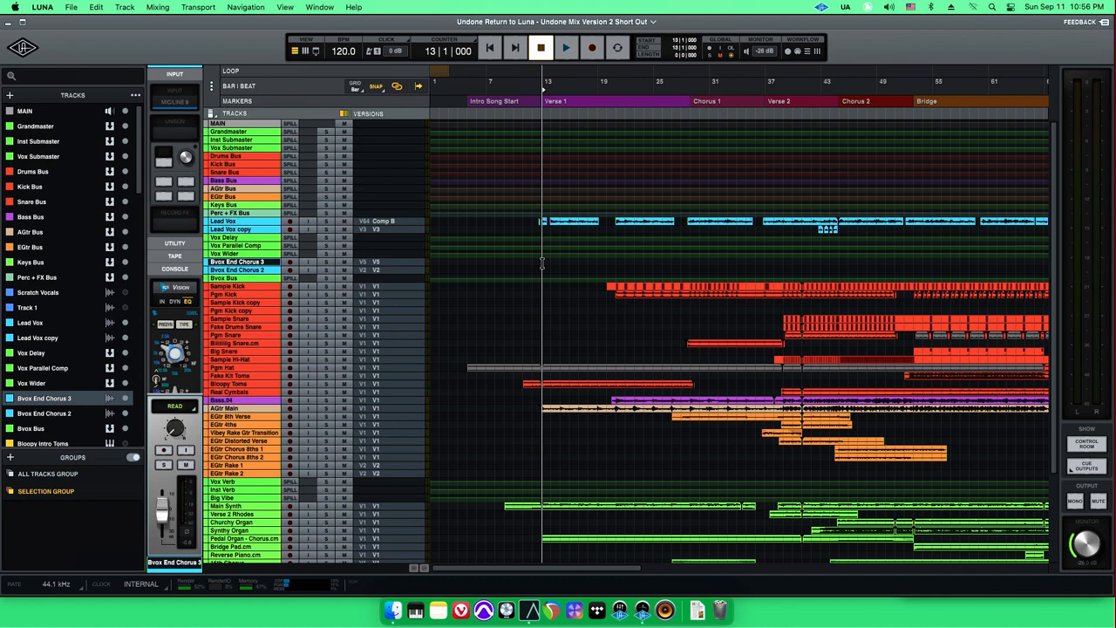
pyautogui.hscroll(3)
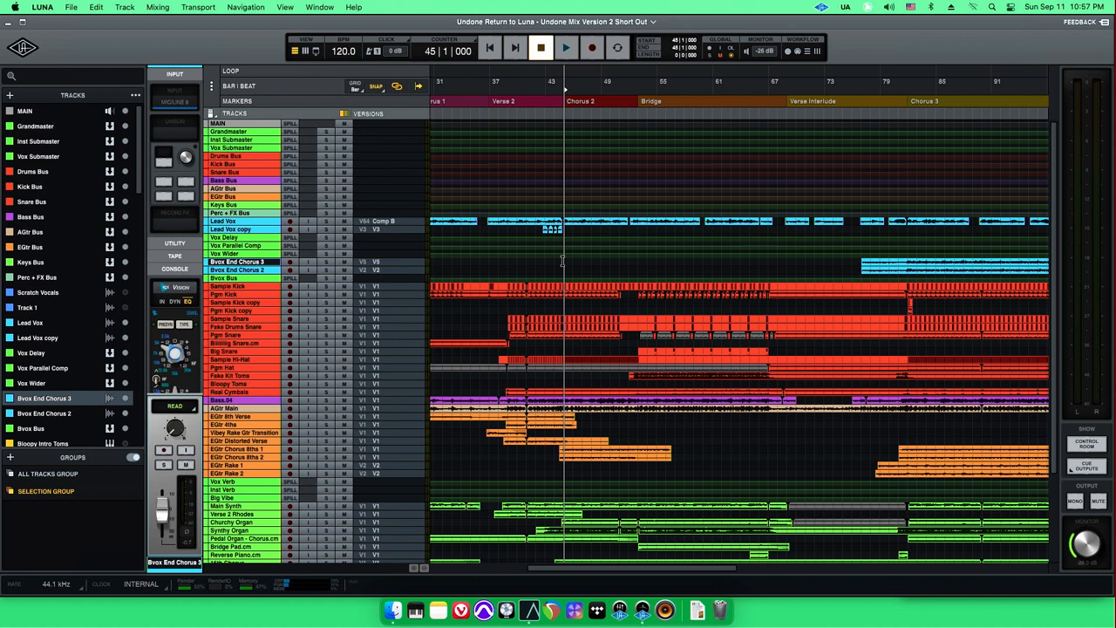
pyautogui.hscroll(3)
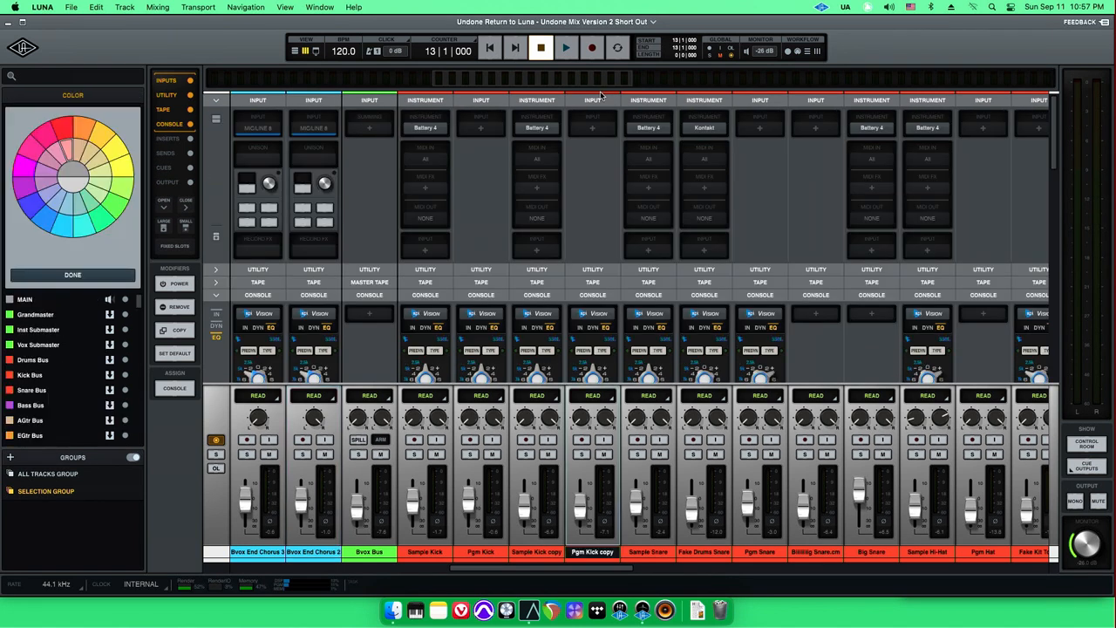
# Bring the mixer back to its first channels, starting at MAIN and Grandmaster
pyautogui.click(73, 275)
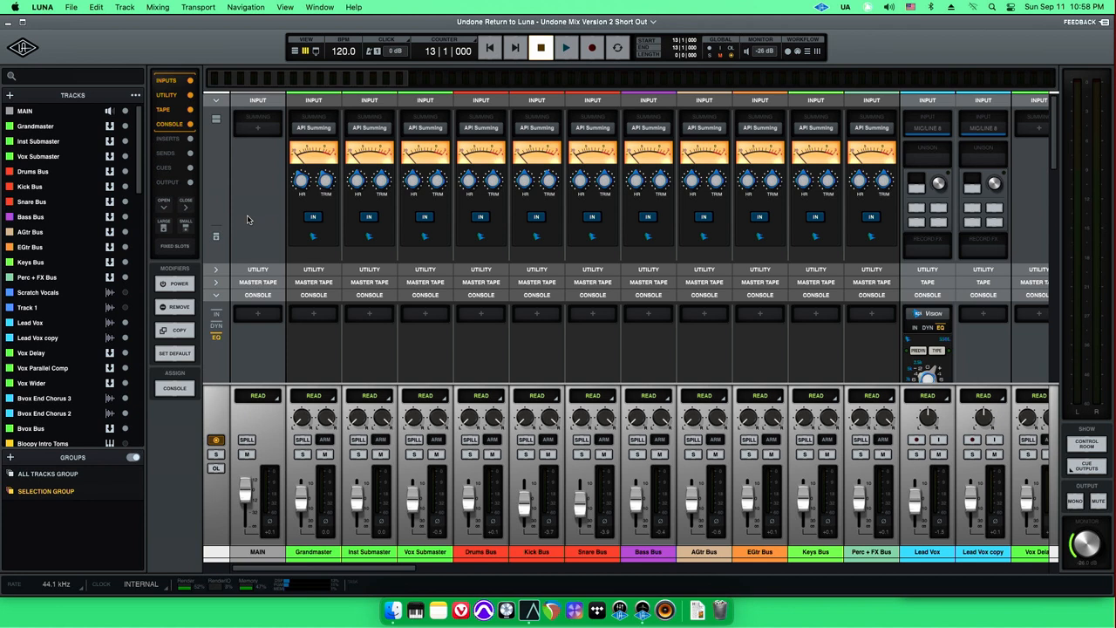
pyautogui.moveTo(260, 221)
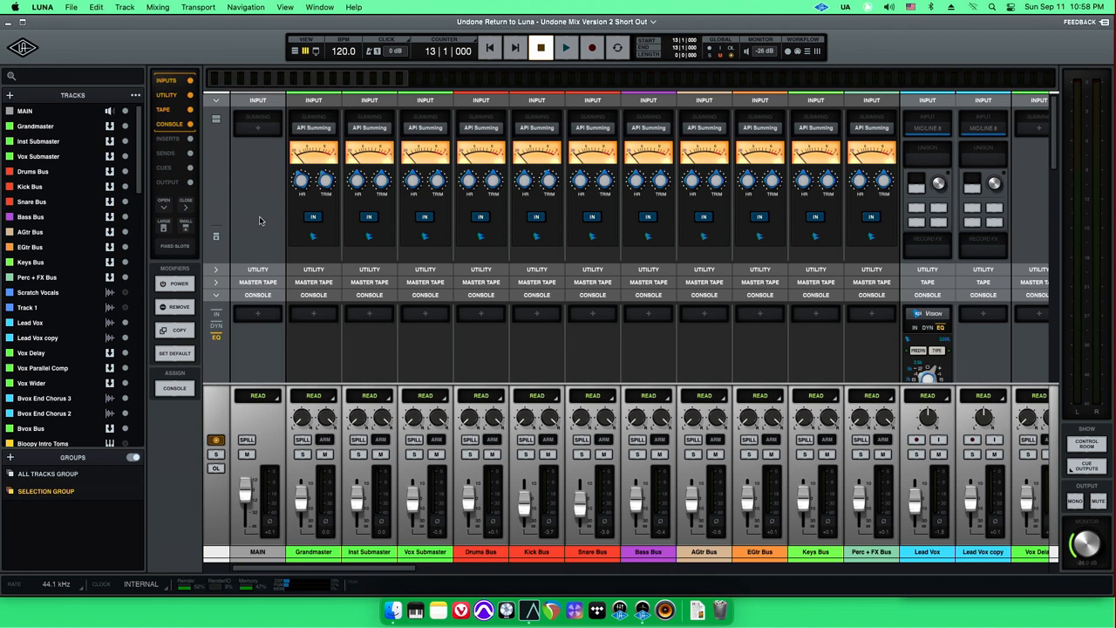
pyautogui.moveTo(185, 591)
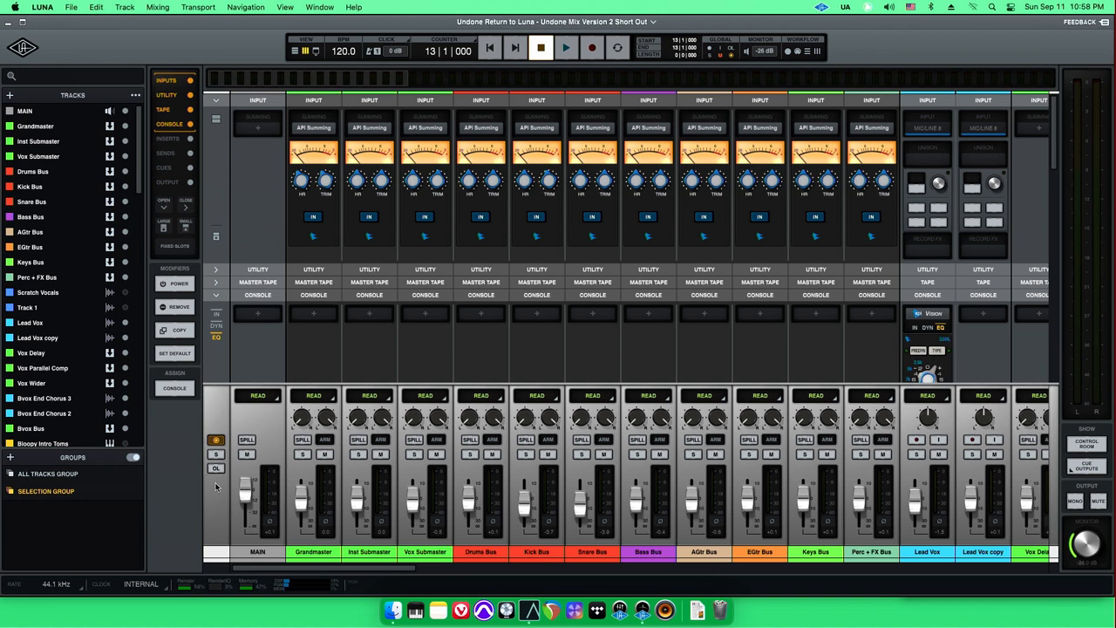
pyautogui.moveTo(223, 578)
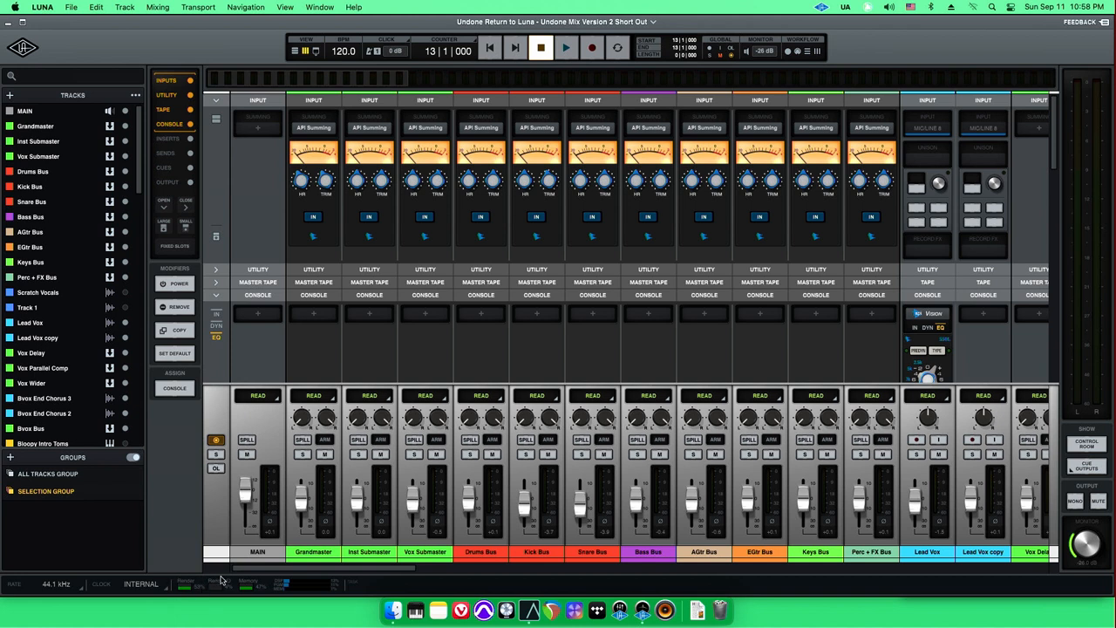
pyautogui.moveTo(256, 377)
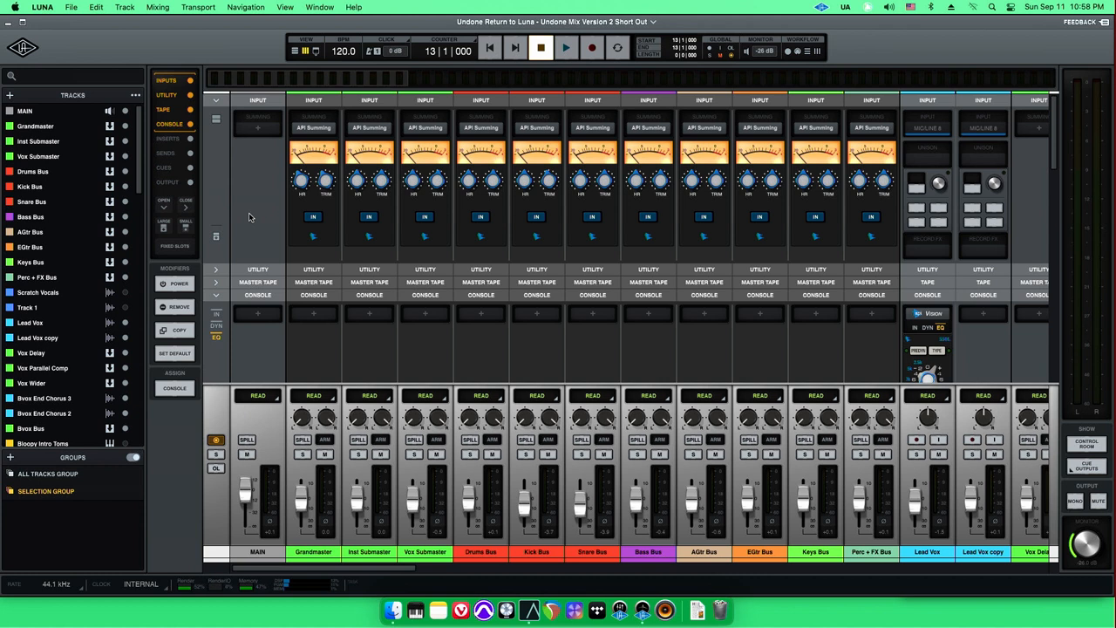
# Limit the mixer to insert effects and open Session Info for 'Undone Return to Luna'
pyautogui.click(167, 138)
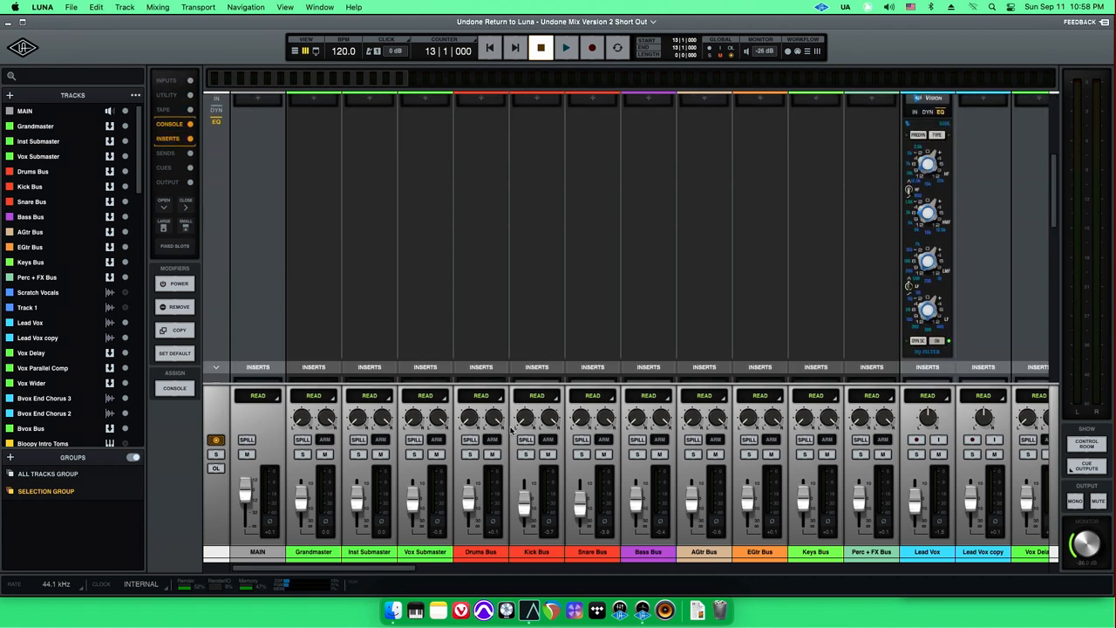
pyautogui.moveTo(381, 574)
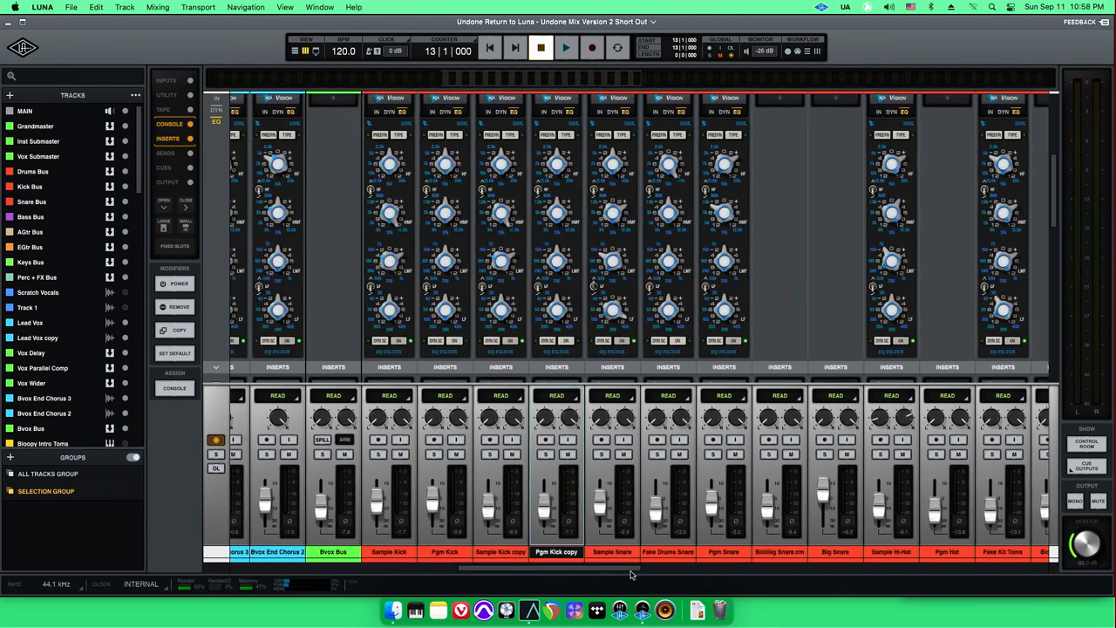
pyautogui.hscroll(3)
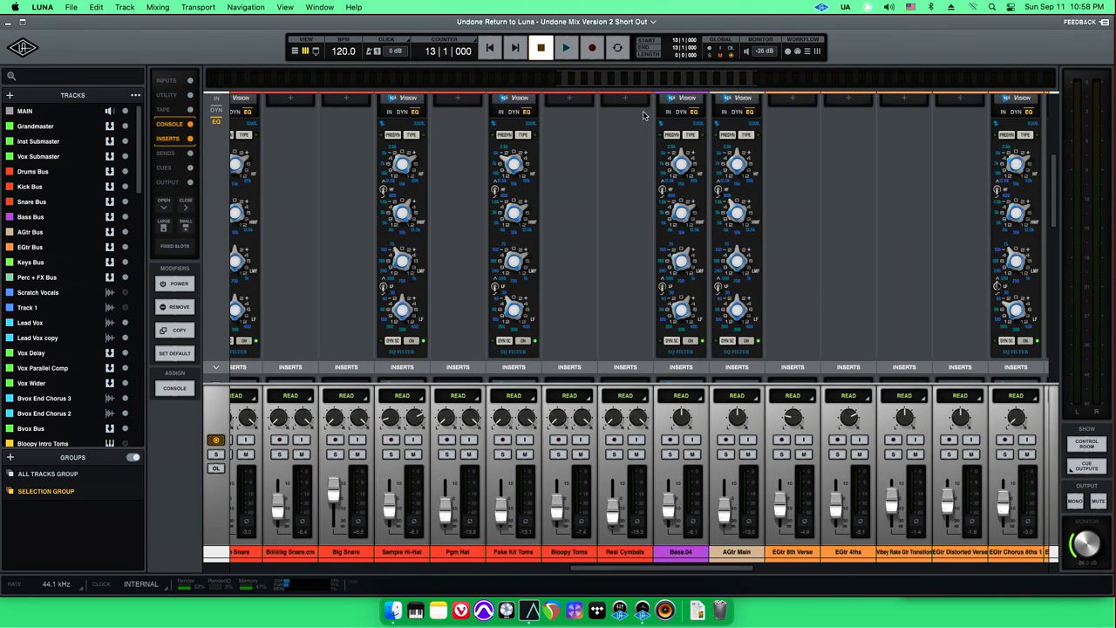
pyautogui.click(556, 22)
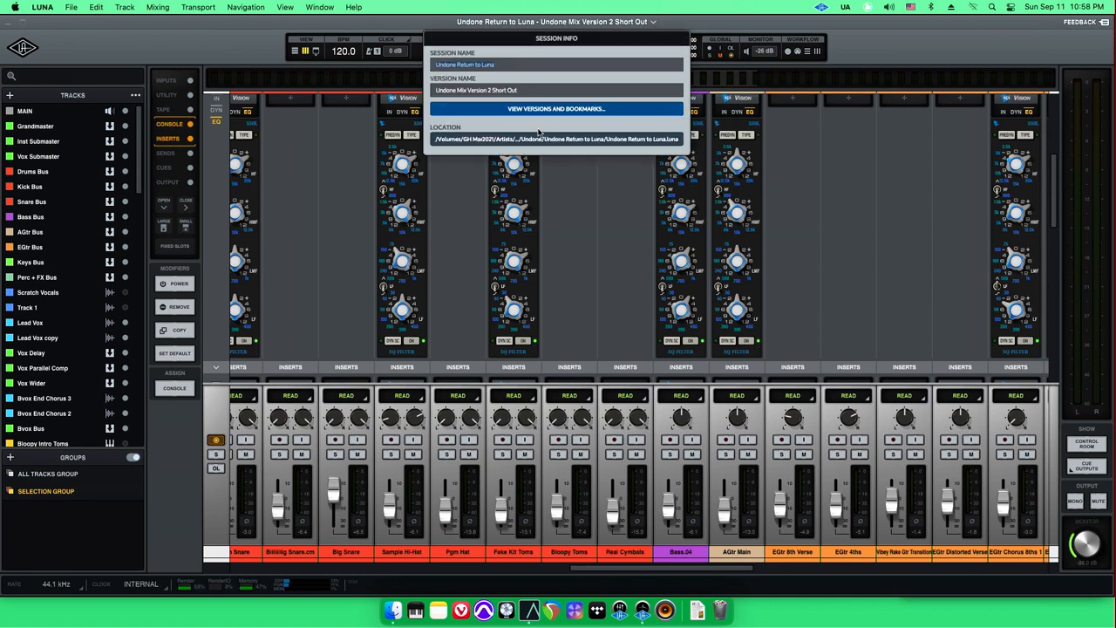
# Close the Session Info panel to bring the full mixer back into view
pyautogui.click(556, 108)
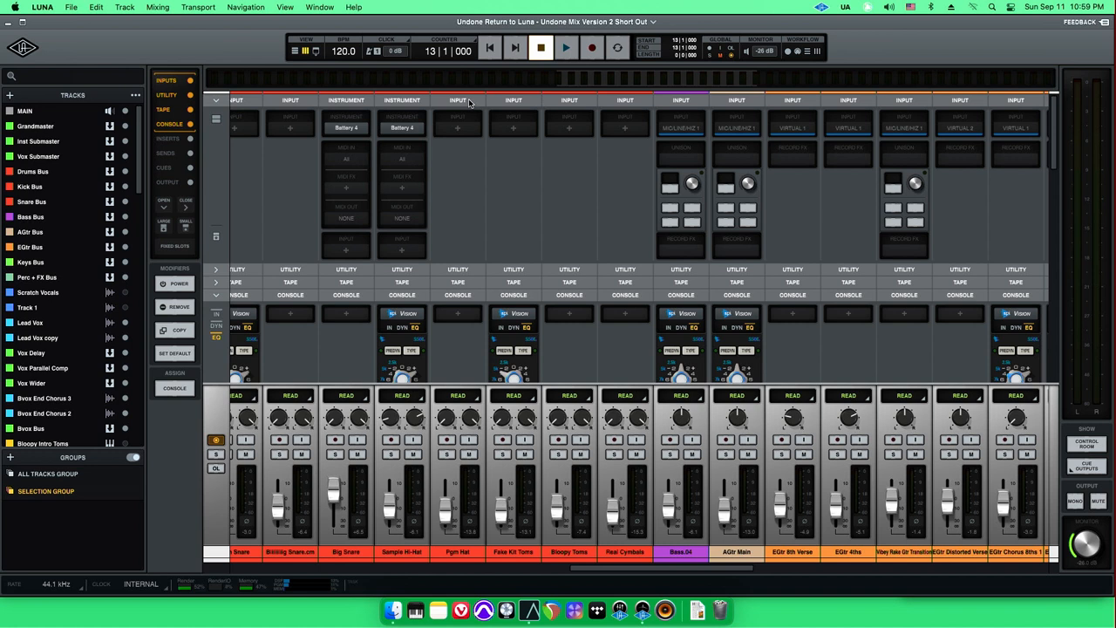
pyautogui.moveTo(469, 103)
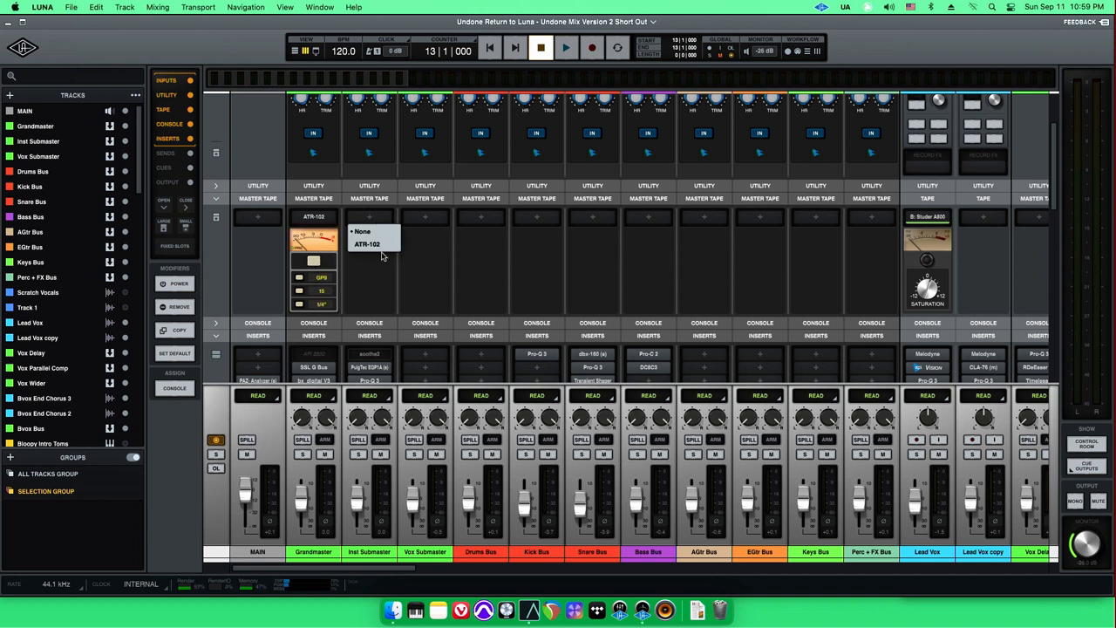
# Open the Inst Submaster's Master Tape inspector, showing Current: None
pyautogui.click(367, 245)
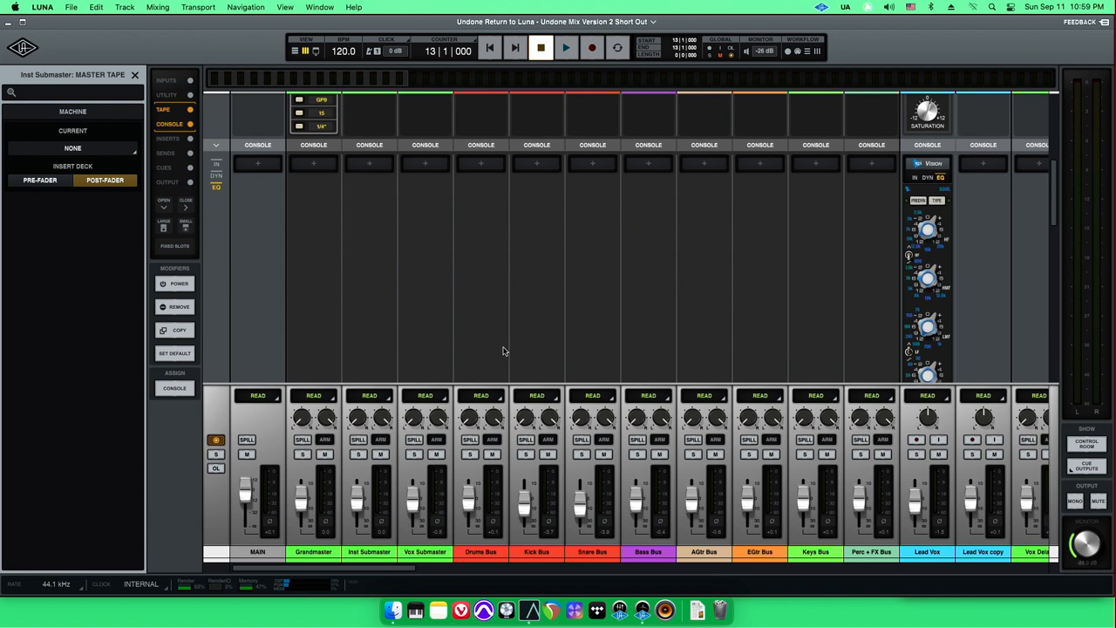
pyautogui.hscroll(3)
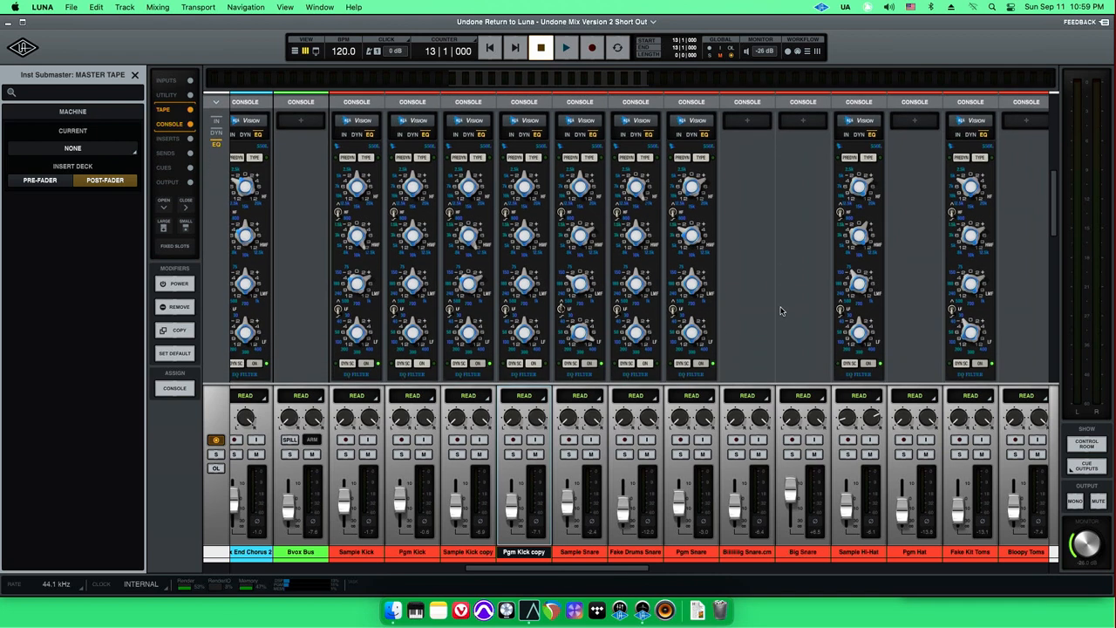
# Turn on the Inputs, Utility and Tape mixer sections in place of the console EQ
pyautogui.click(168, 139)
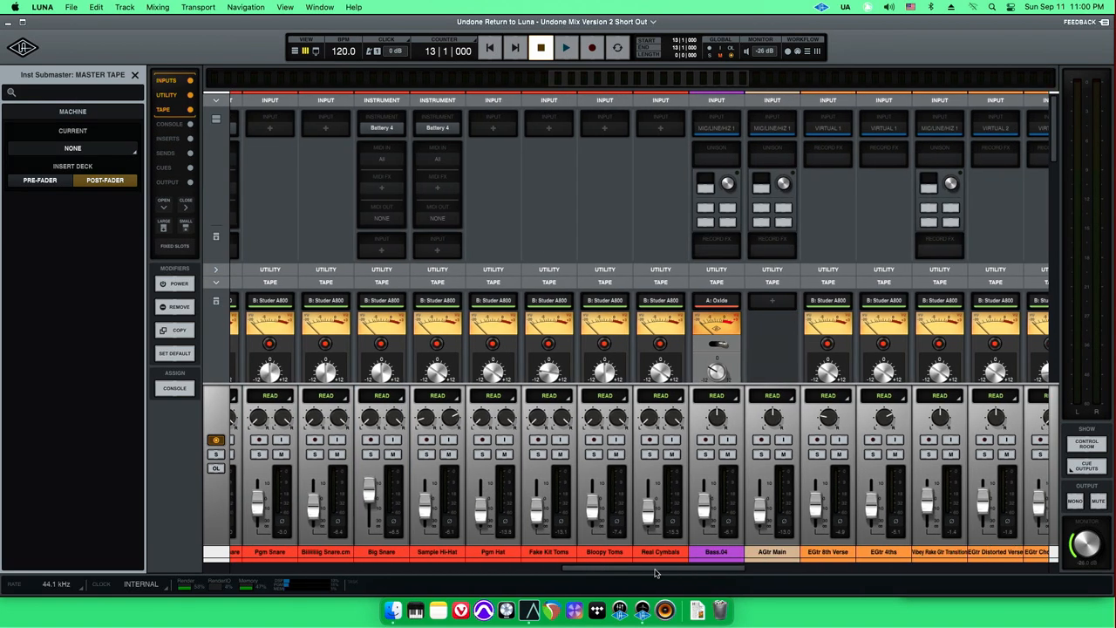
# Scroll the mixer right past the Bass.04 and AGtr Main inserts
pyautogui.hscroll(3)
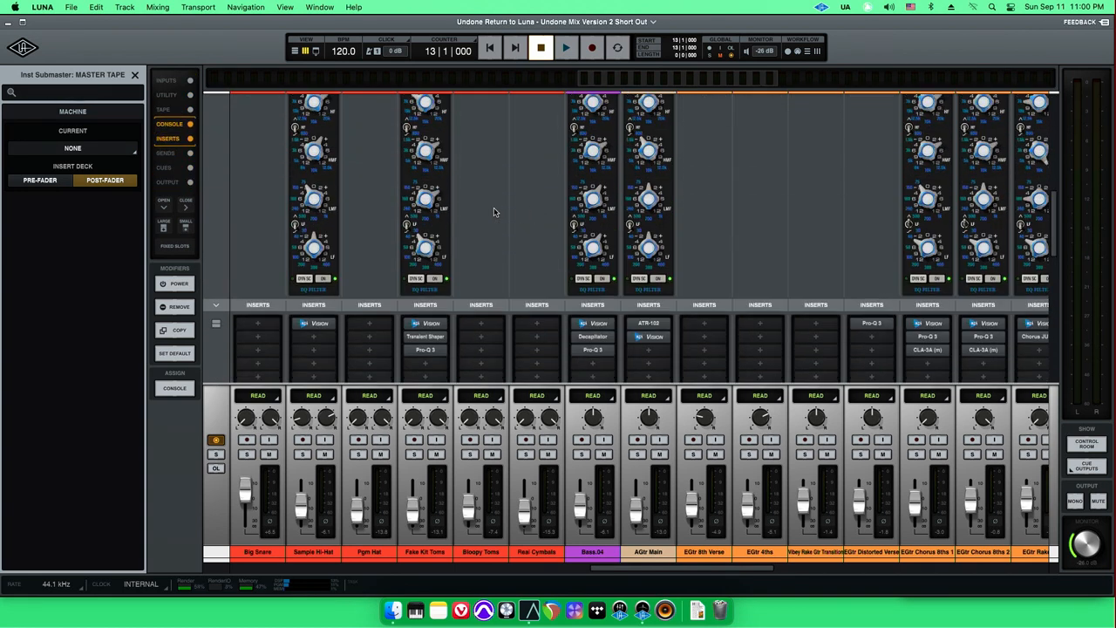
pyautogui.moveTo(512, 207)
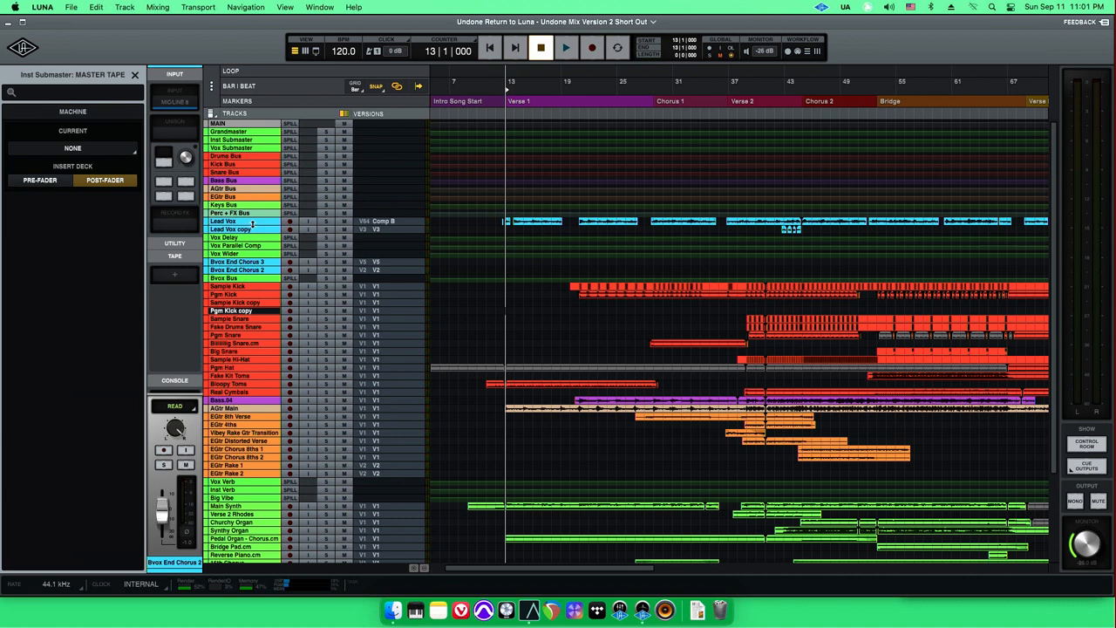
# Select Lead Vox and scroll its Versions list to pick V59
pyautogui.click(224, 222)
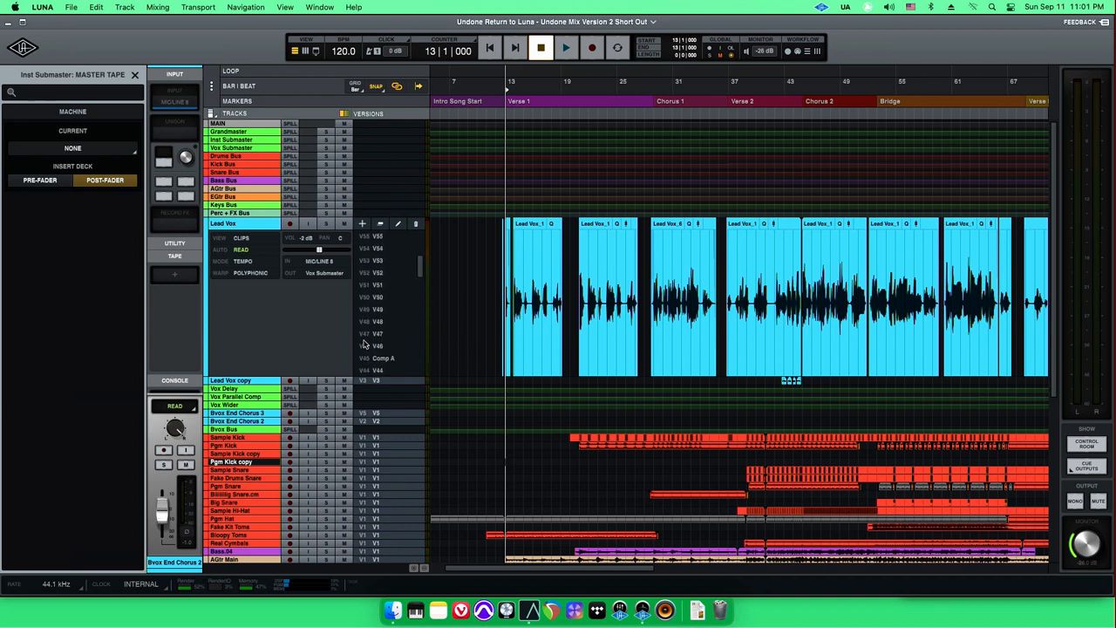
pyautogui.scroll(-3)
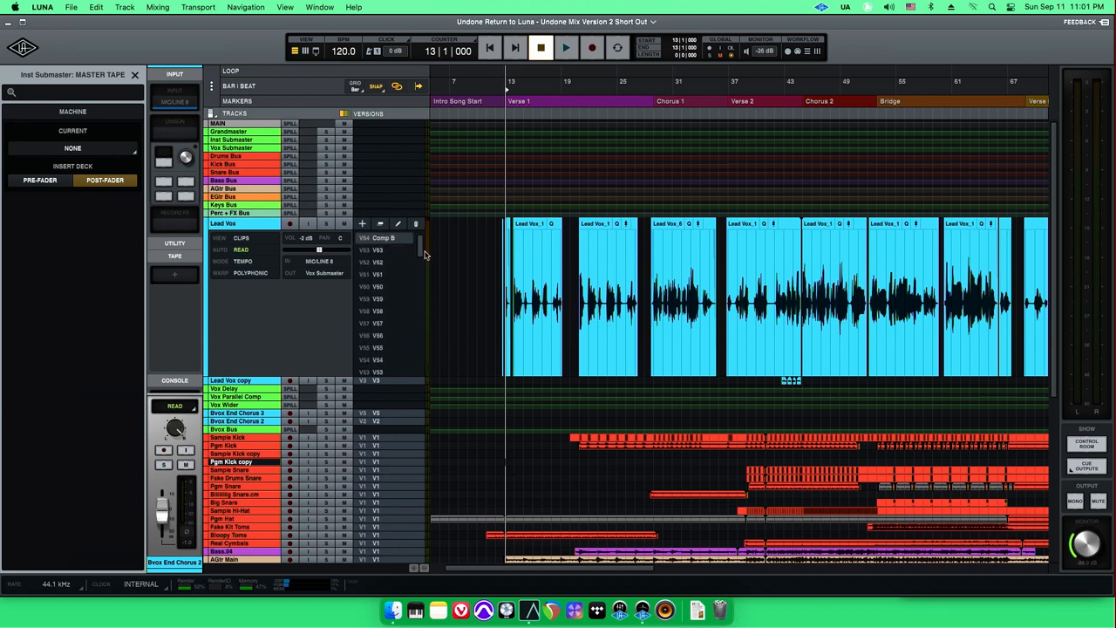
pyautogui.scroll(-3)
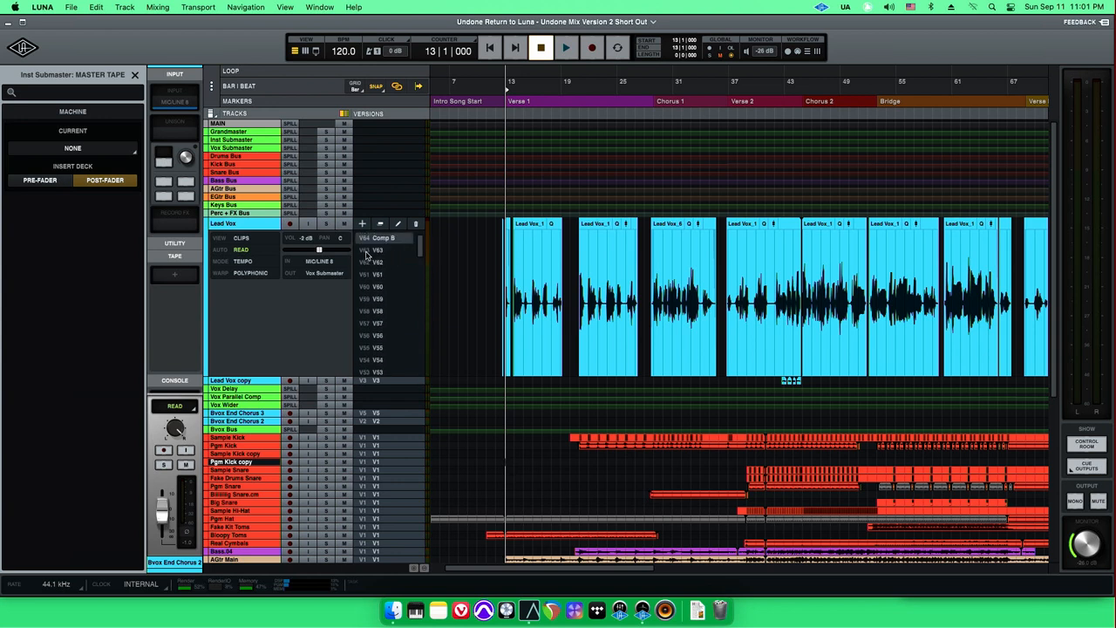
pyautogui.moveTo(443, 482)
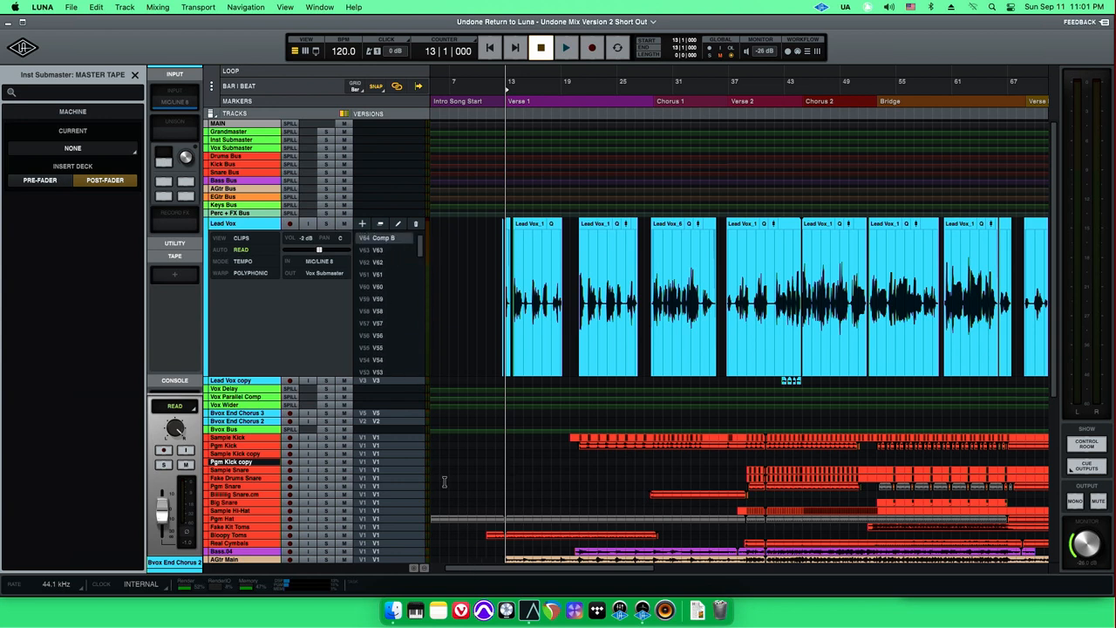
pyautogui.hscroll(3)
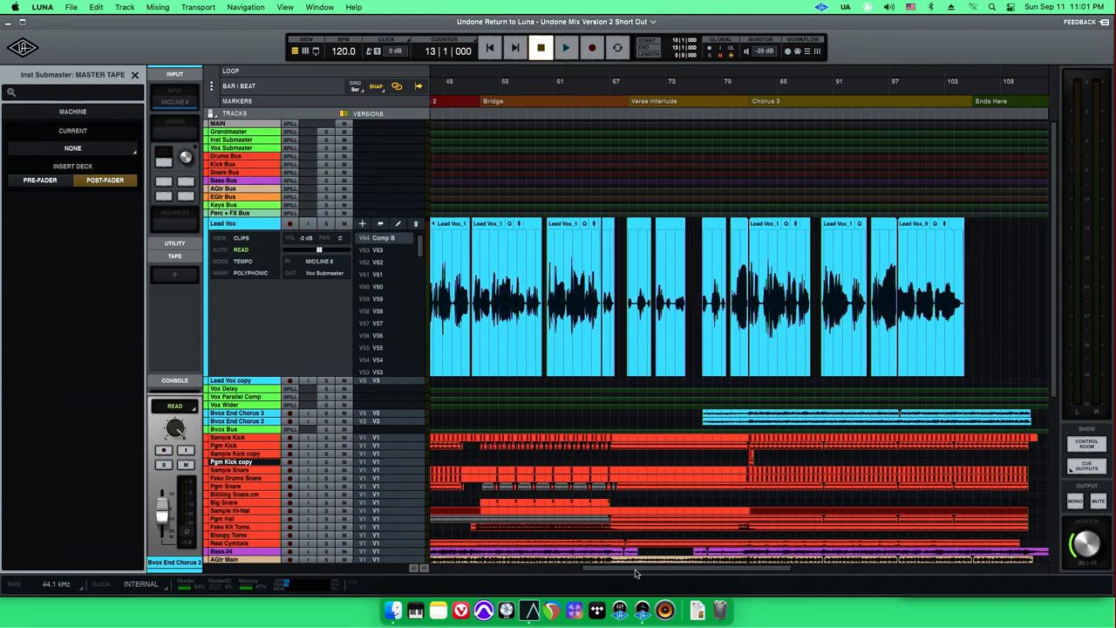
pyautogui.hscroll(-3)
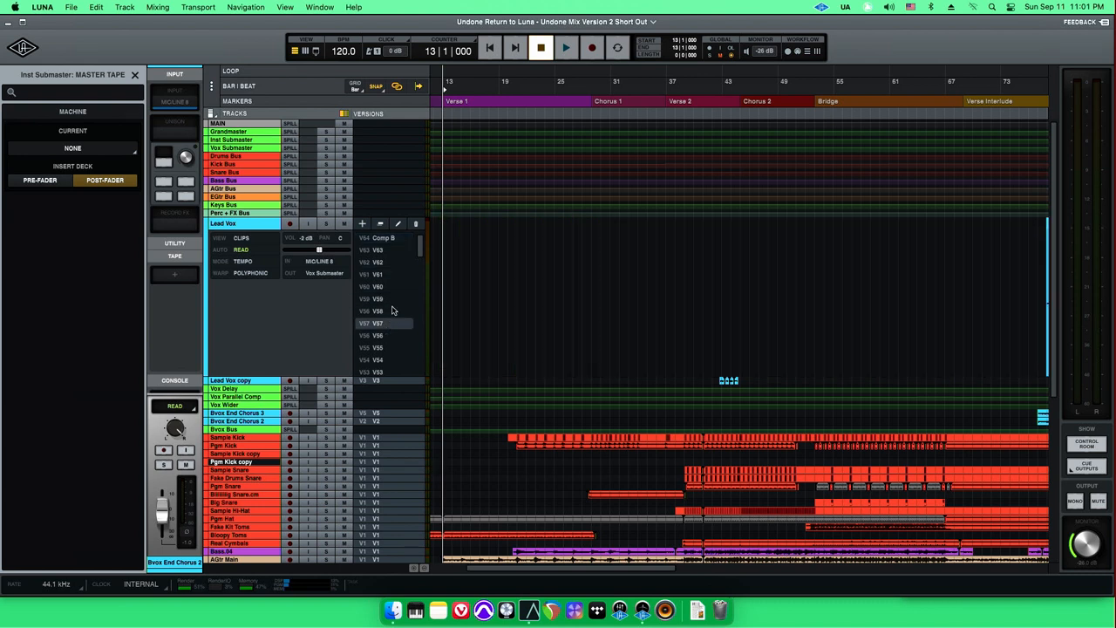
pyautogui.hscroll(3)
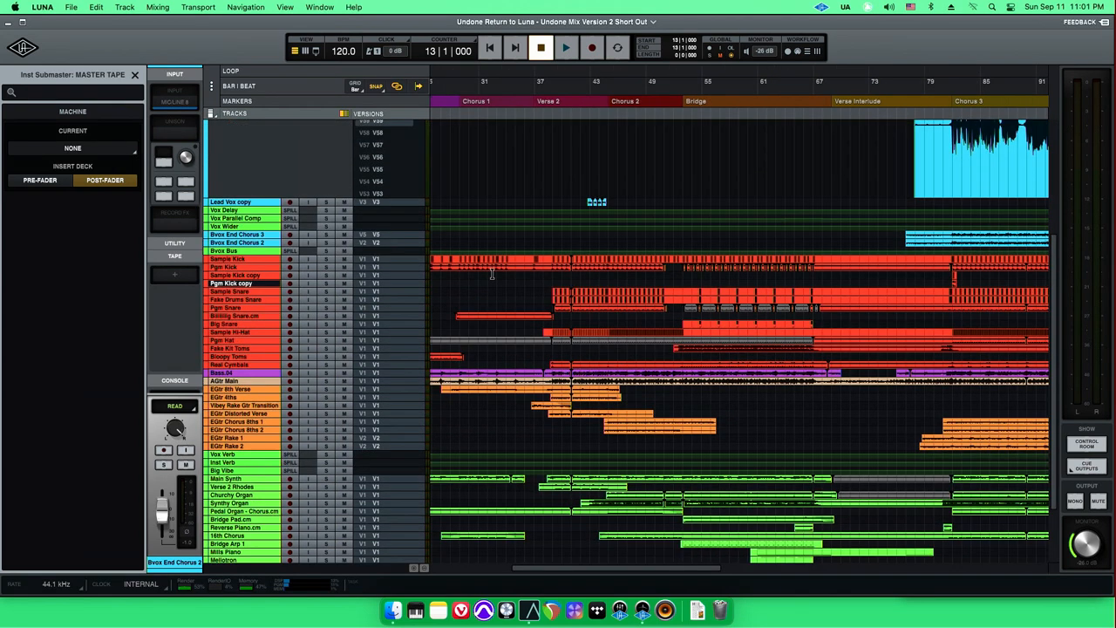
pyautogui.moveTo(665, 443)
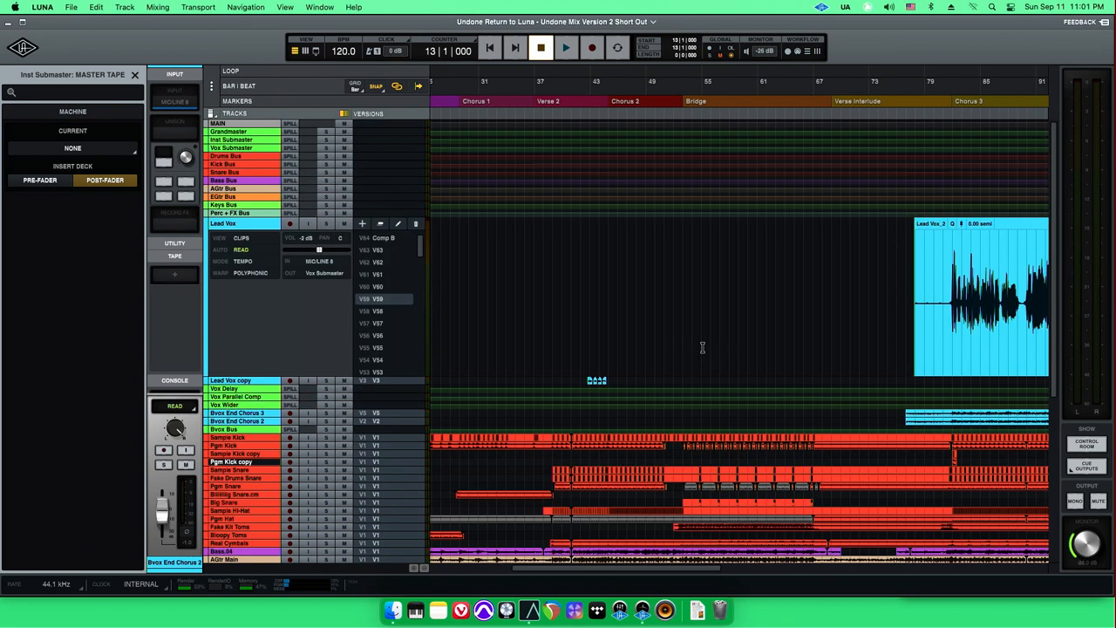
# Choose V64 Comp B for Lead Vox and open the Tracks browser
pyautogui.hscroll(3)
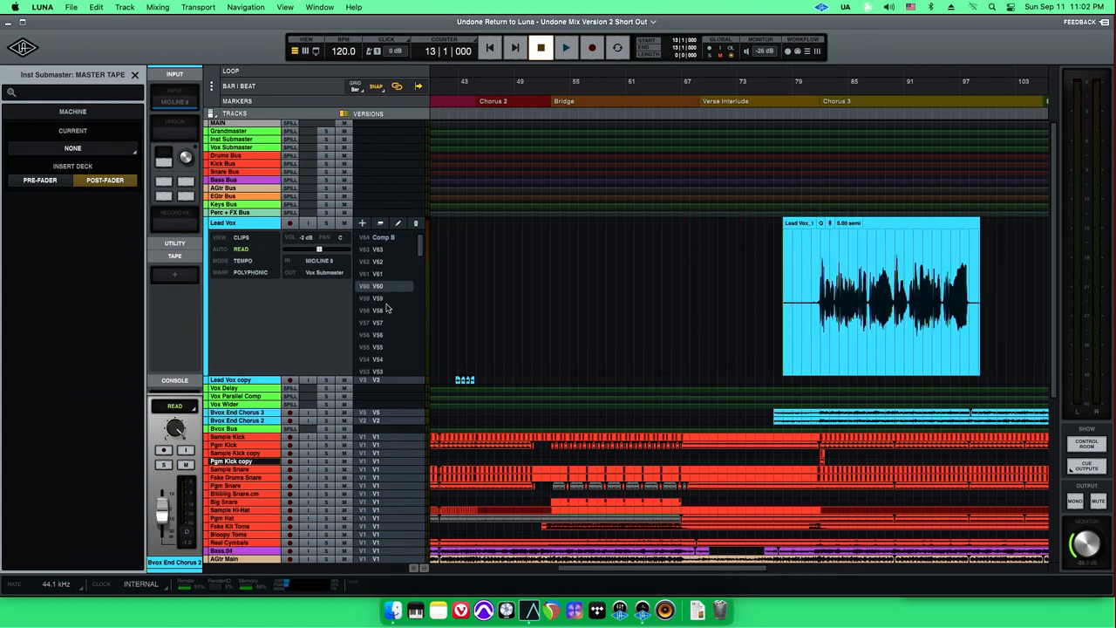
pyautogui.click(378, 249)
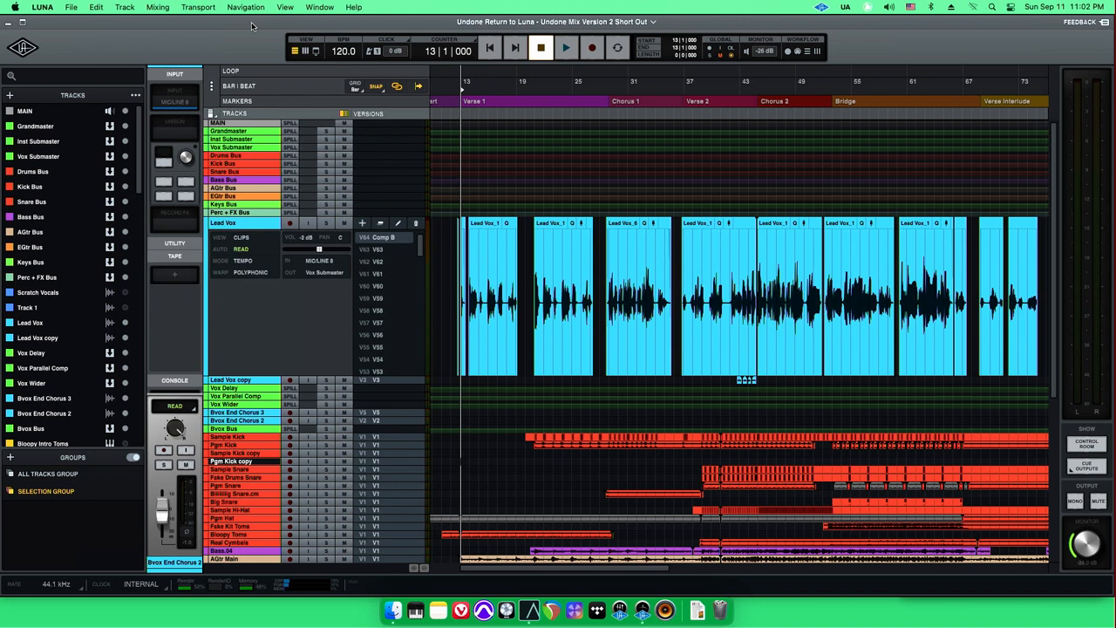
pyautogui.moveTo(240, 297)
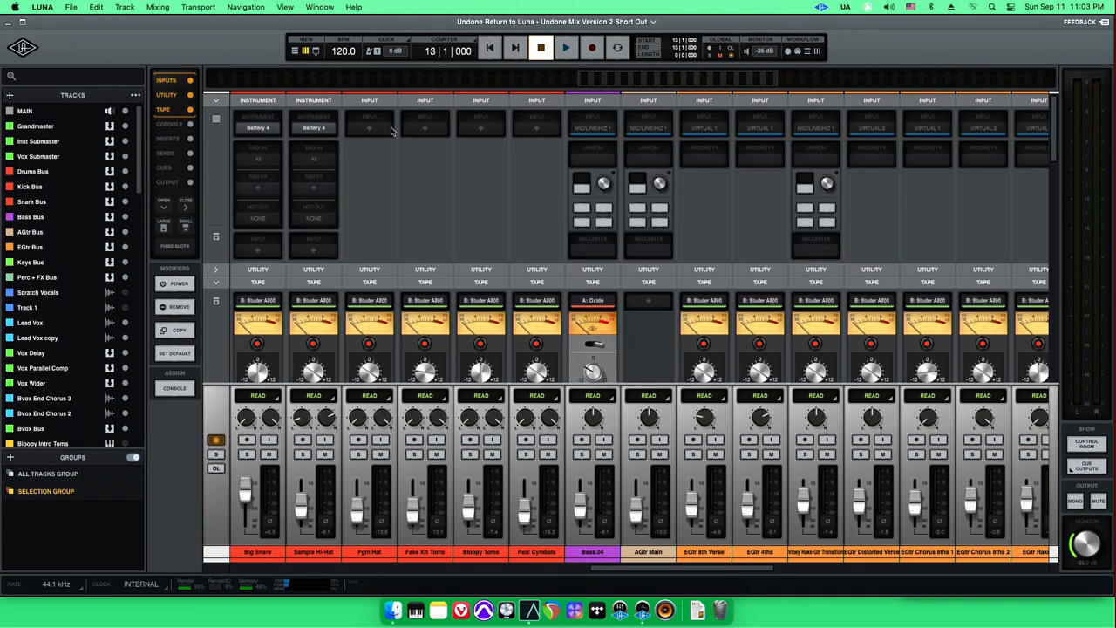
pyautogui.moveTo(371, 146)
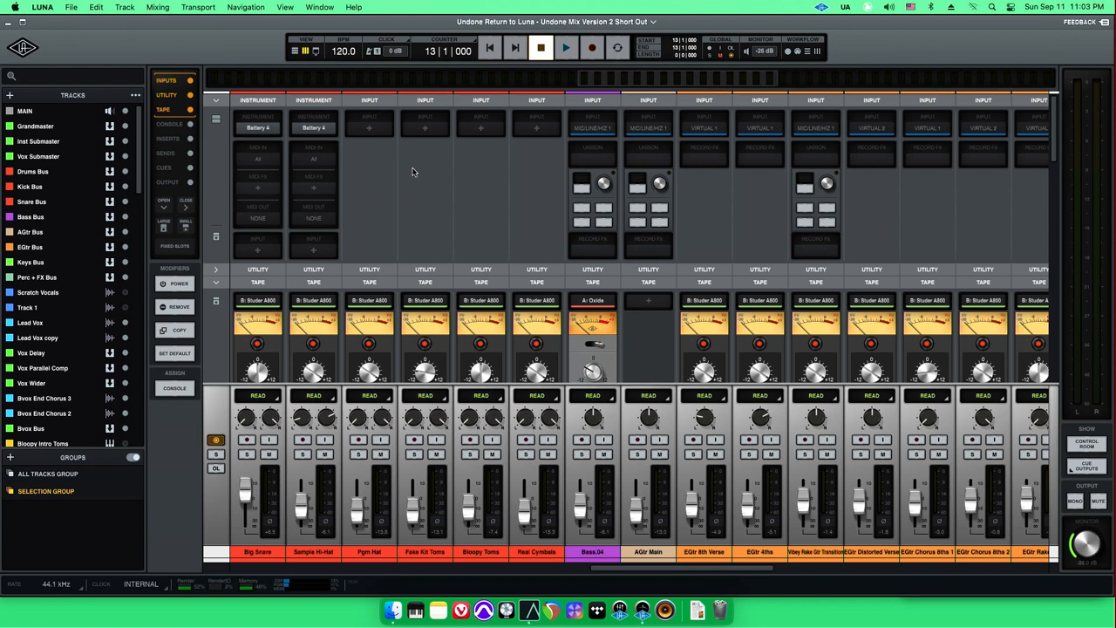
pyautogui.moveTo(427, 146)
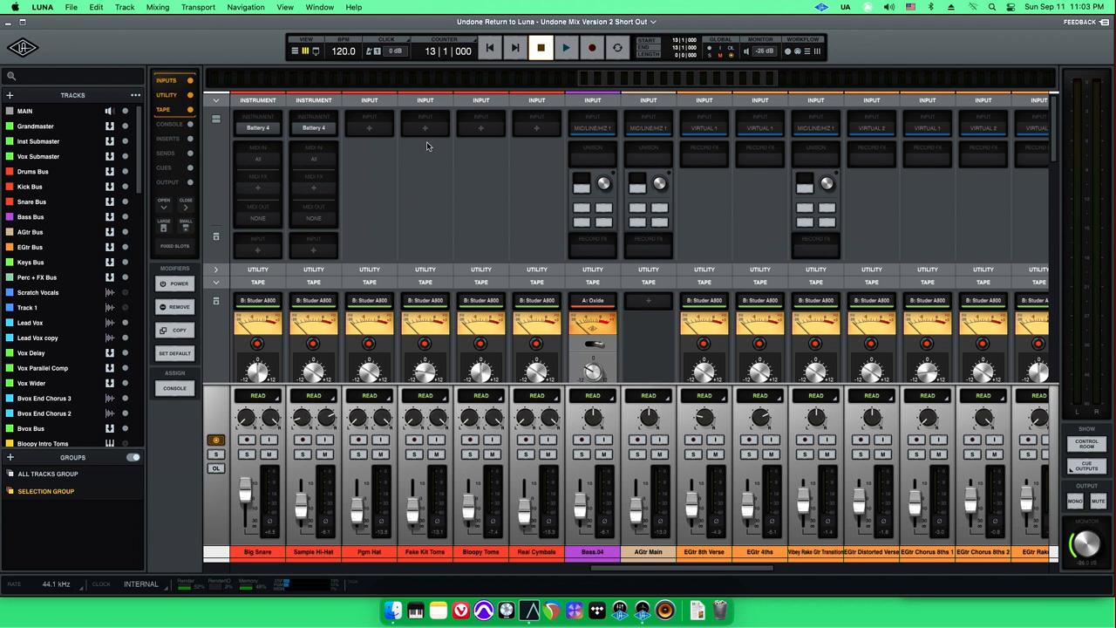
pyautogui.moveTo(428, 146)
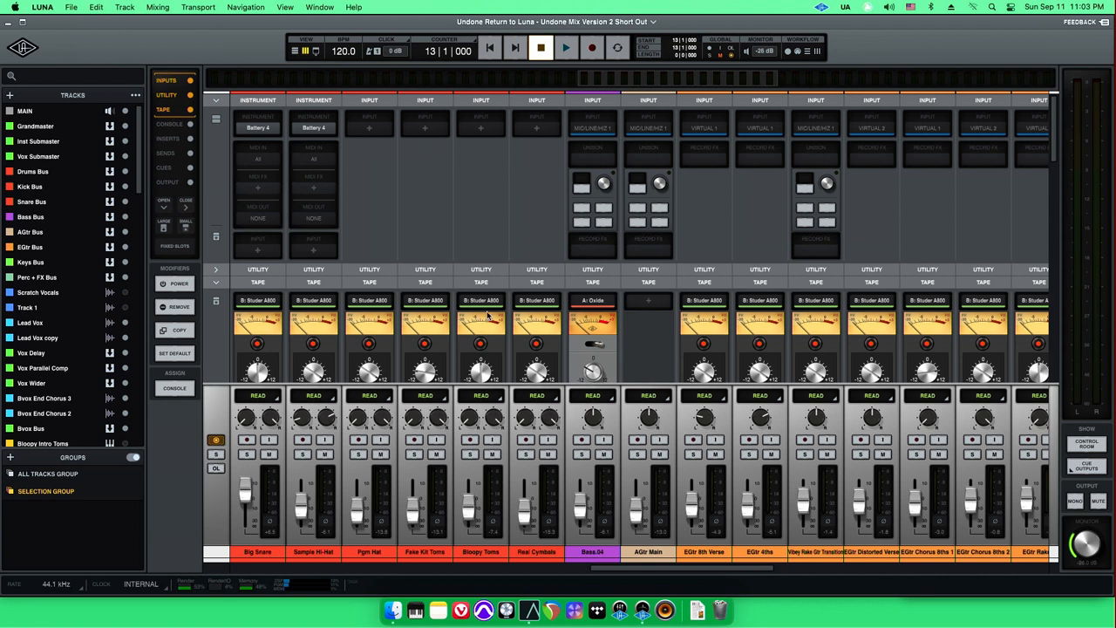
pyautogui.moveTo(619, 610)
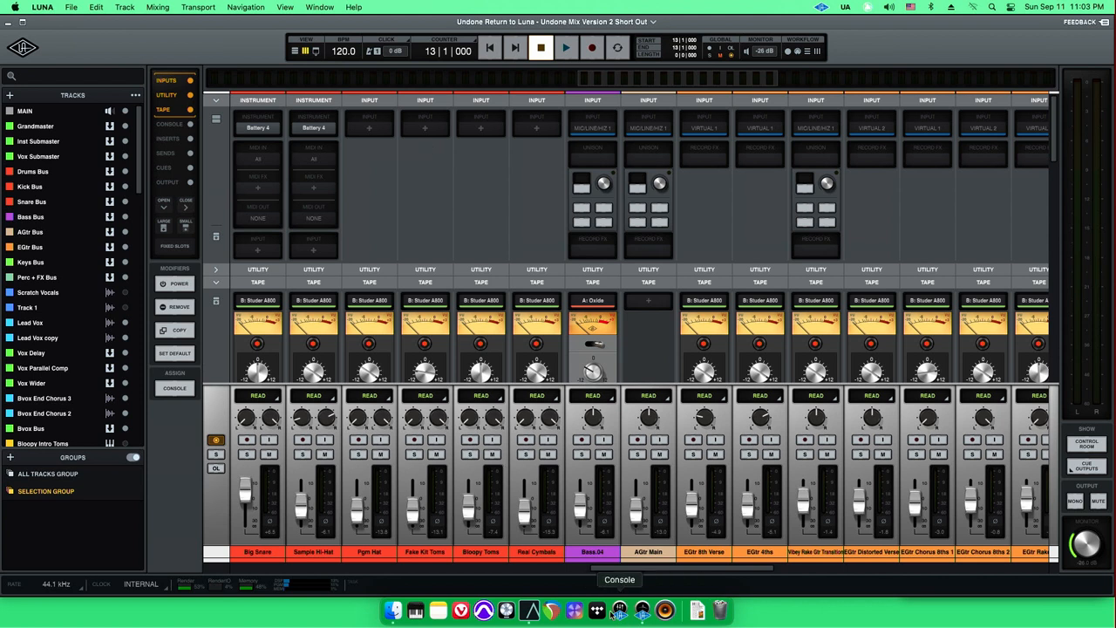
pyautogui.moveTo(526, 179)
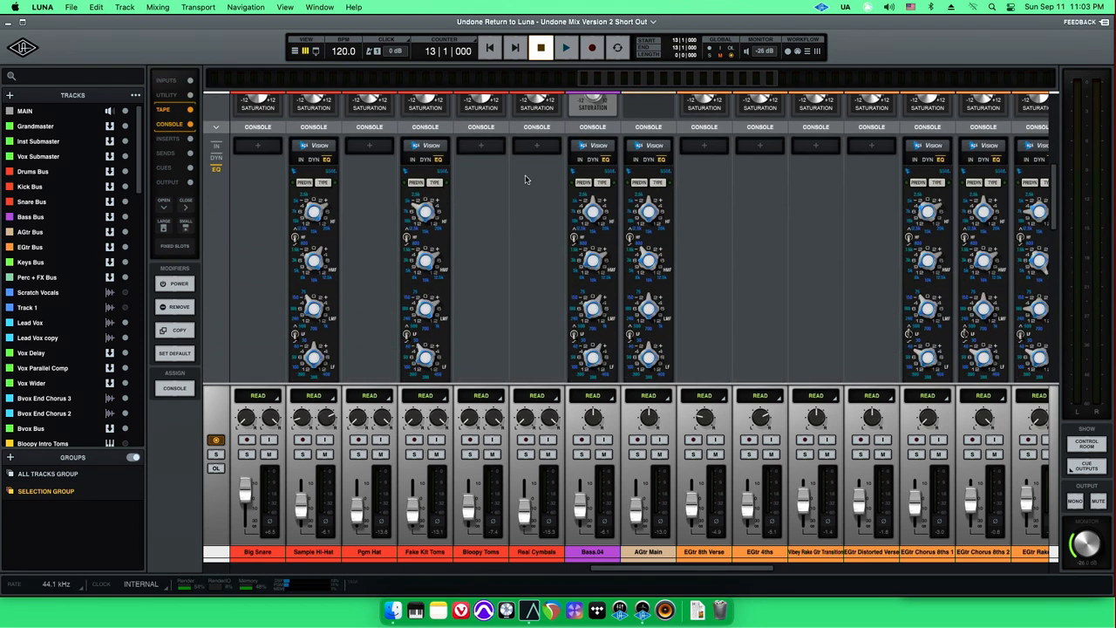
# Enable Inserts to list plug-ins like Transient Shaper and Decapitator
pyautogui.click(167, 138)
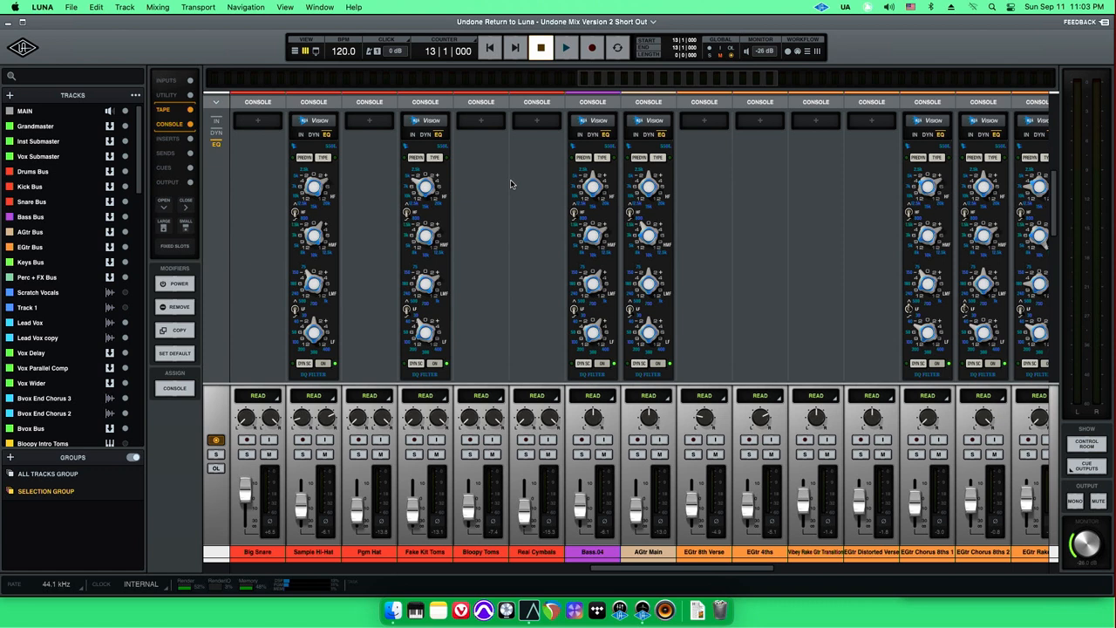
pyautogui.click(167, 138)
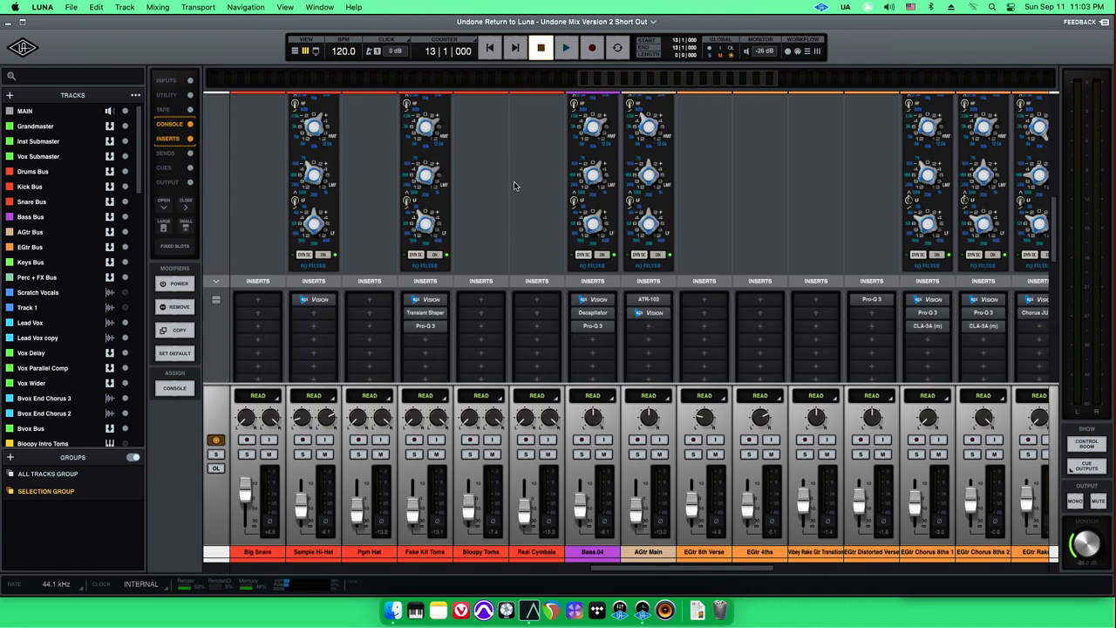
# Enable the Cues and Output mixer sections to show sends and bus routing
pyautogui.click(165, 153)
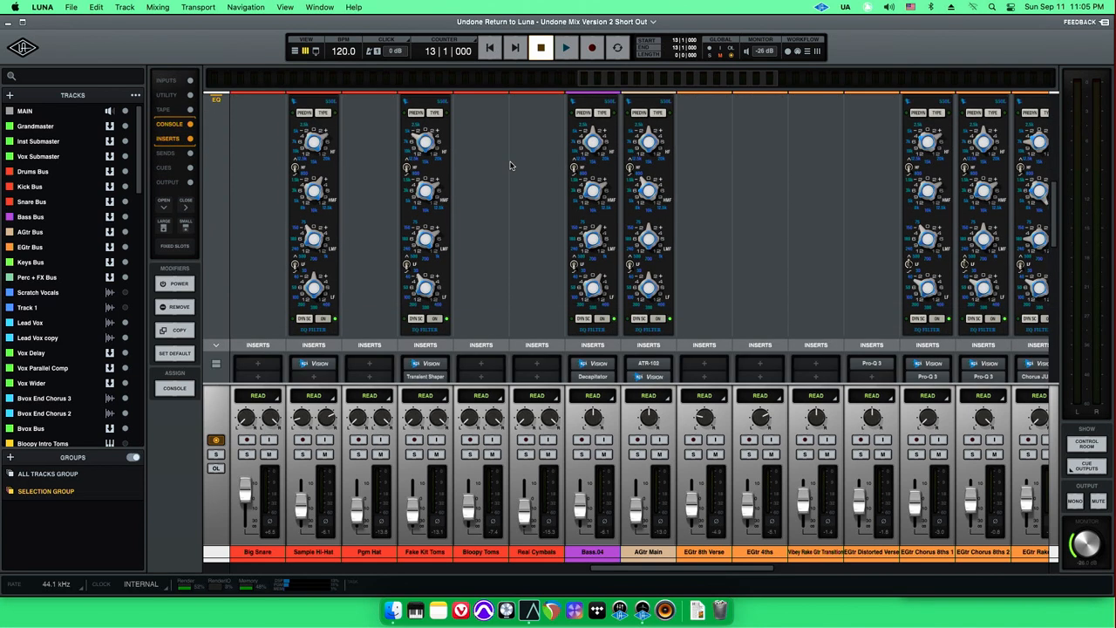
pyautogui.click(164, 168)
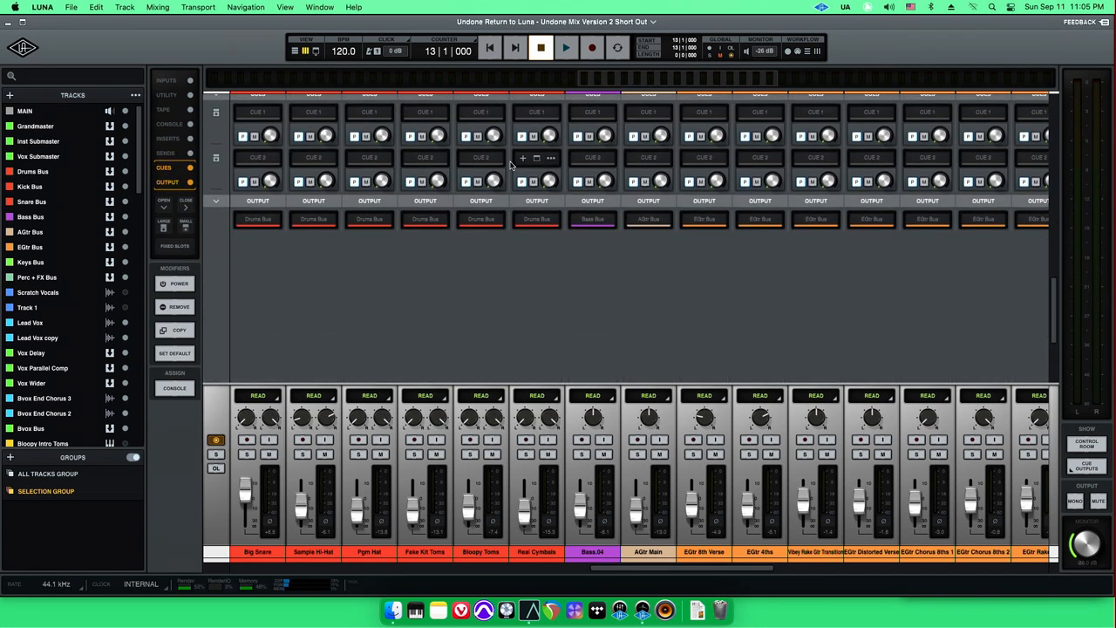
# Switch to the Timeline window showing the Lead Vox Comp B clips
pyautogui.click(169, 124)
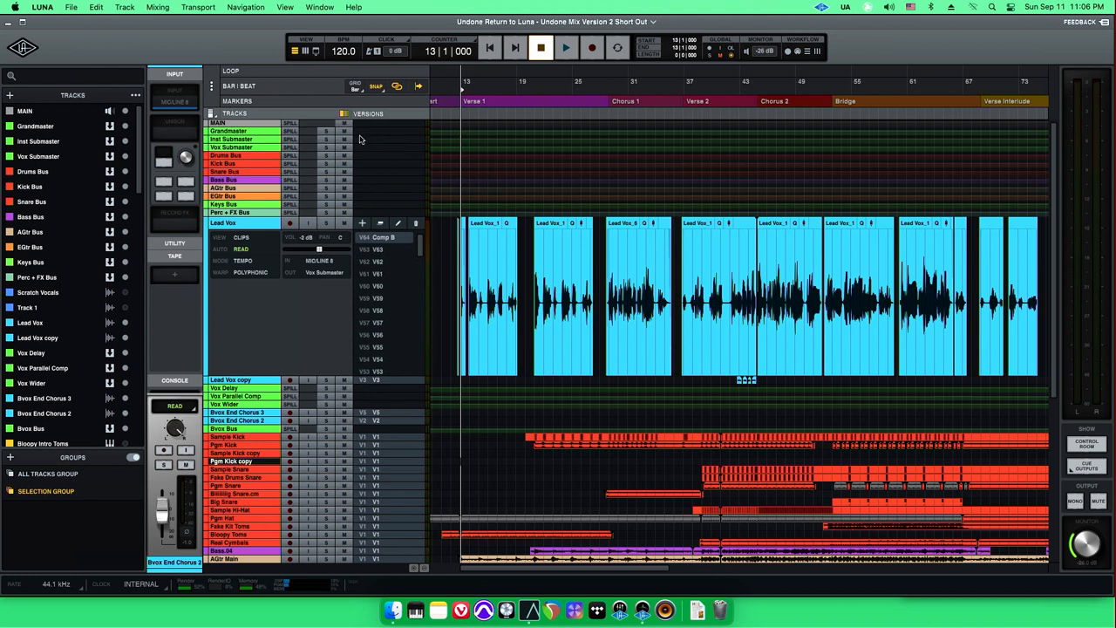
pyautogui.moveTo(301, 96)
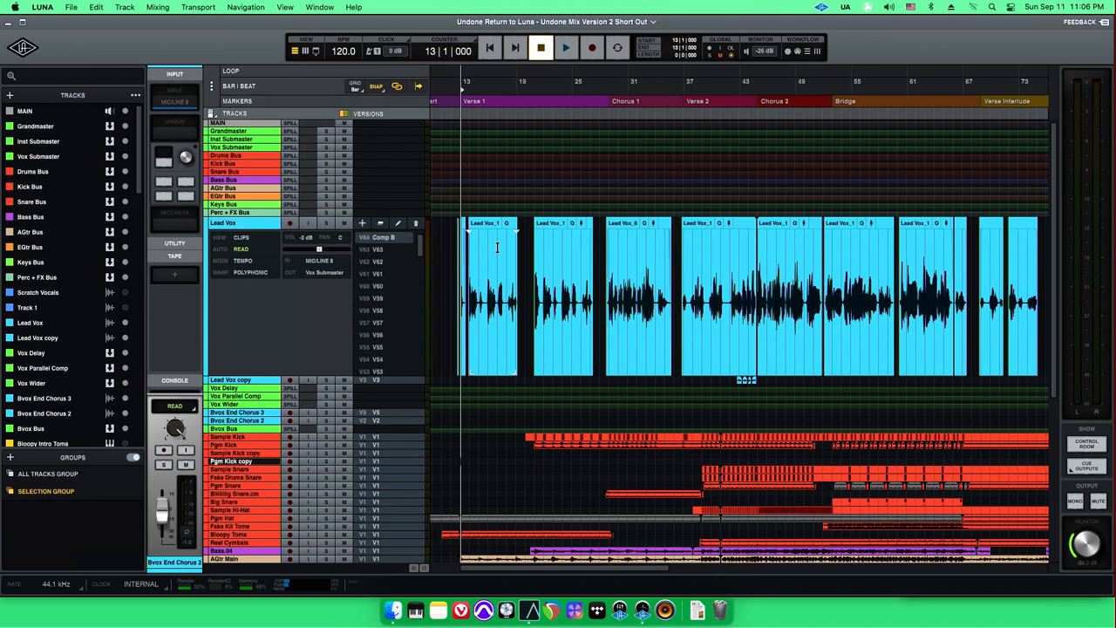
# Scroll the arrangement down to the lower tracks with the playhead at bar 21
pyautogui.scroll(-3)
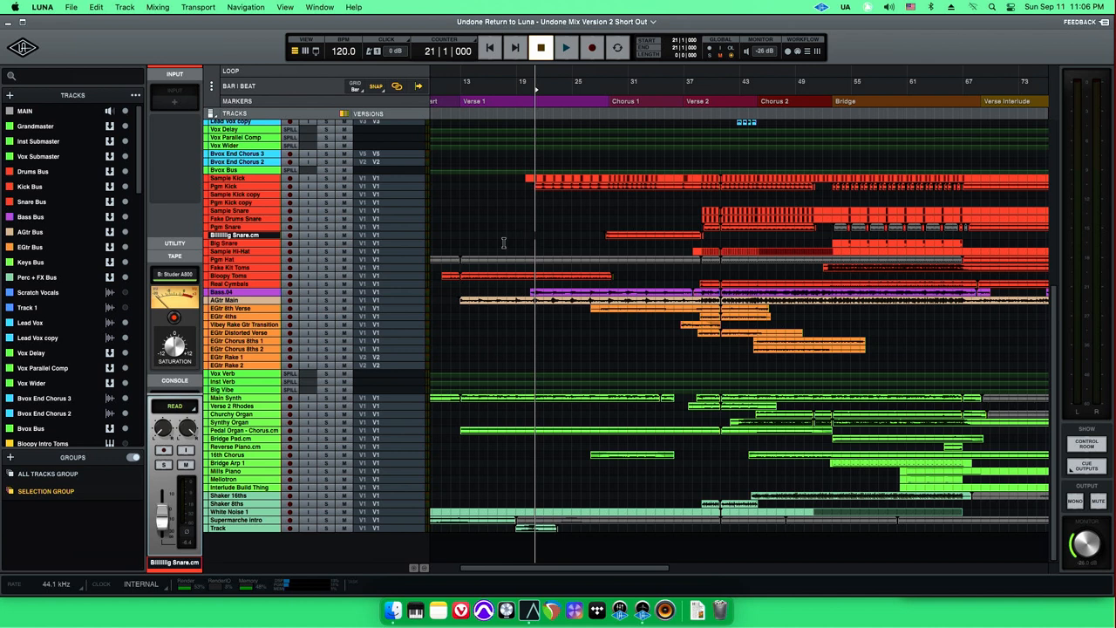
pyautogui.moveTo(499, 236)
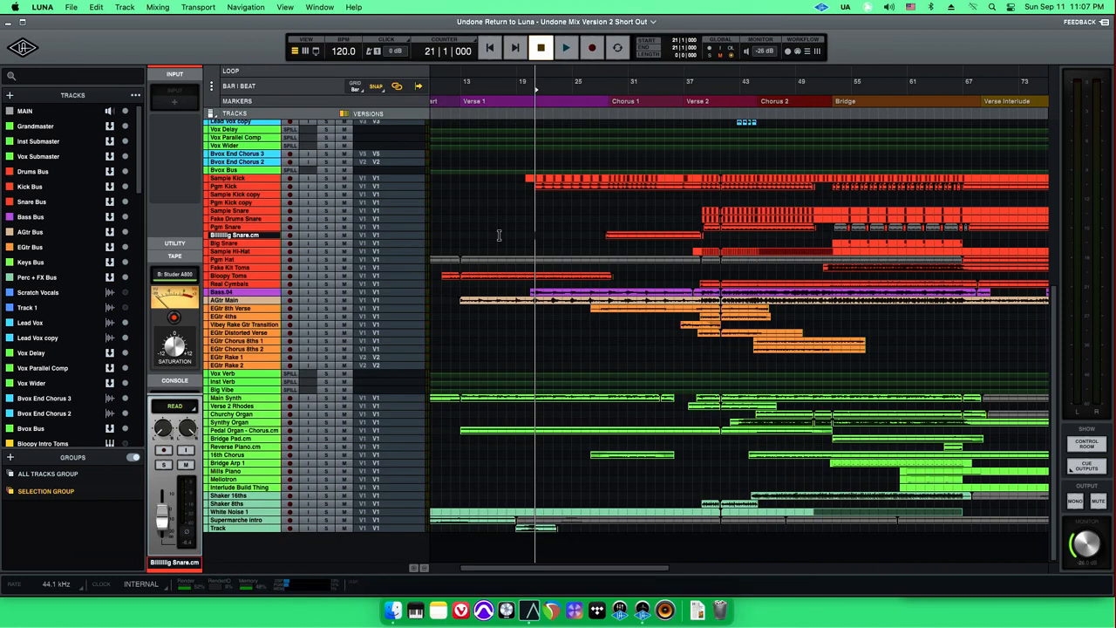
pyautogui.moveTo(679, 233)
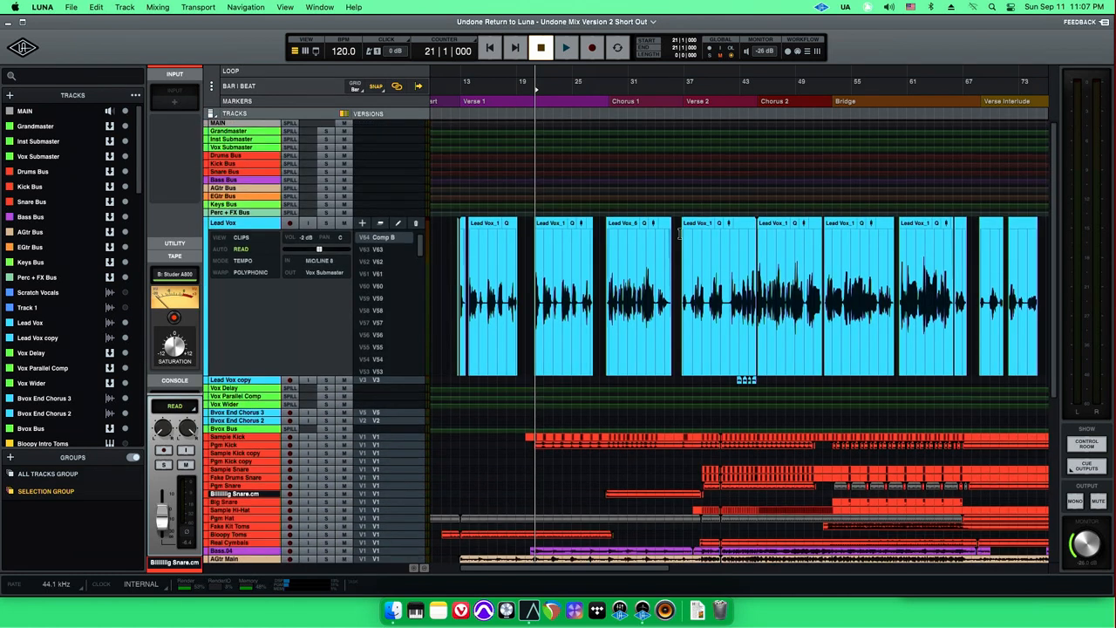
pyautogui.scroll(-3)
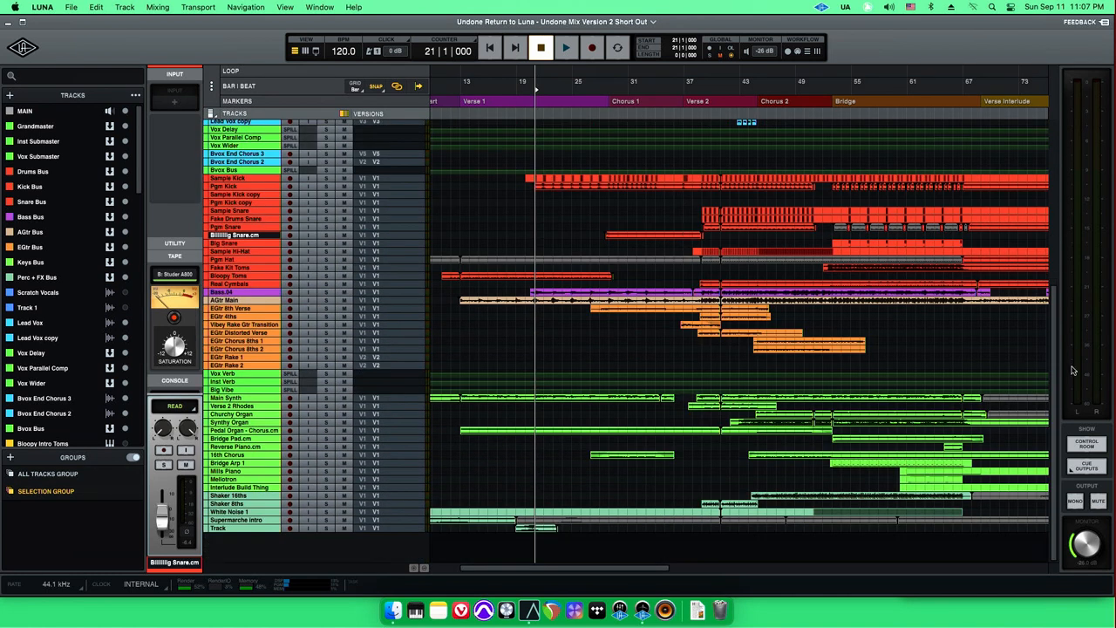